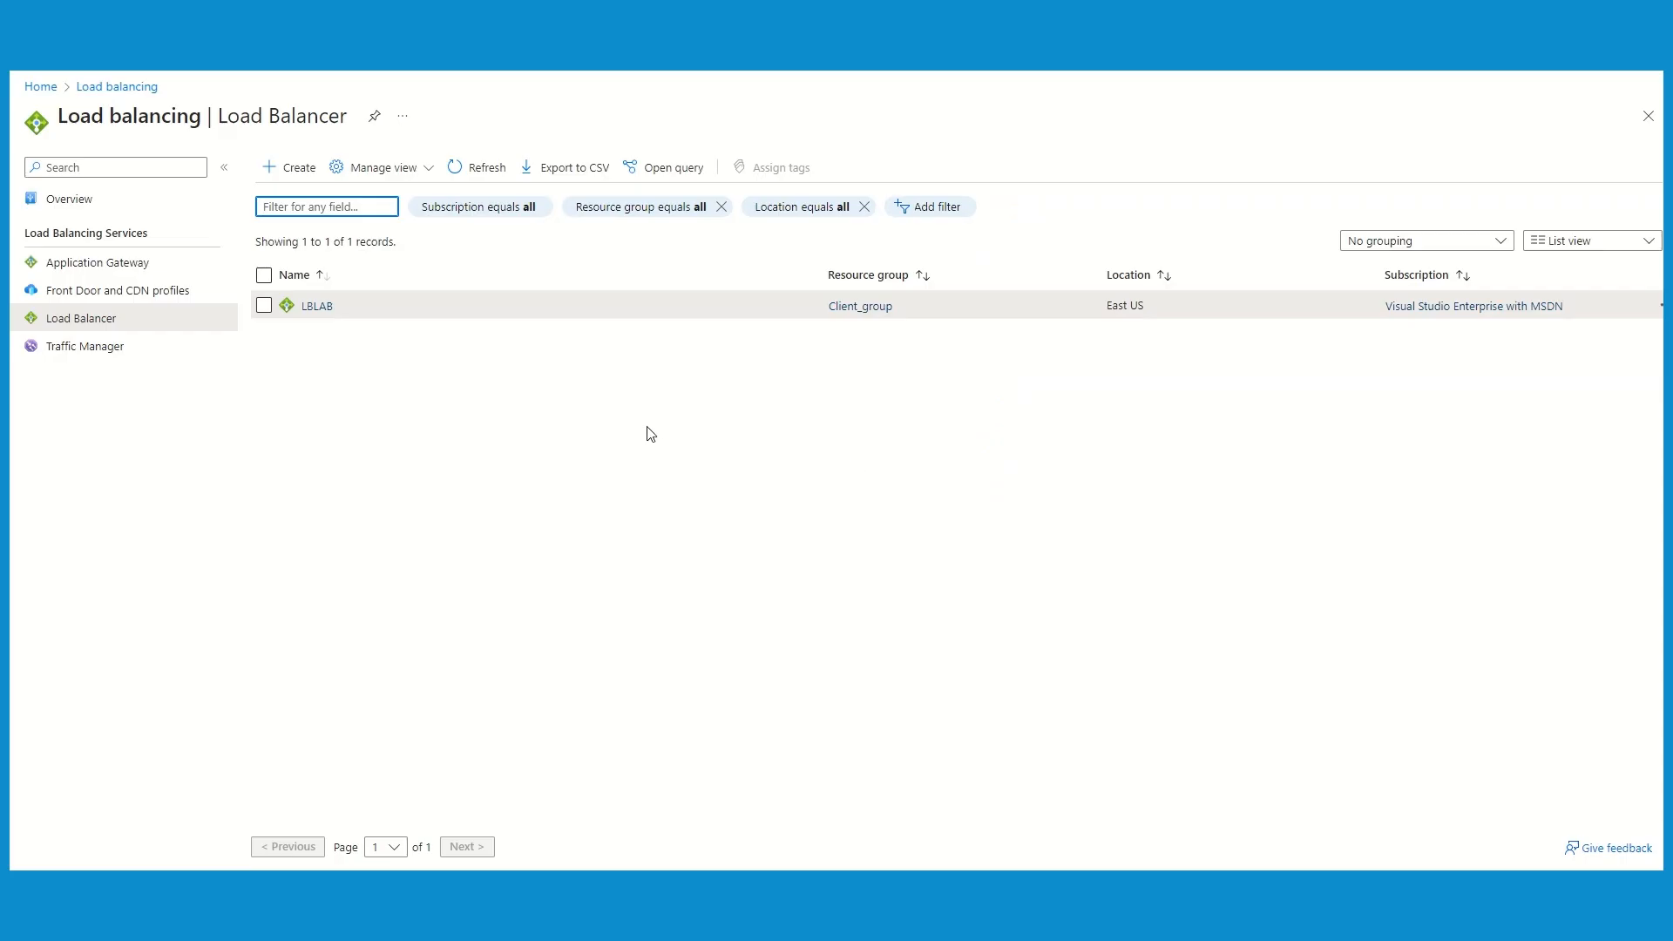
mouse_move(315, 321)
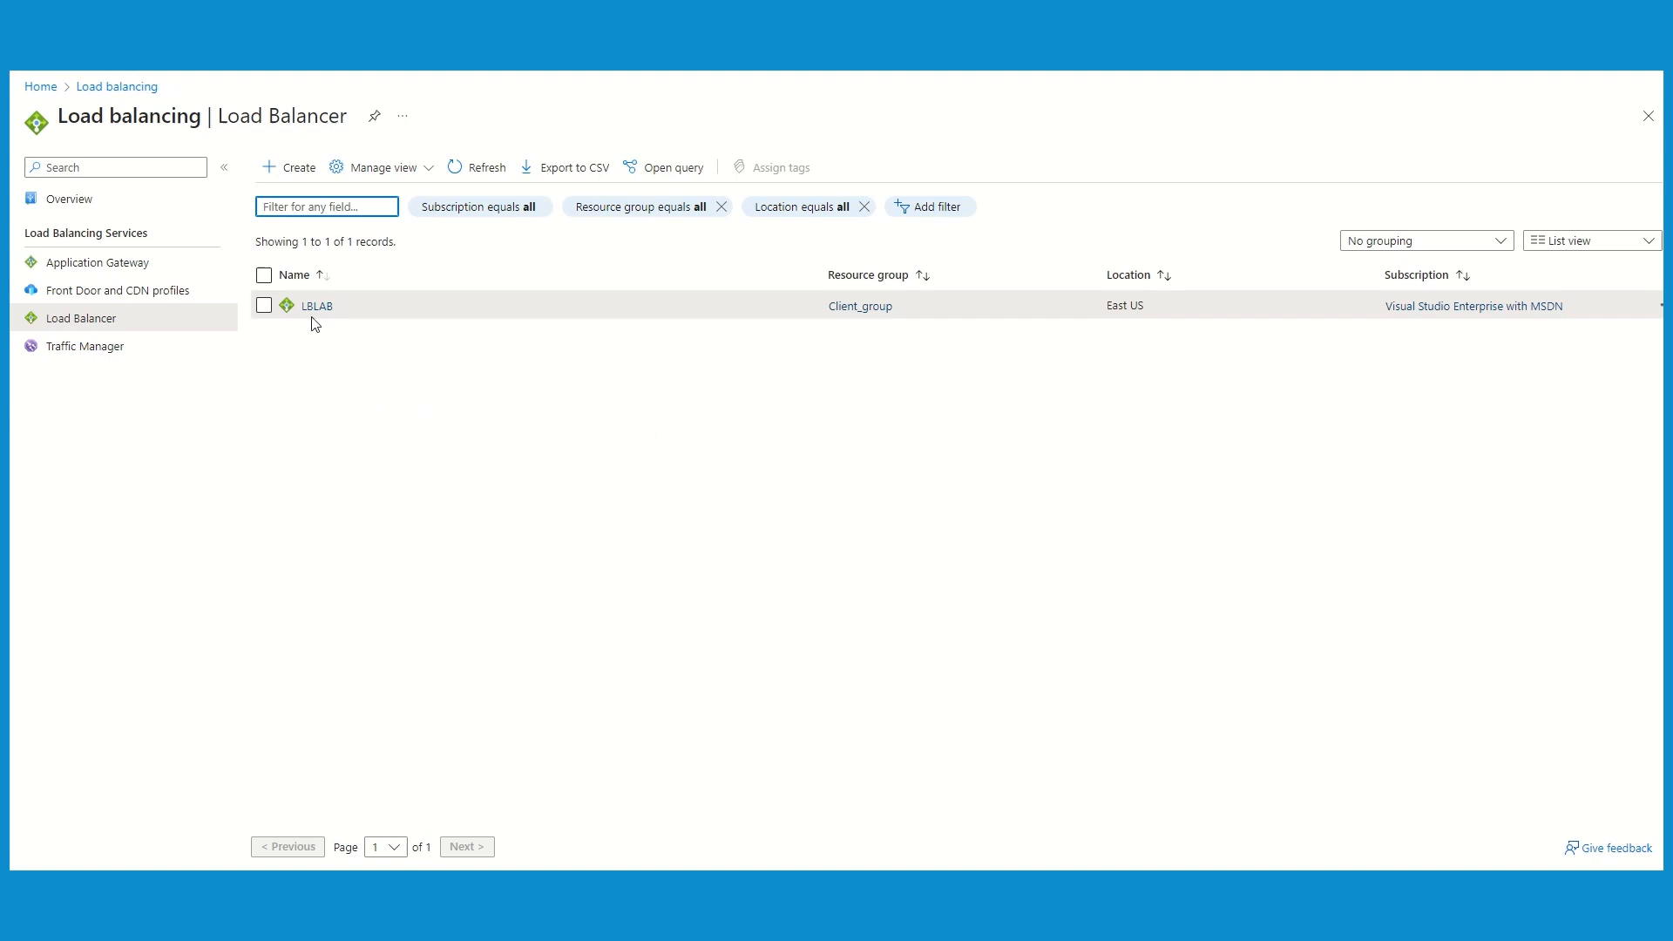
Step: Go to the LBLAB load balancer's Inbound NAT rules page, currently empty
left_click(317, 305)
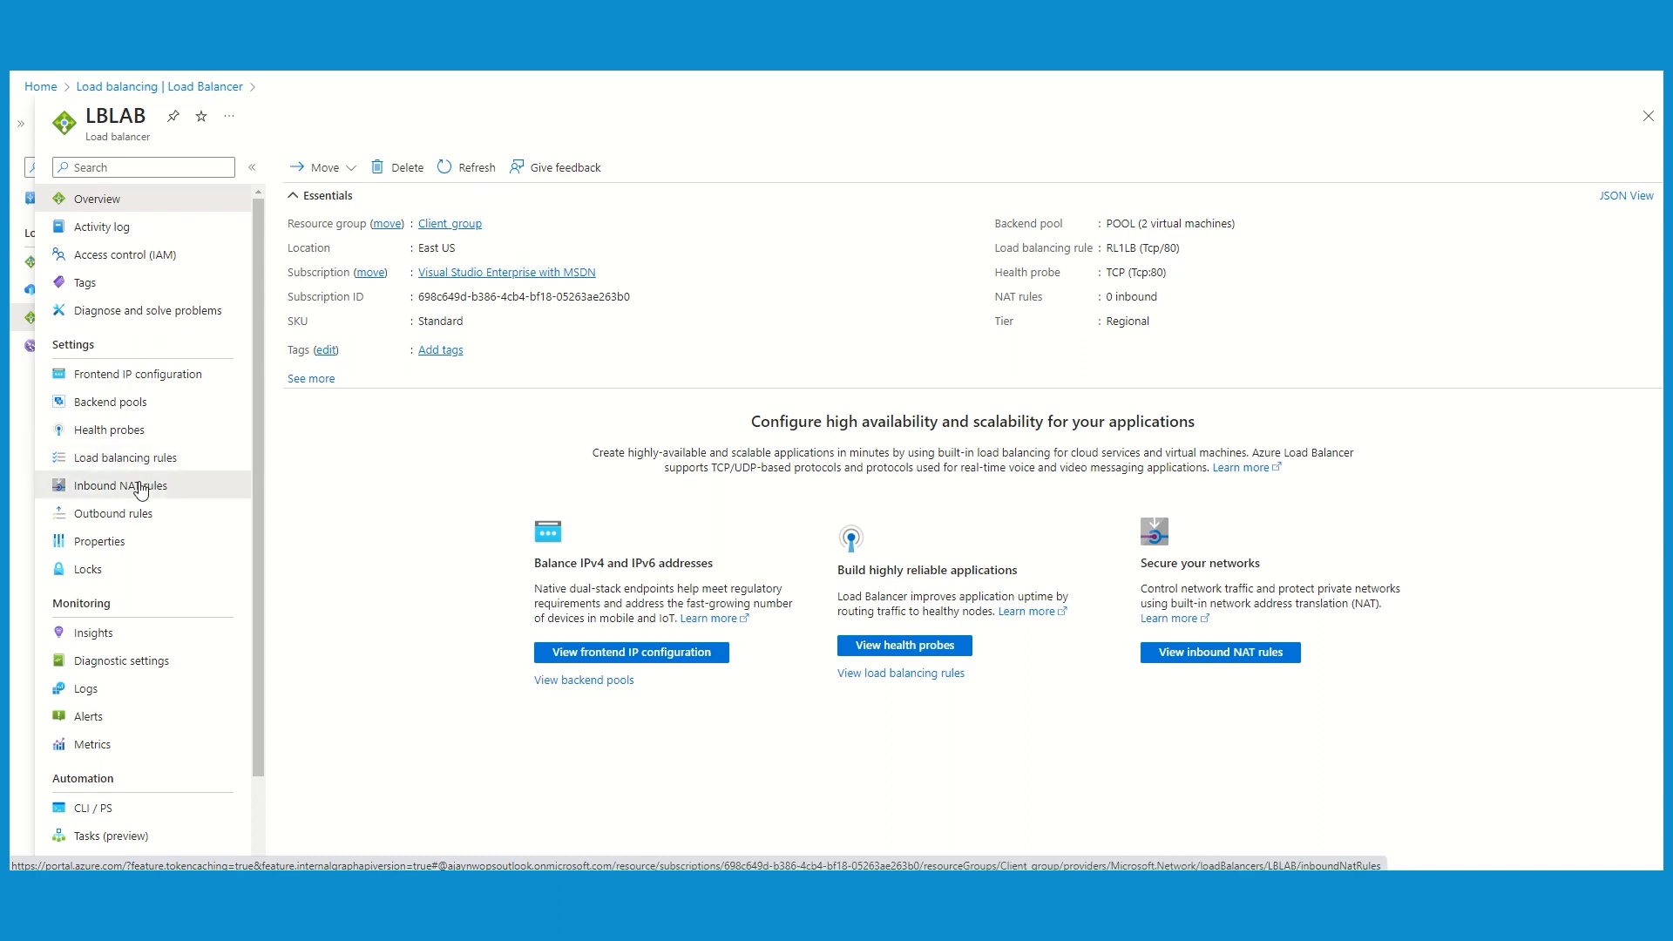
left_click(120, 485)
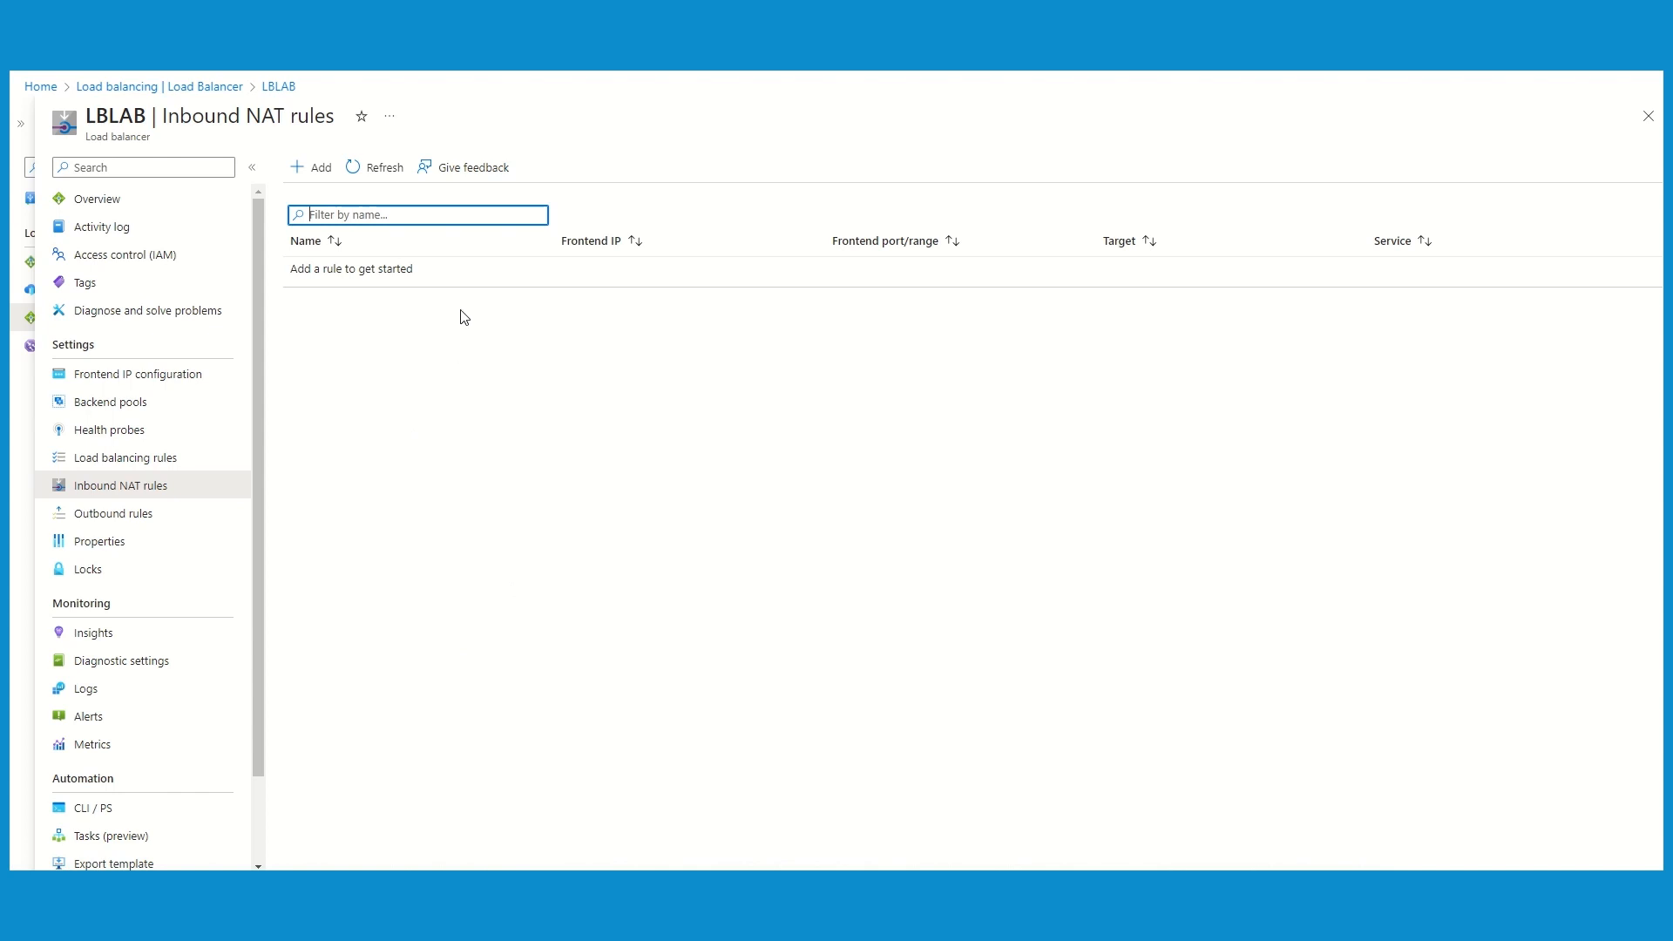
Step: Begin a new inbound NAT rule named RL2NATLB of type Azure virtual machine
left_click(310, 167)
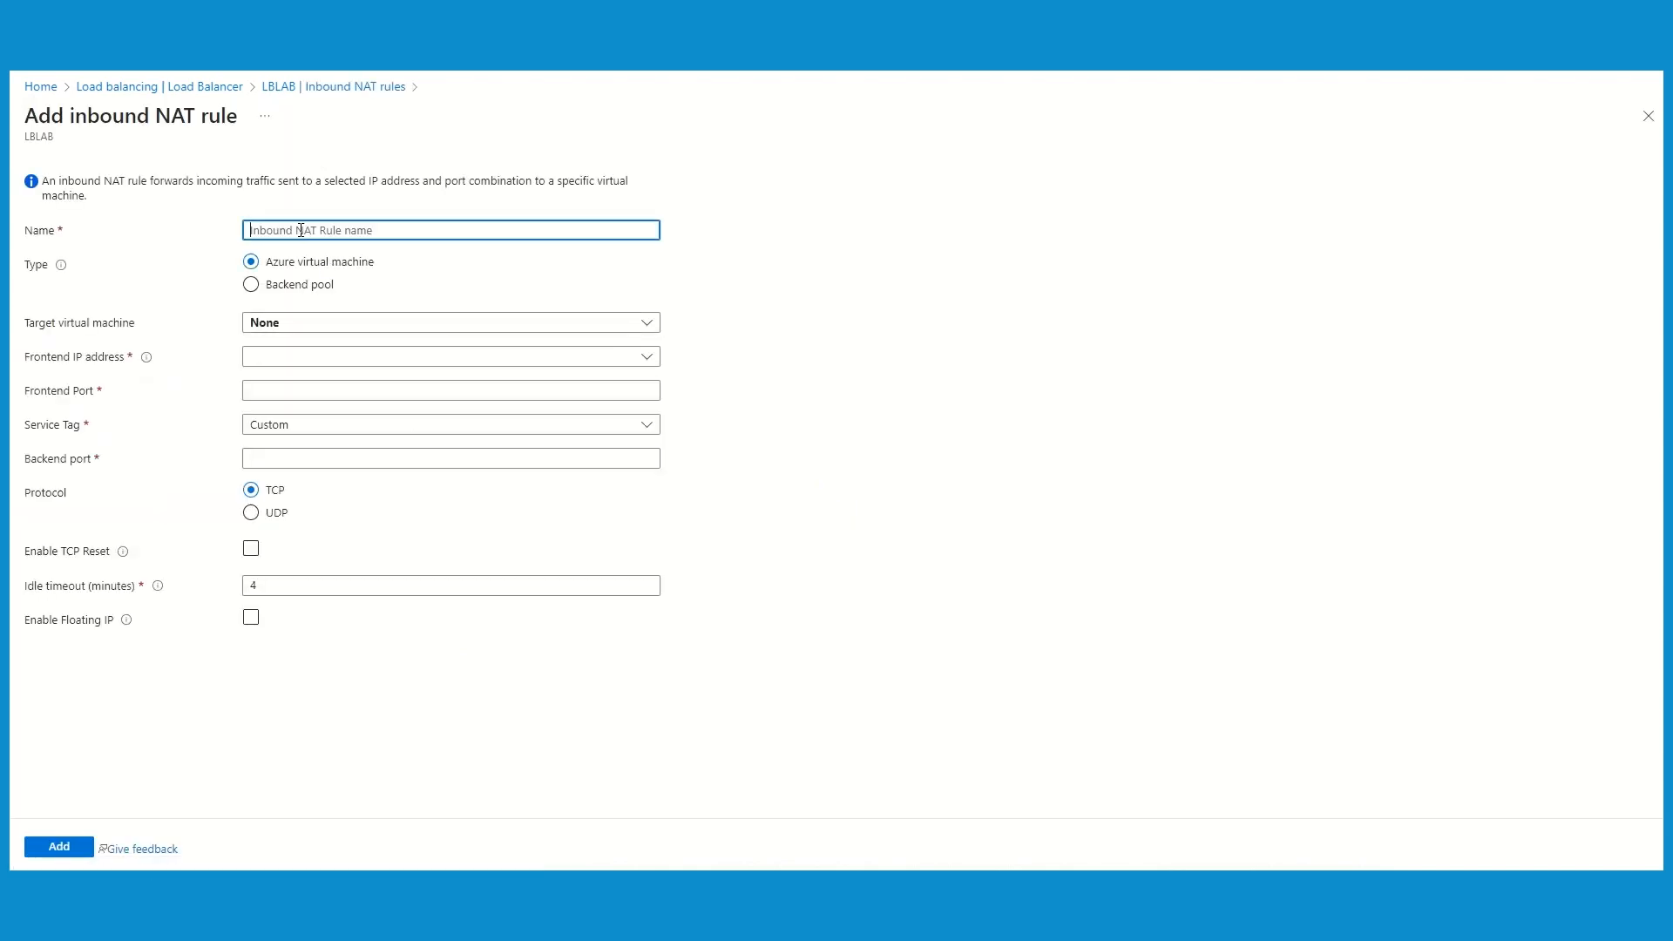
type("R")
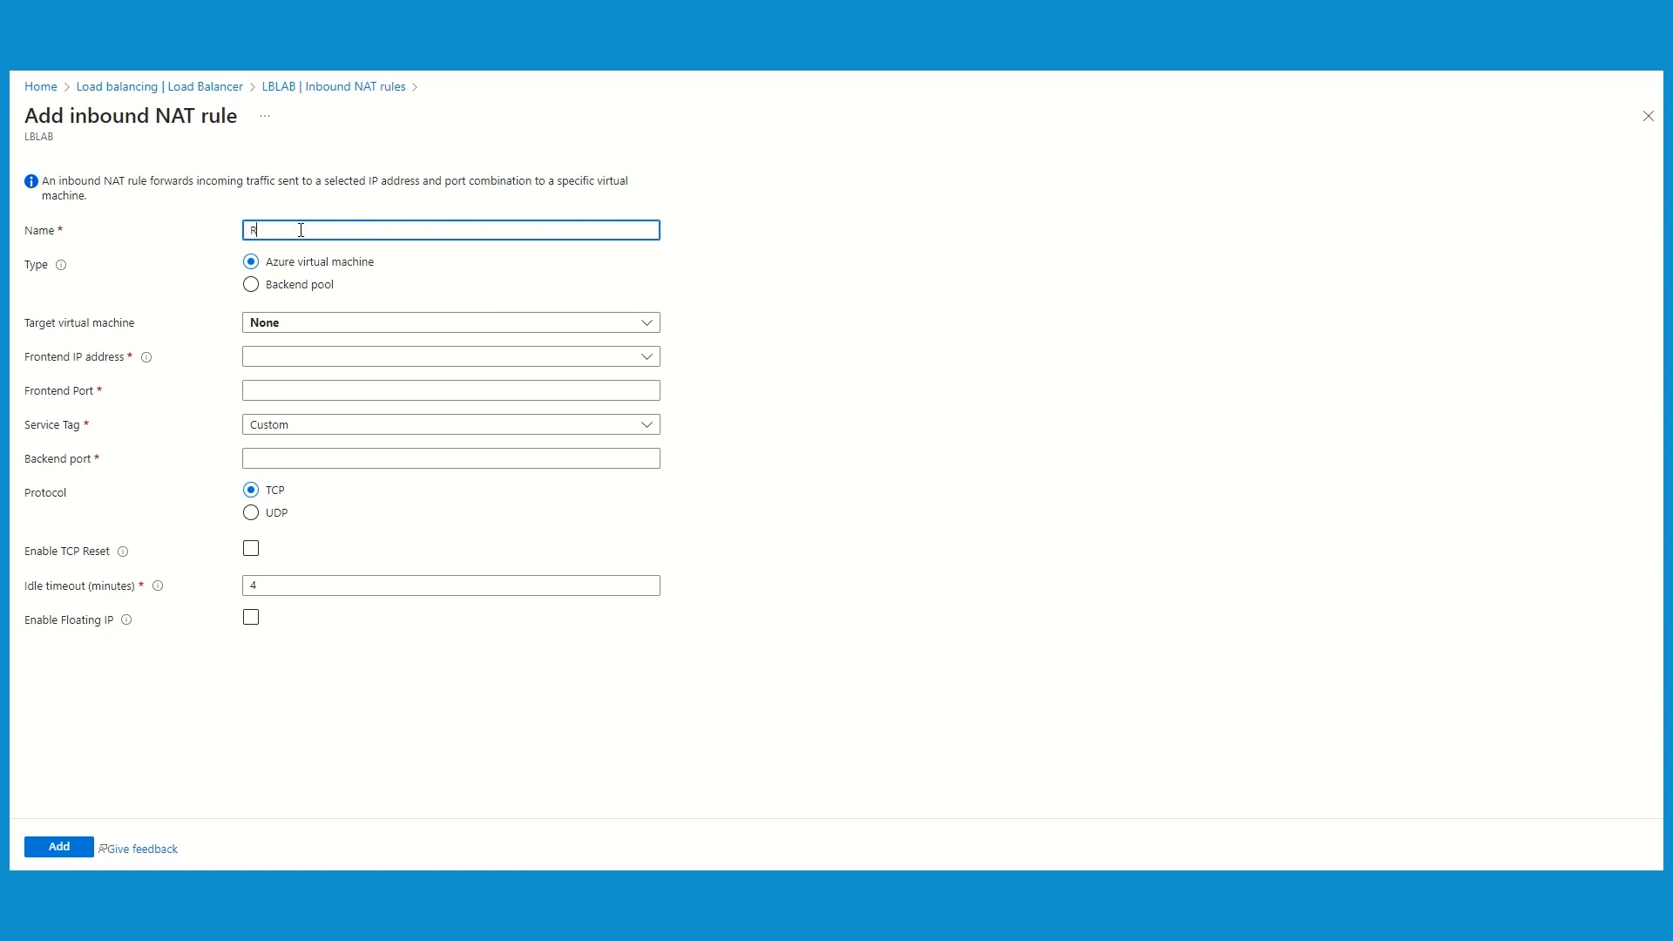
type("L2NAT")
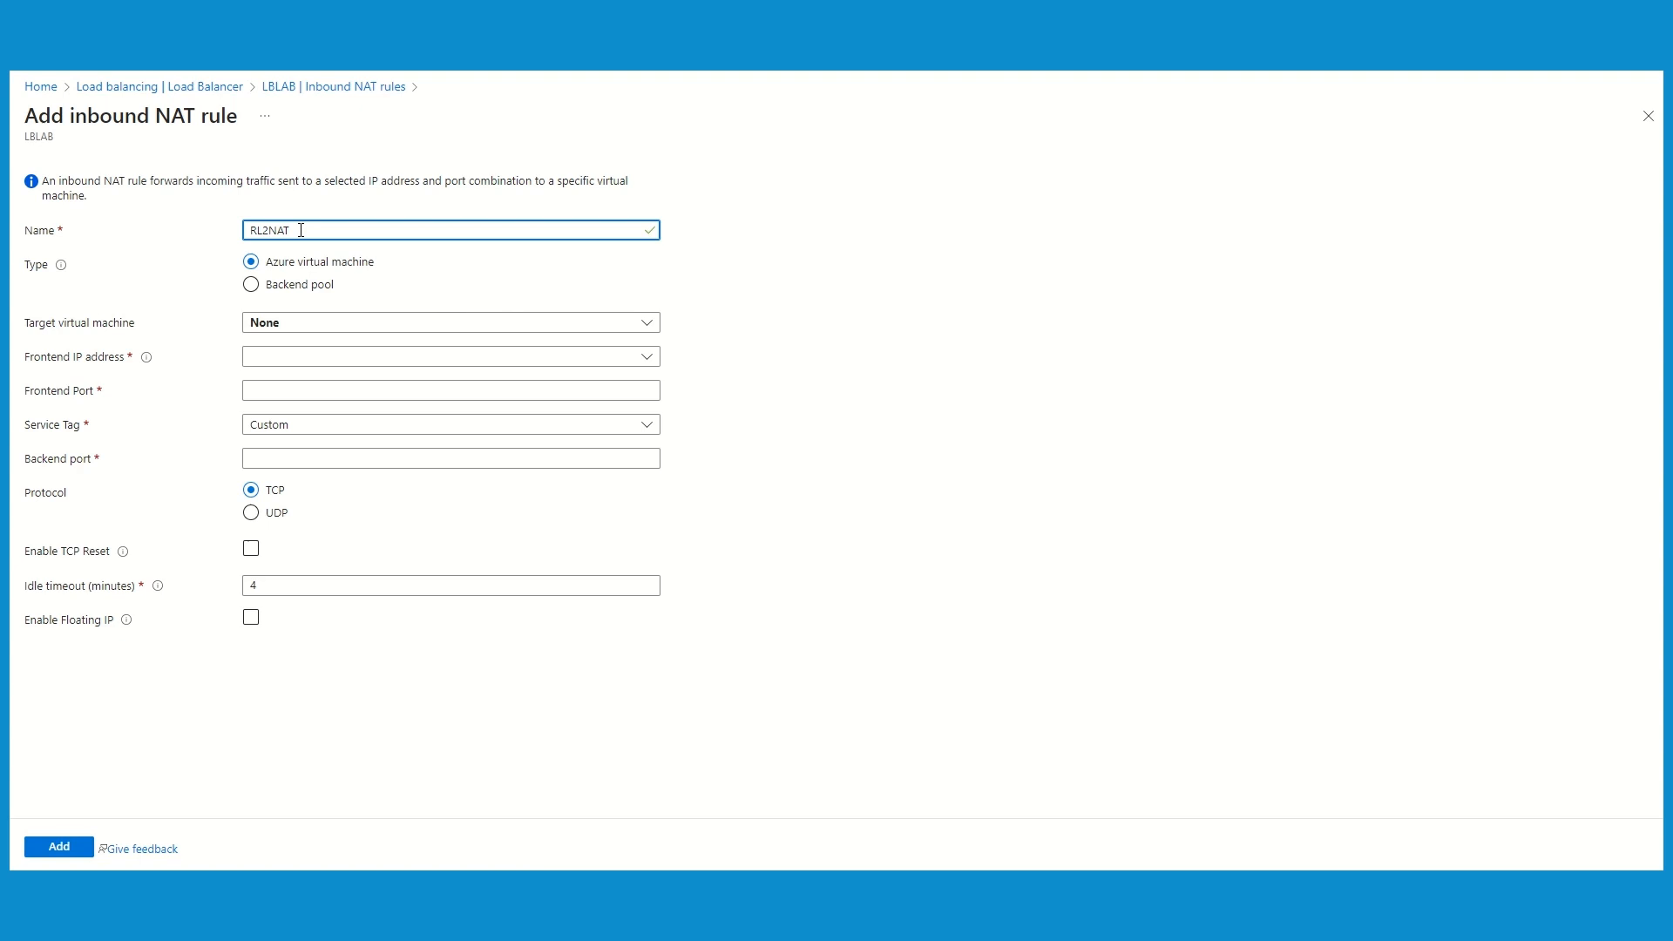
type("LB")
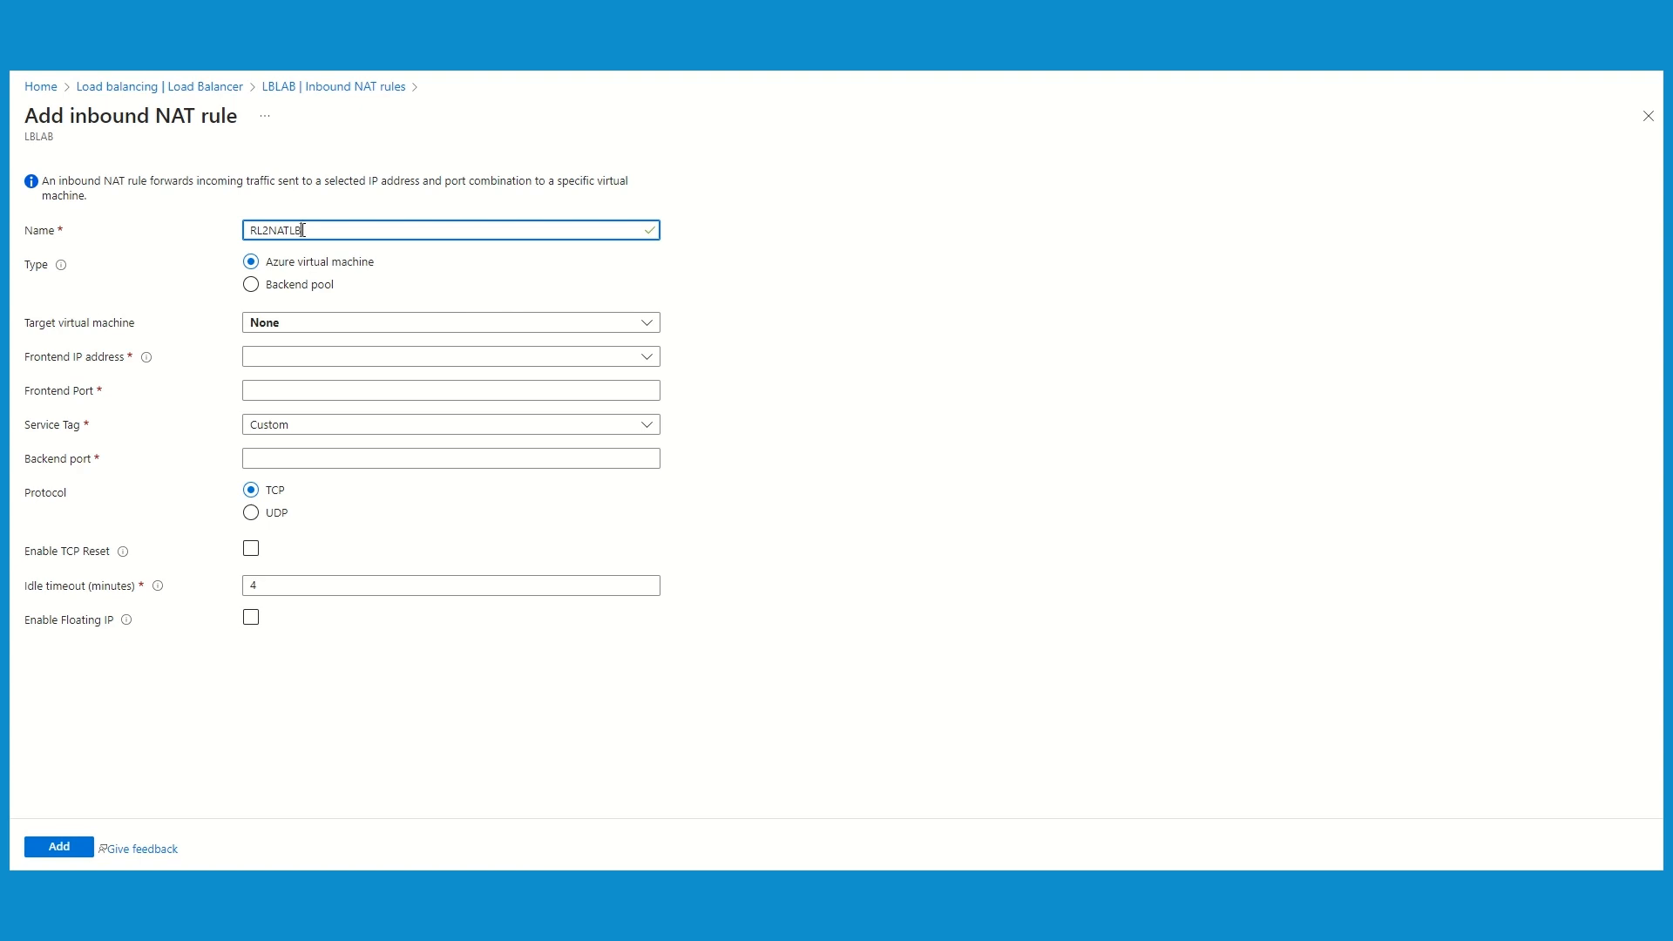
mouse_move(354, 282)
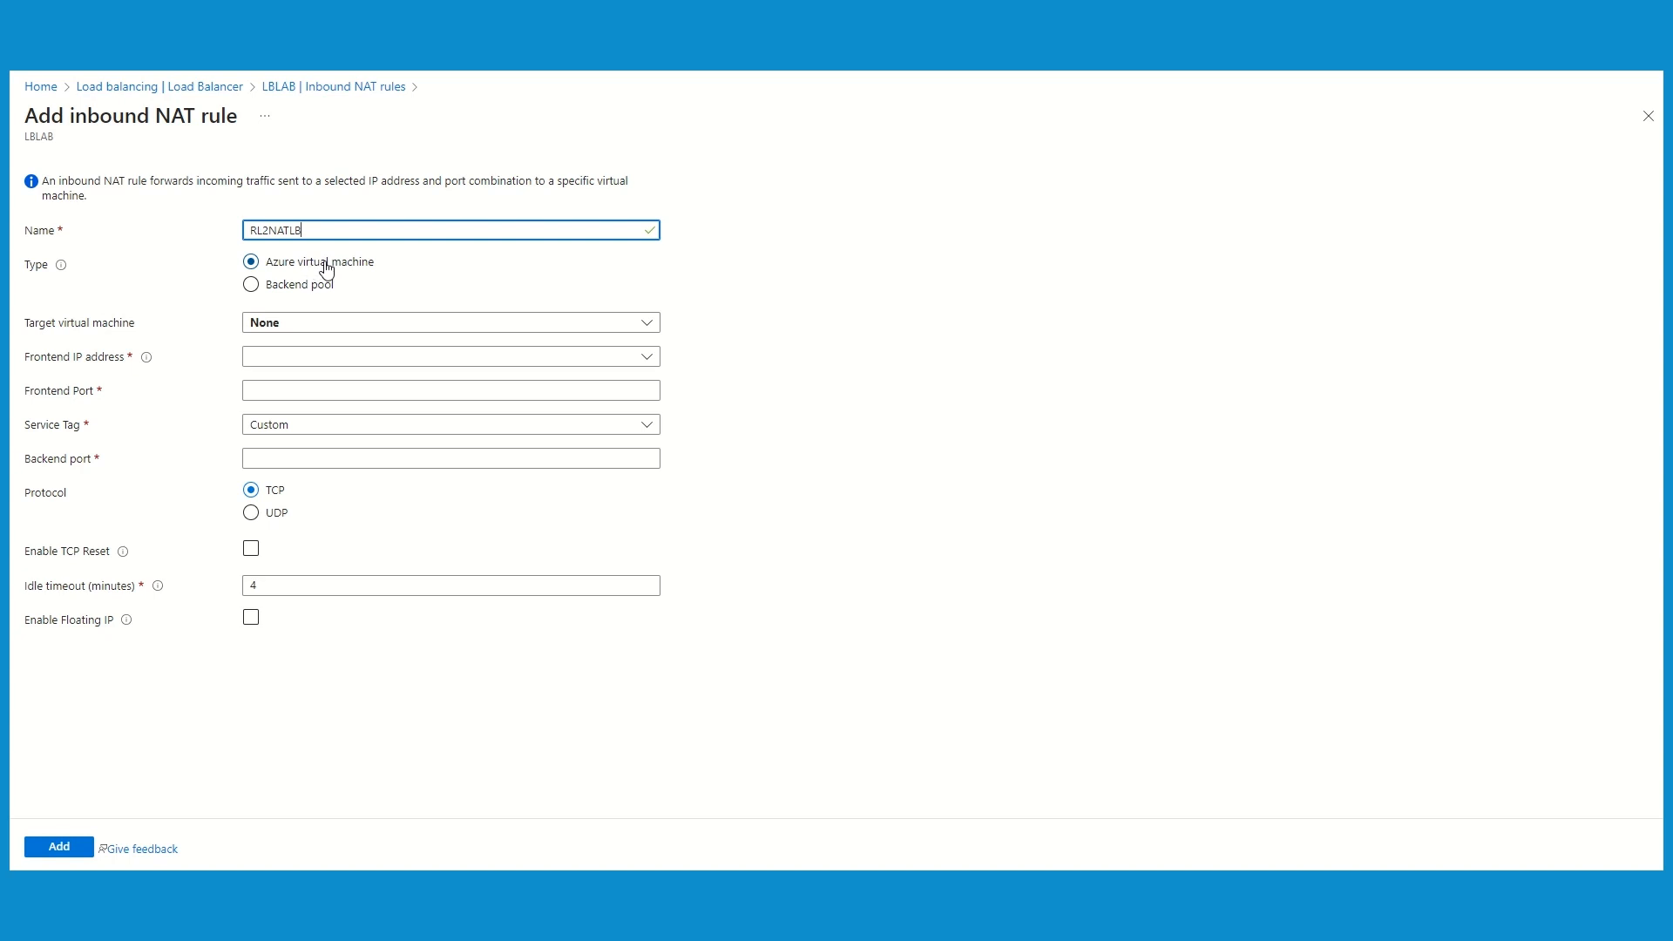
left_click(251, 286)
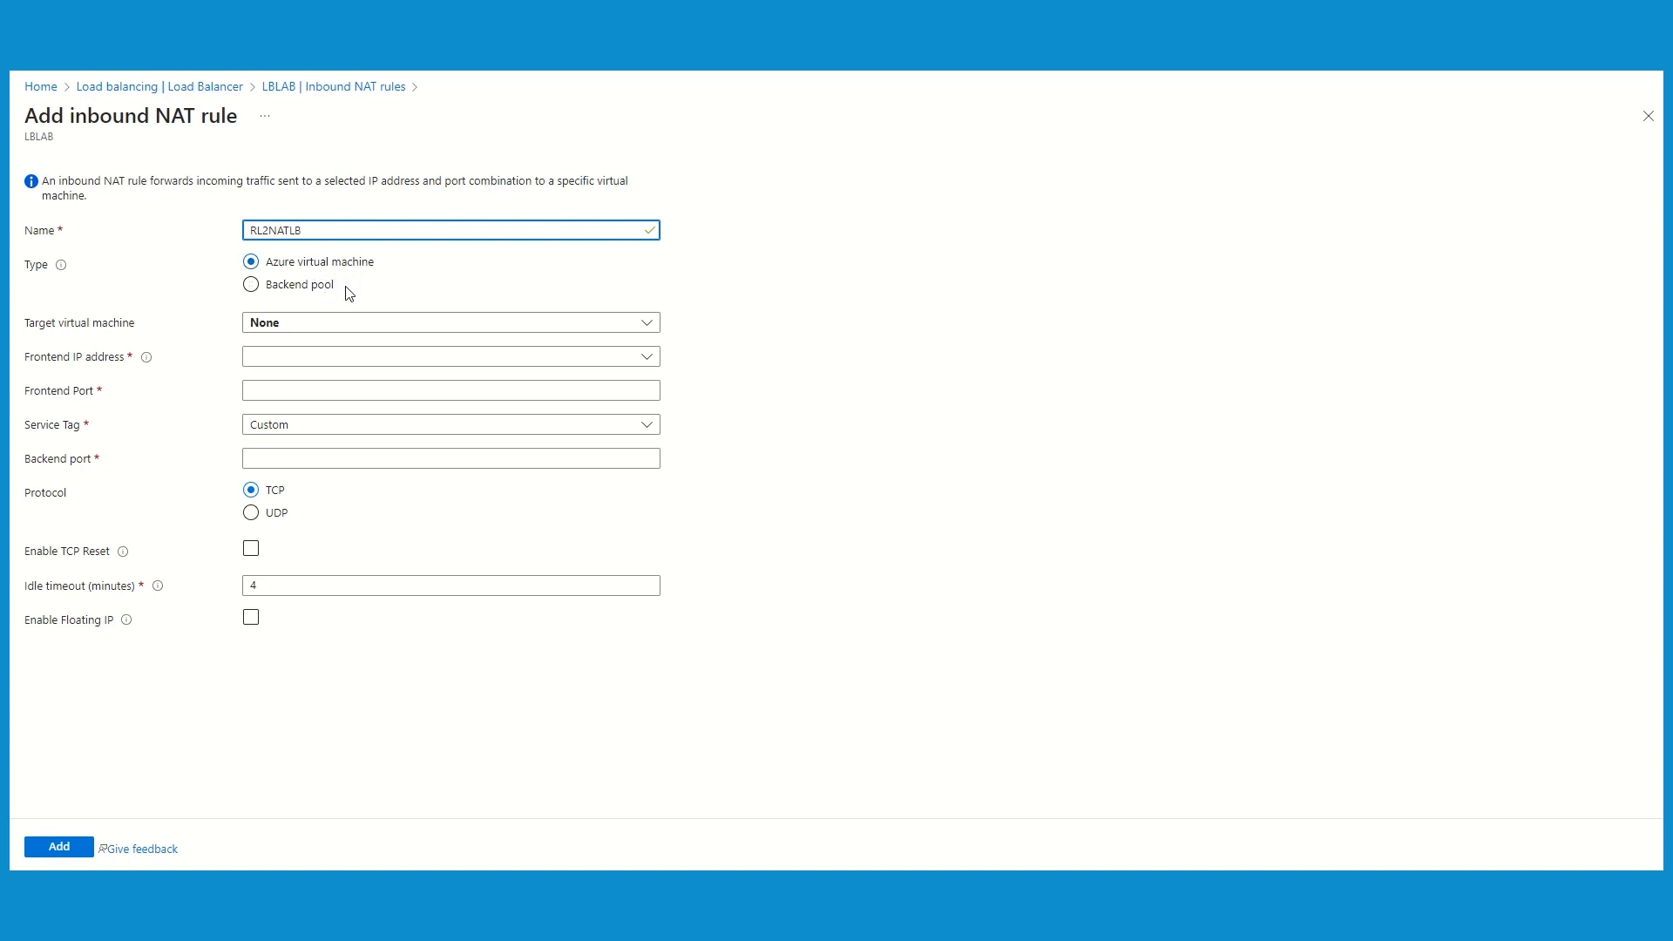
mouse_move(387, 266)
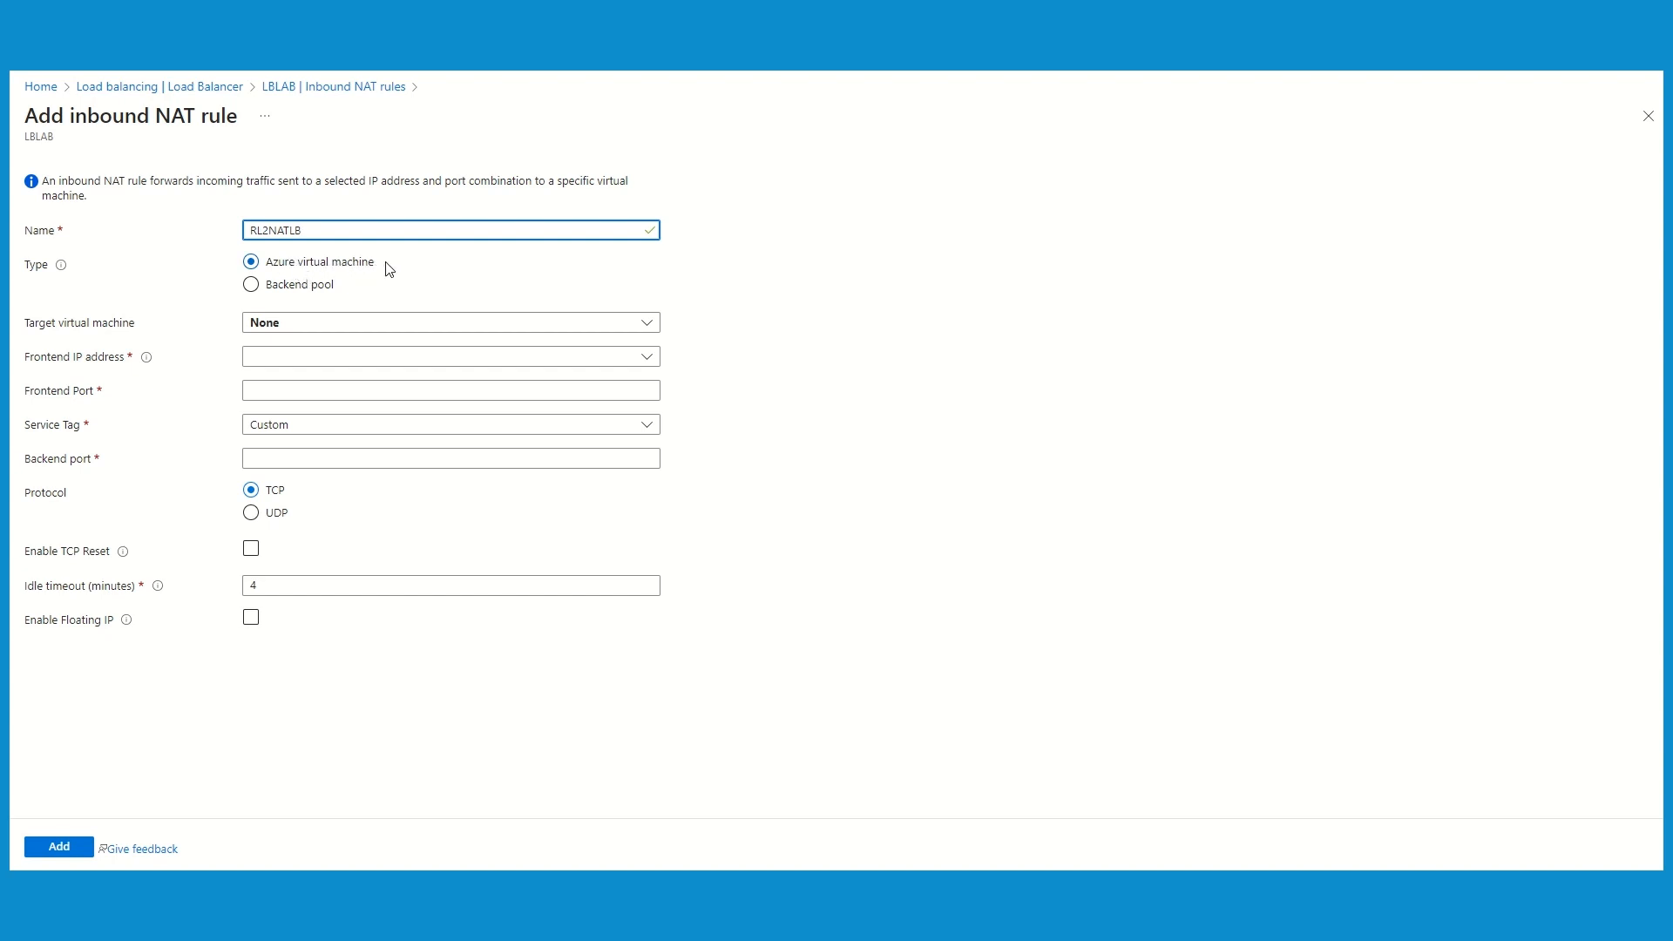
Step: Target vm1lb via ipconfig1 (10.5.0.5) with frontend IP PIP (172.190.124.135)
left_click(450, 323)
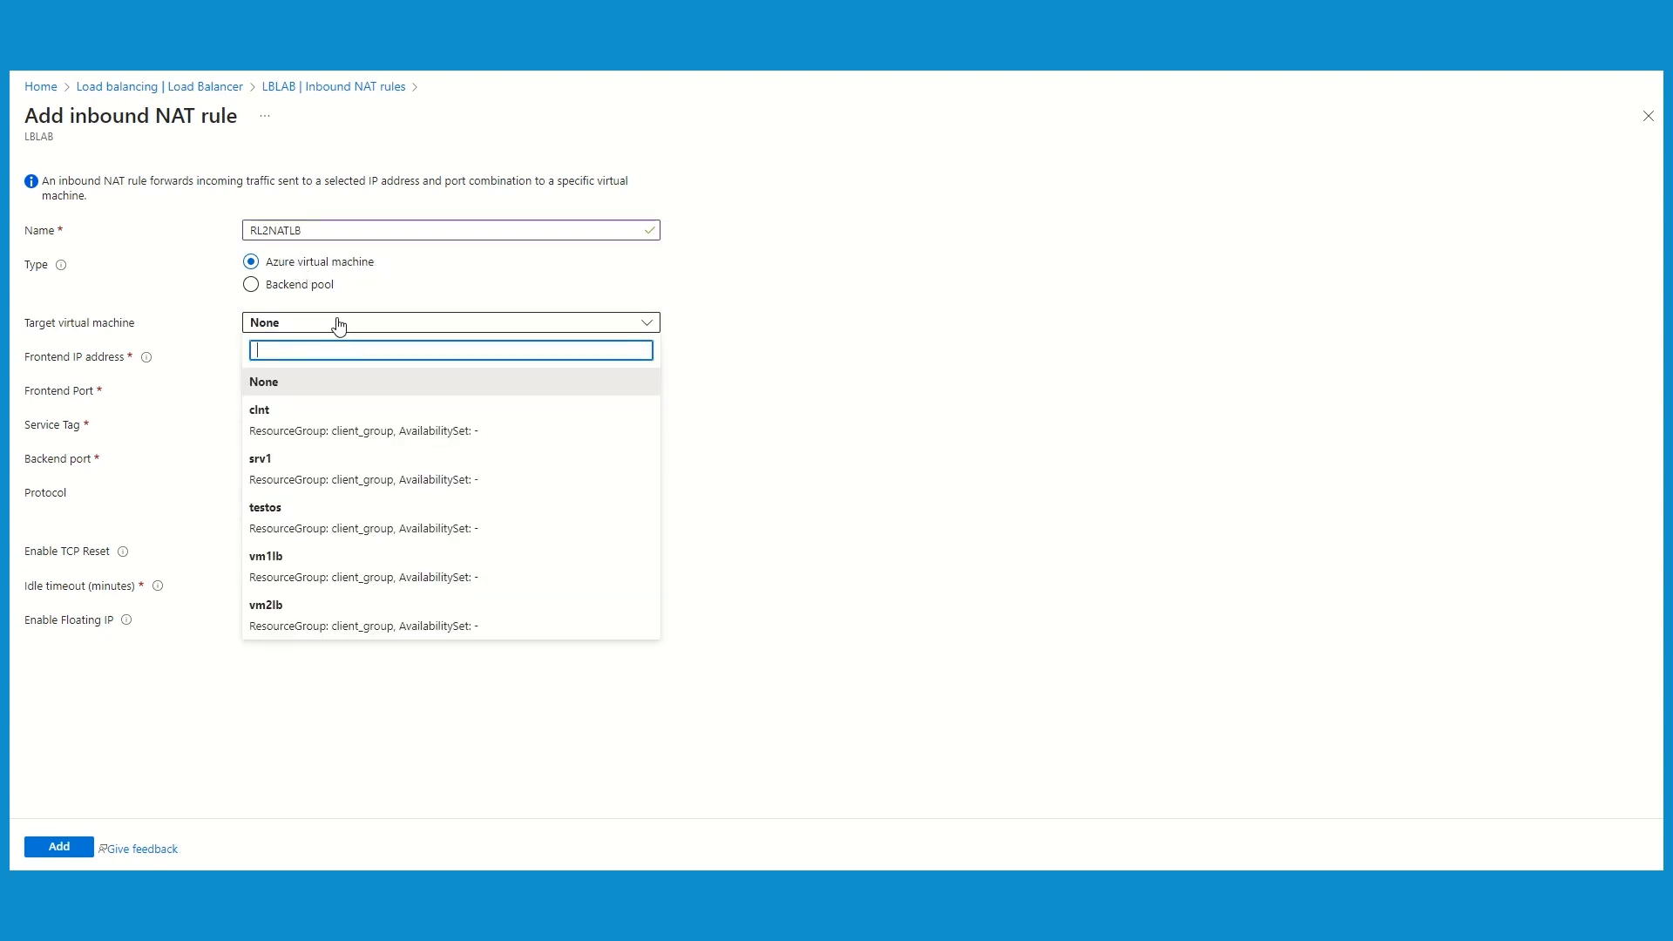
mouse_move(327, 514)
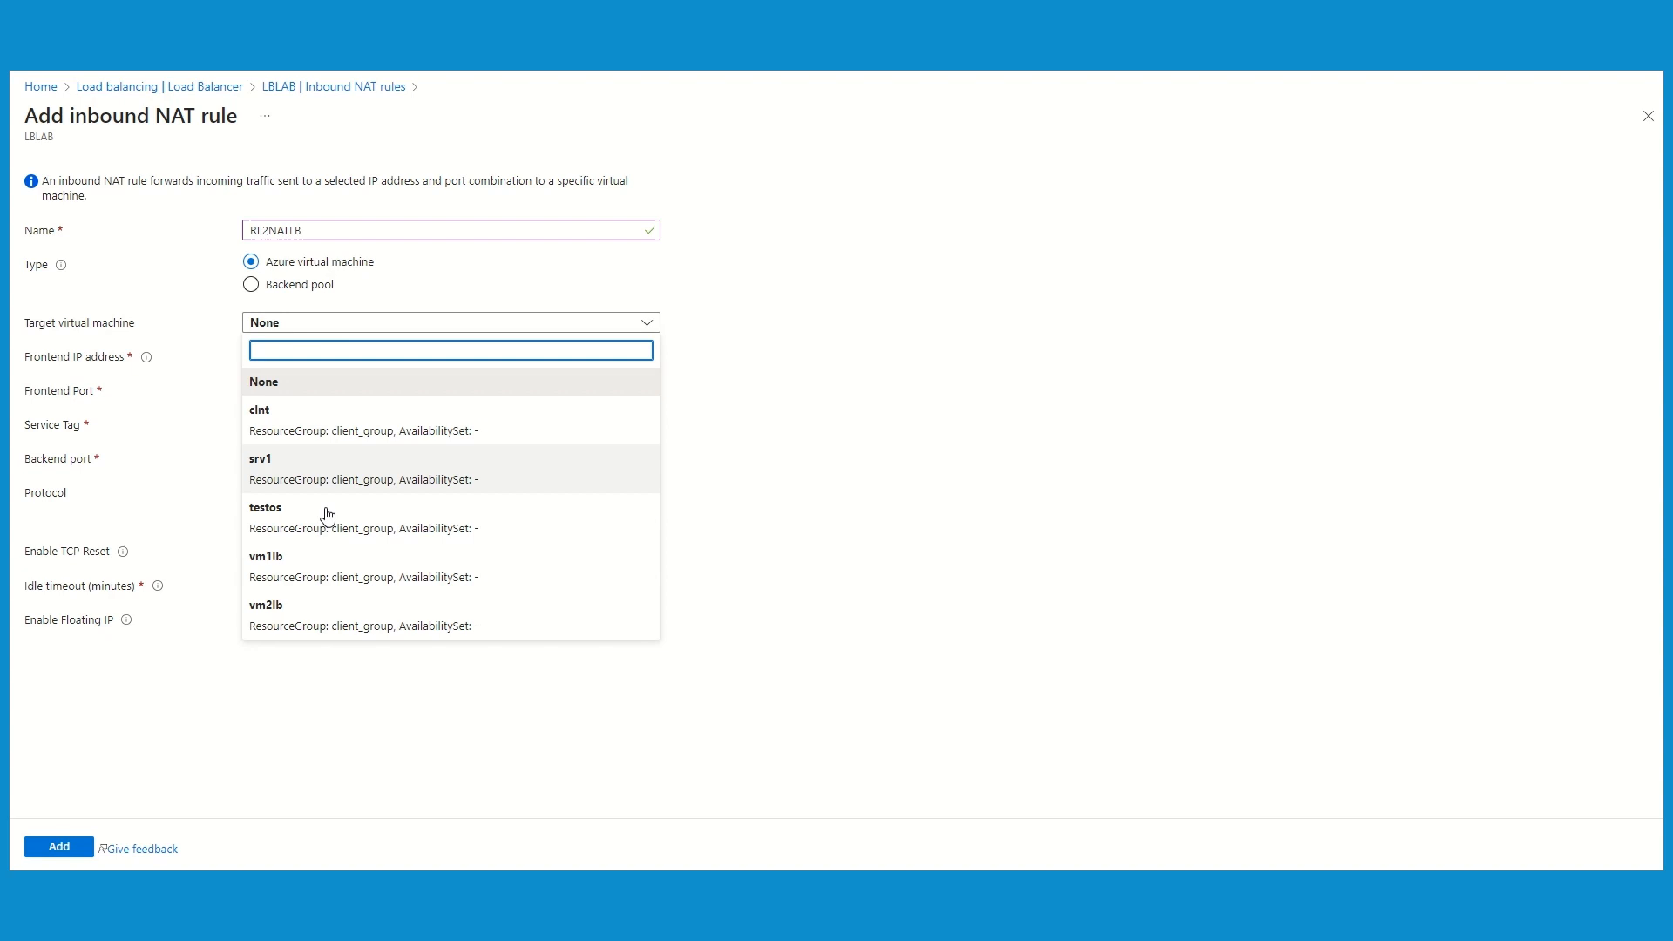
left_click(265, 557)
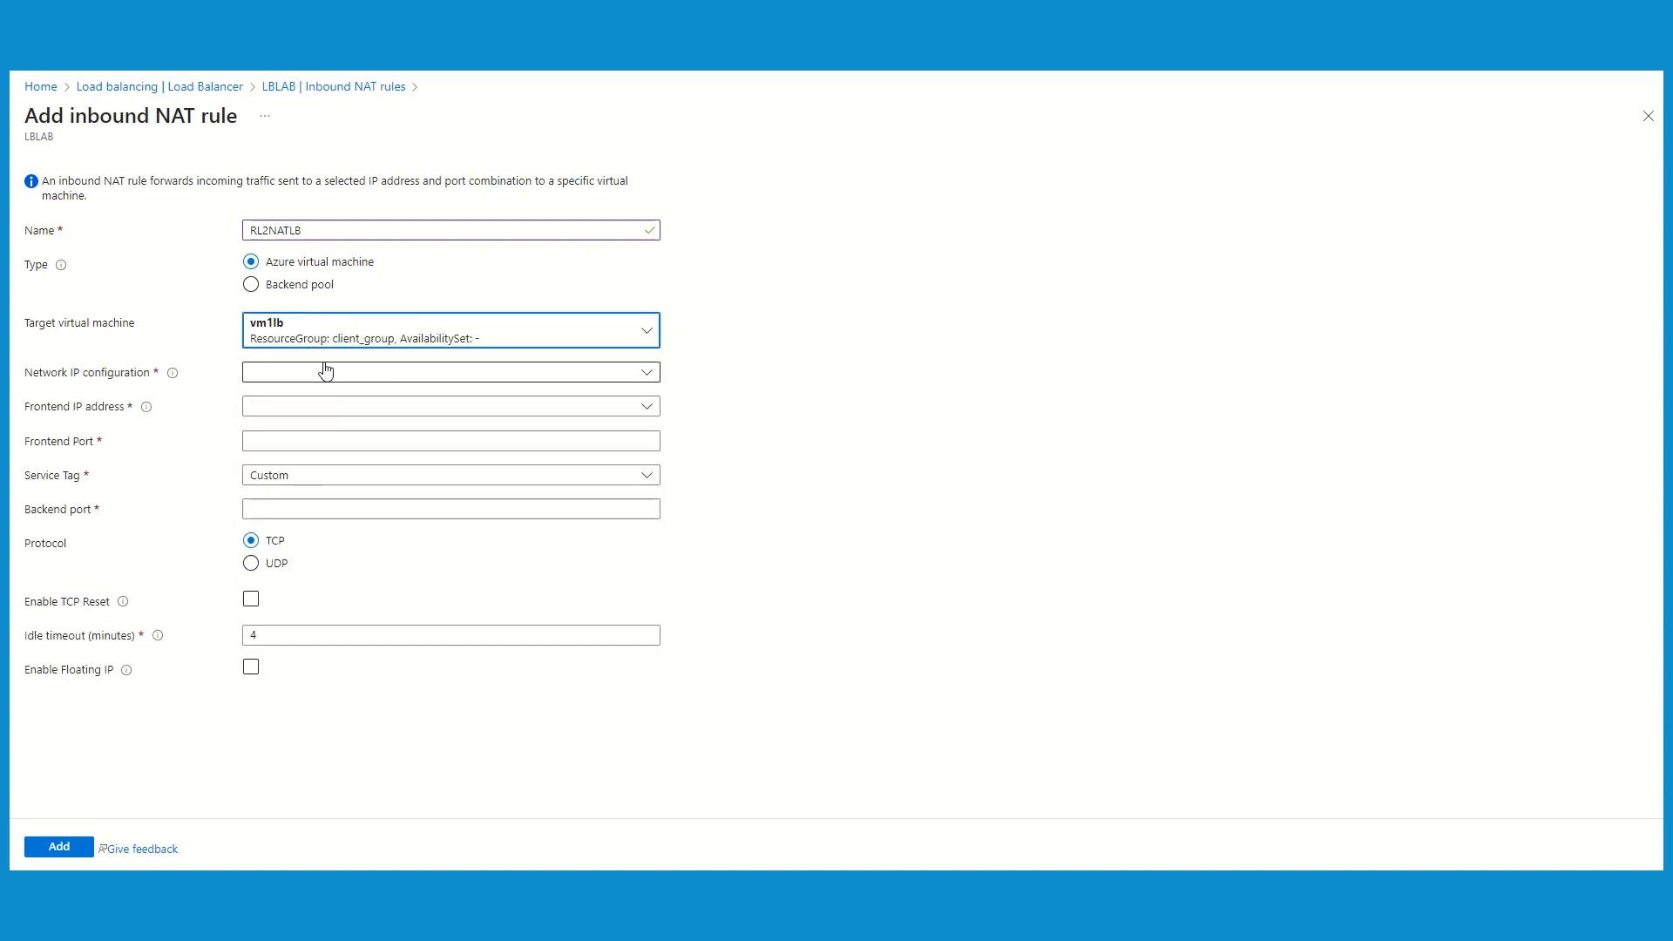
left_click(450, 371)
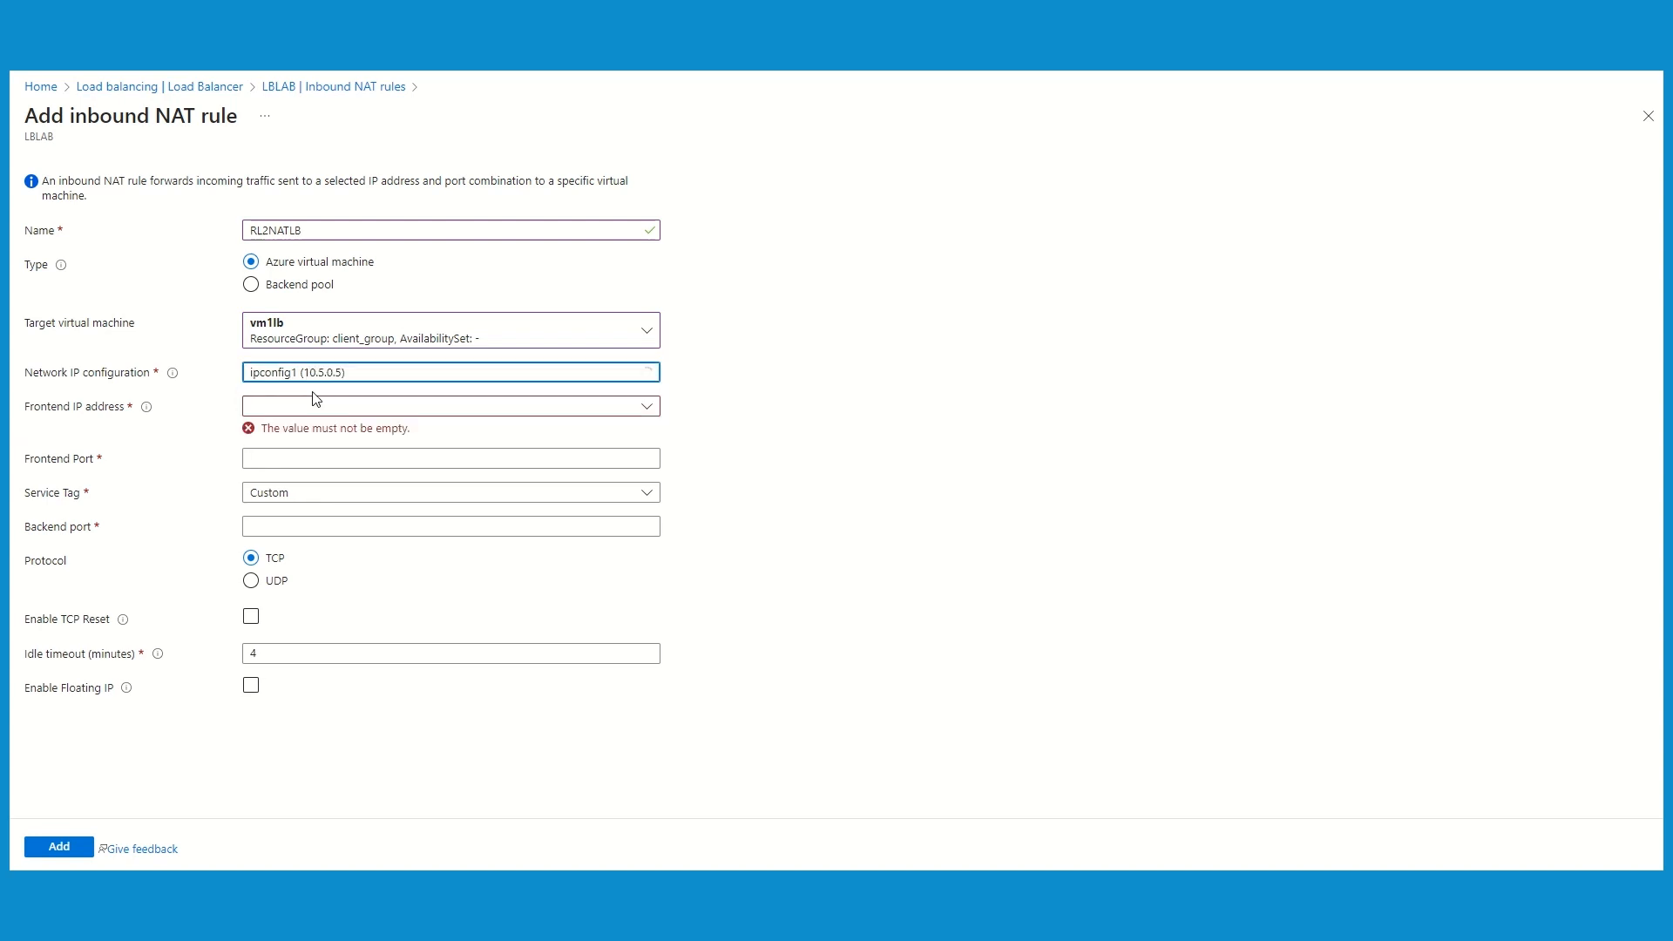
left_click(450, 404)
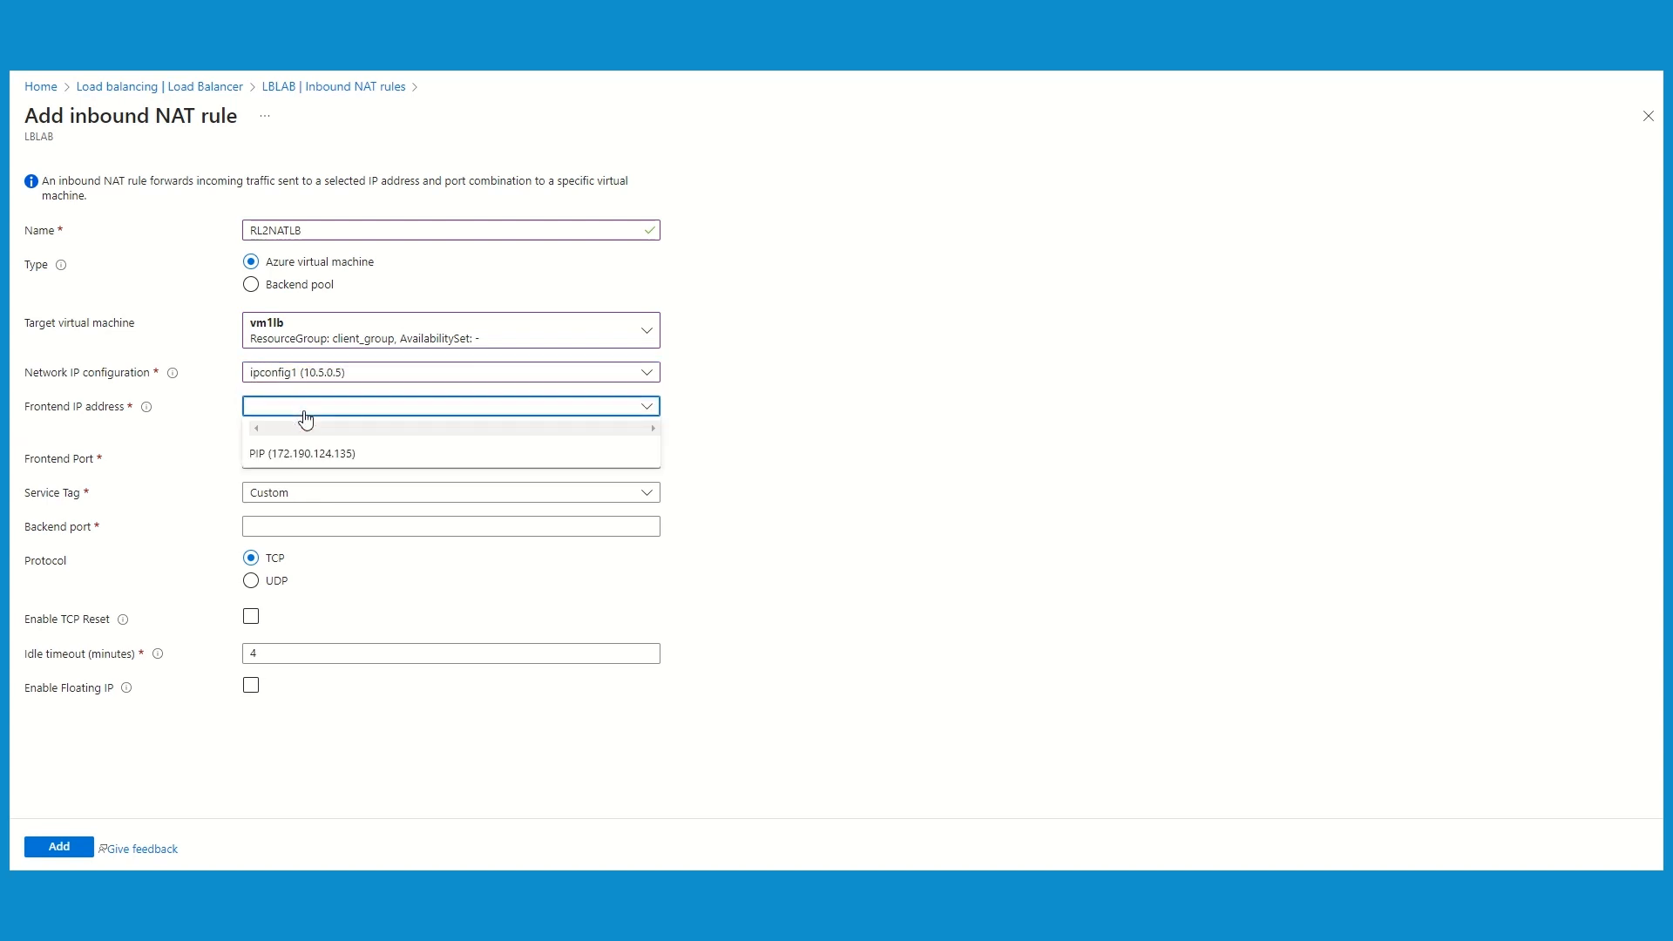
left_click(302, 453)
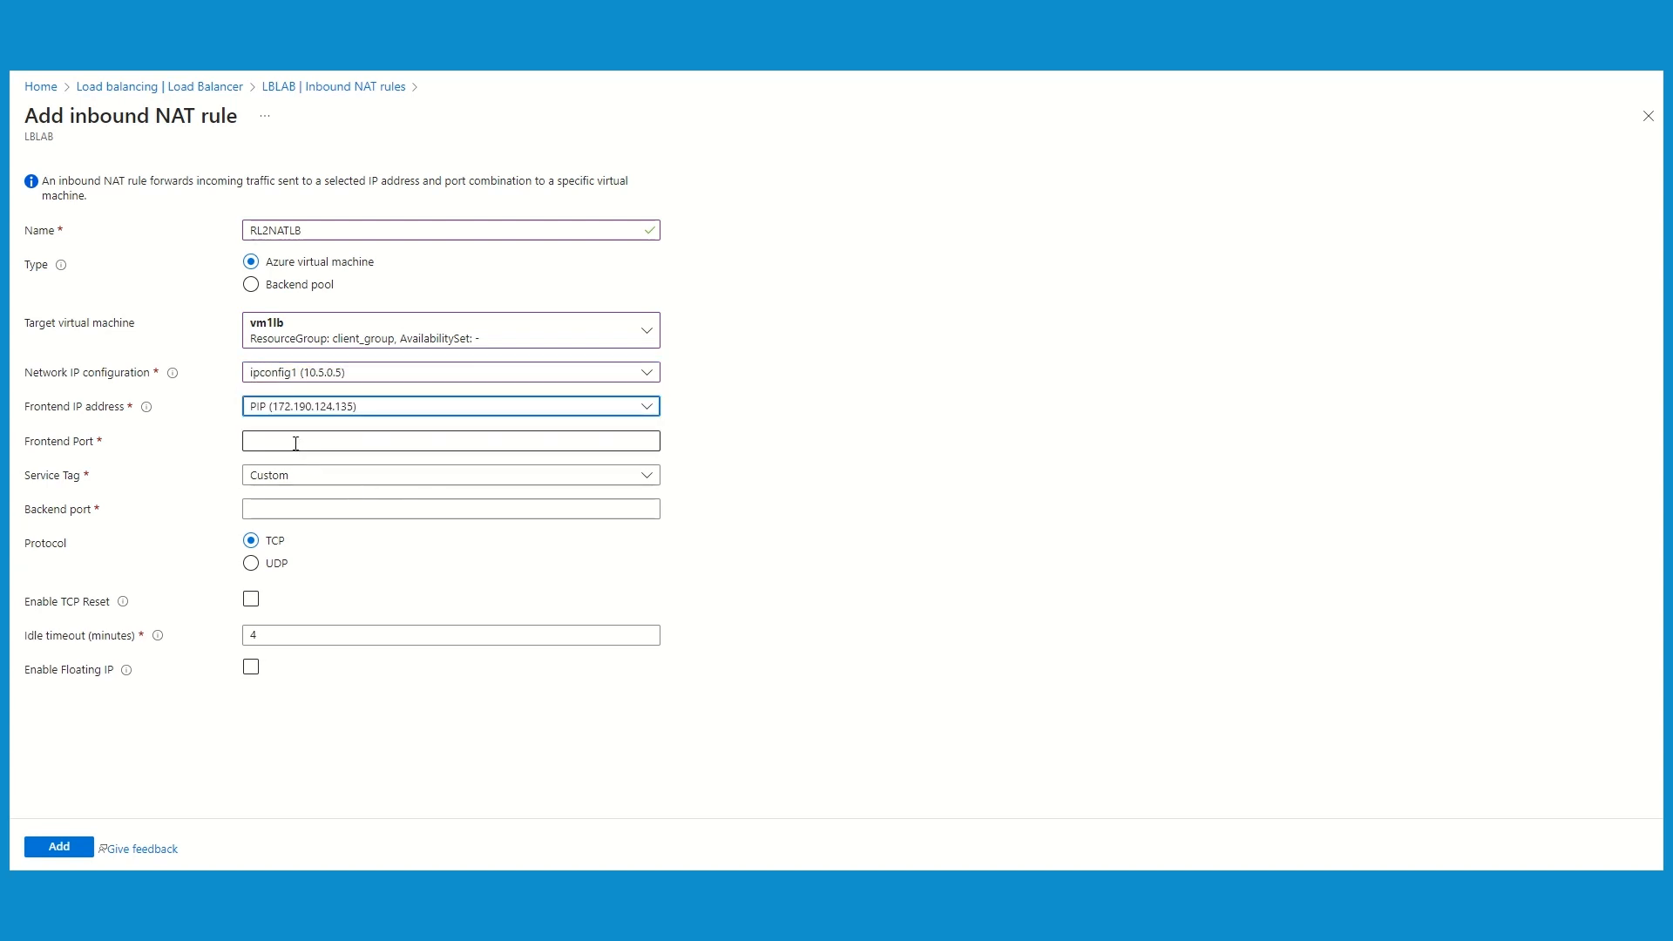
left_click(449, 441)
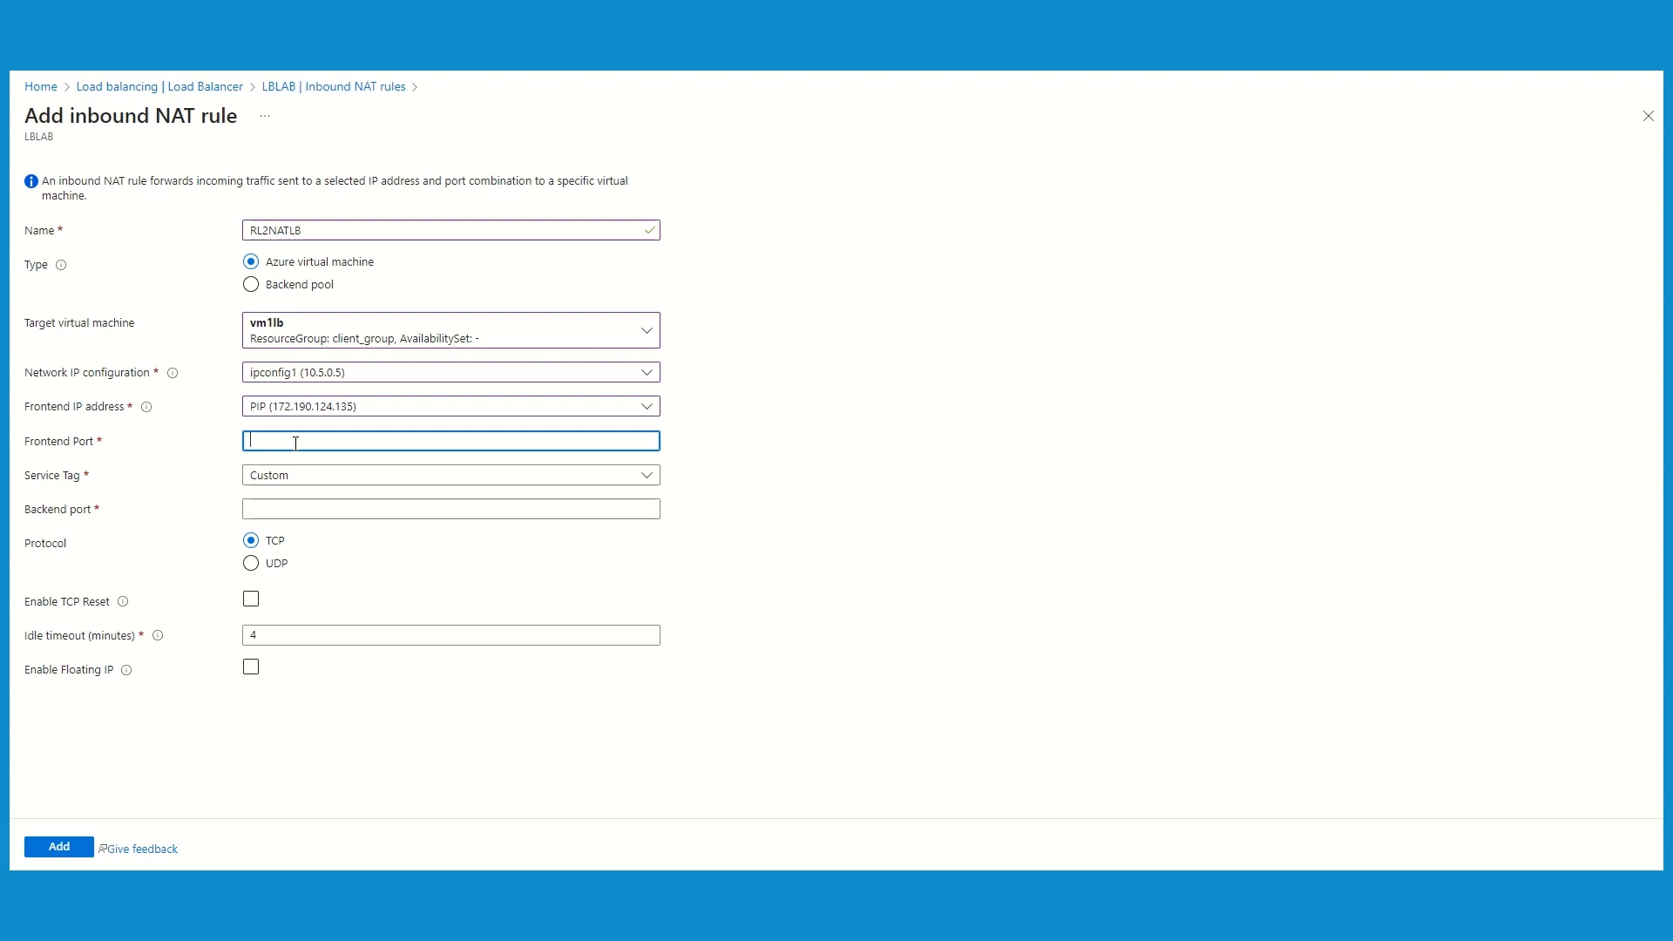
Step: Set frontend port 8001 and backend port 80, then submit RL2NATLB
type("8001")
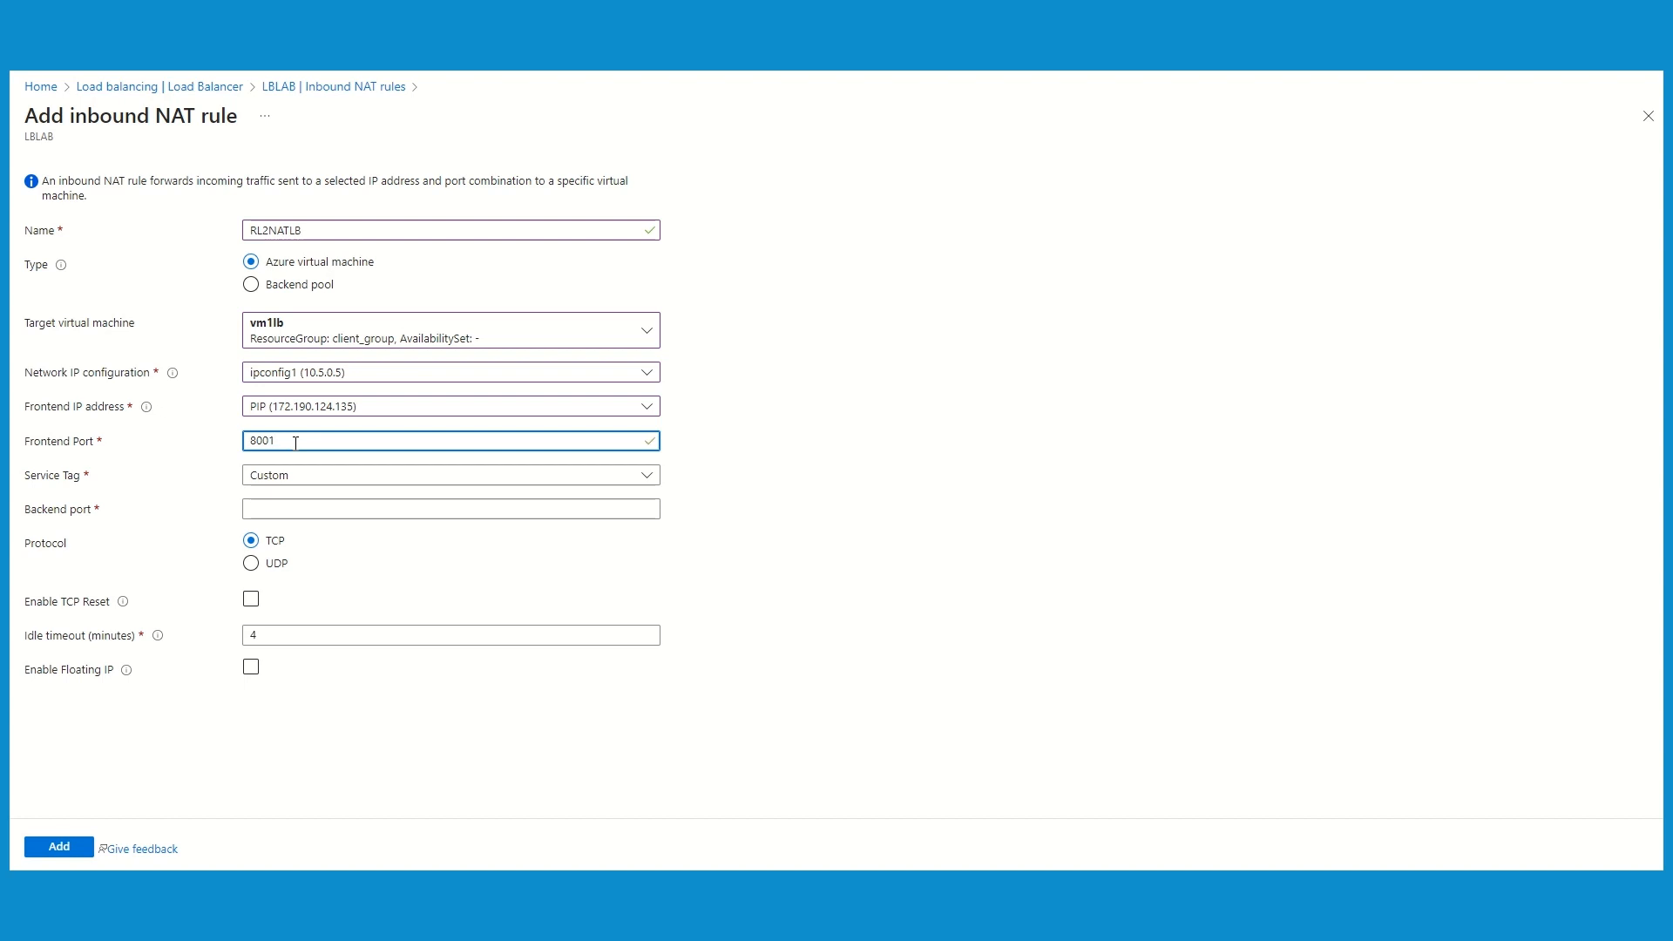
mouse_move(481, 617)
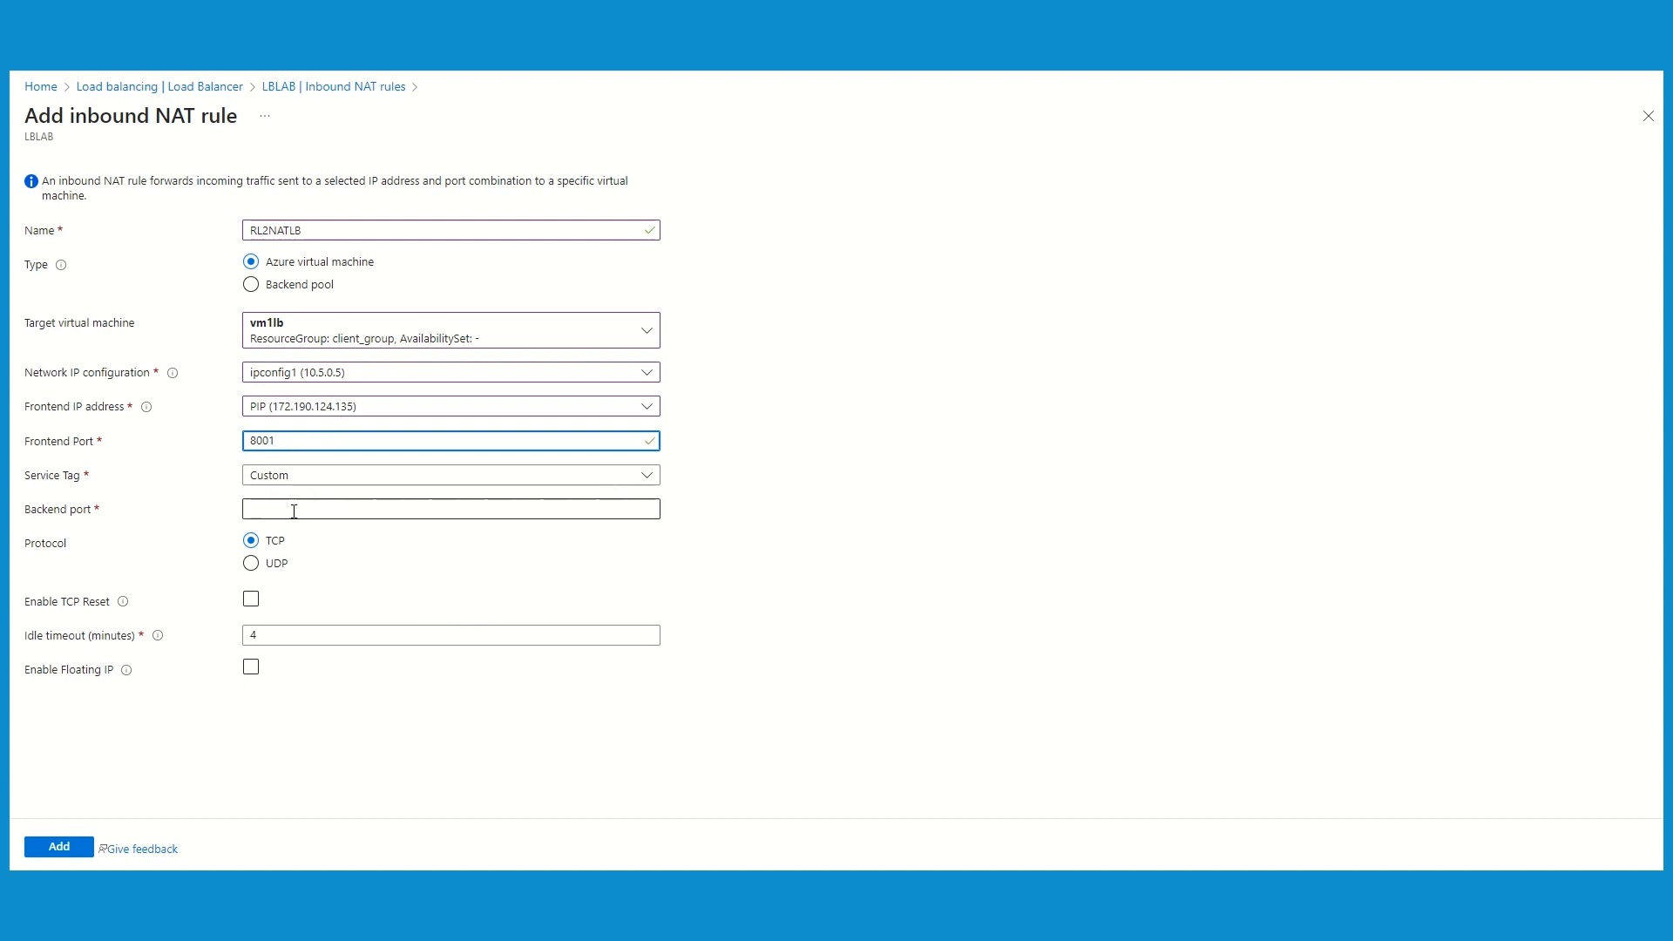
type("8")
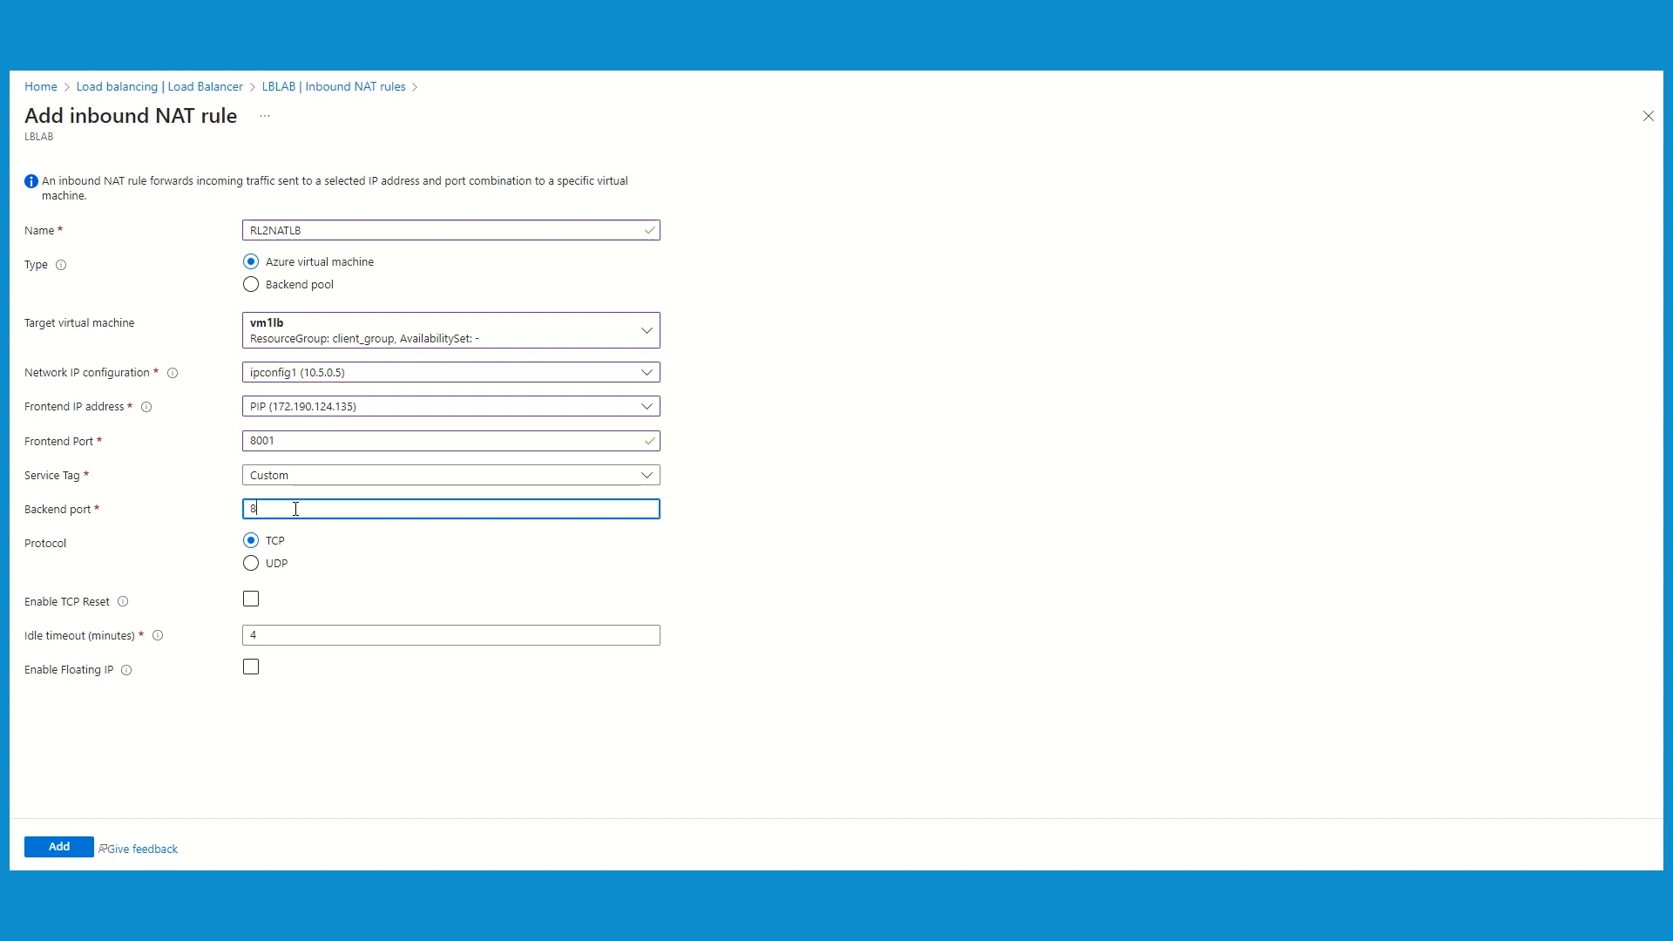
type("0")
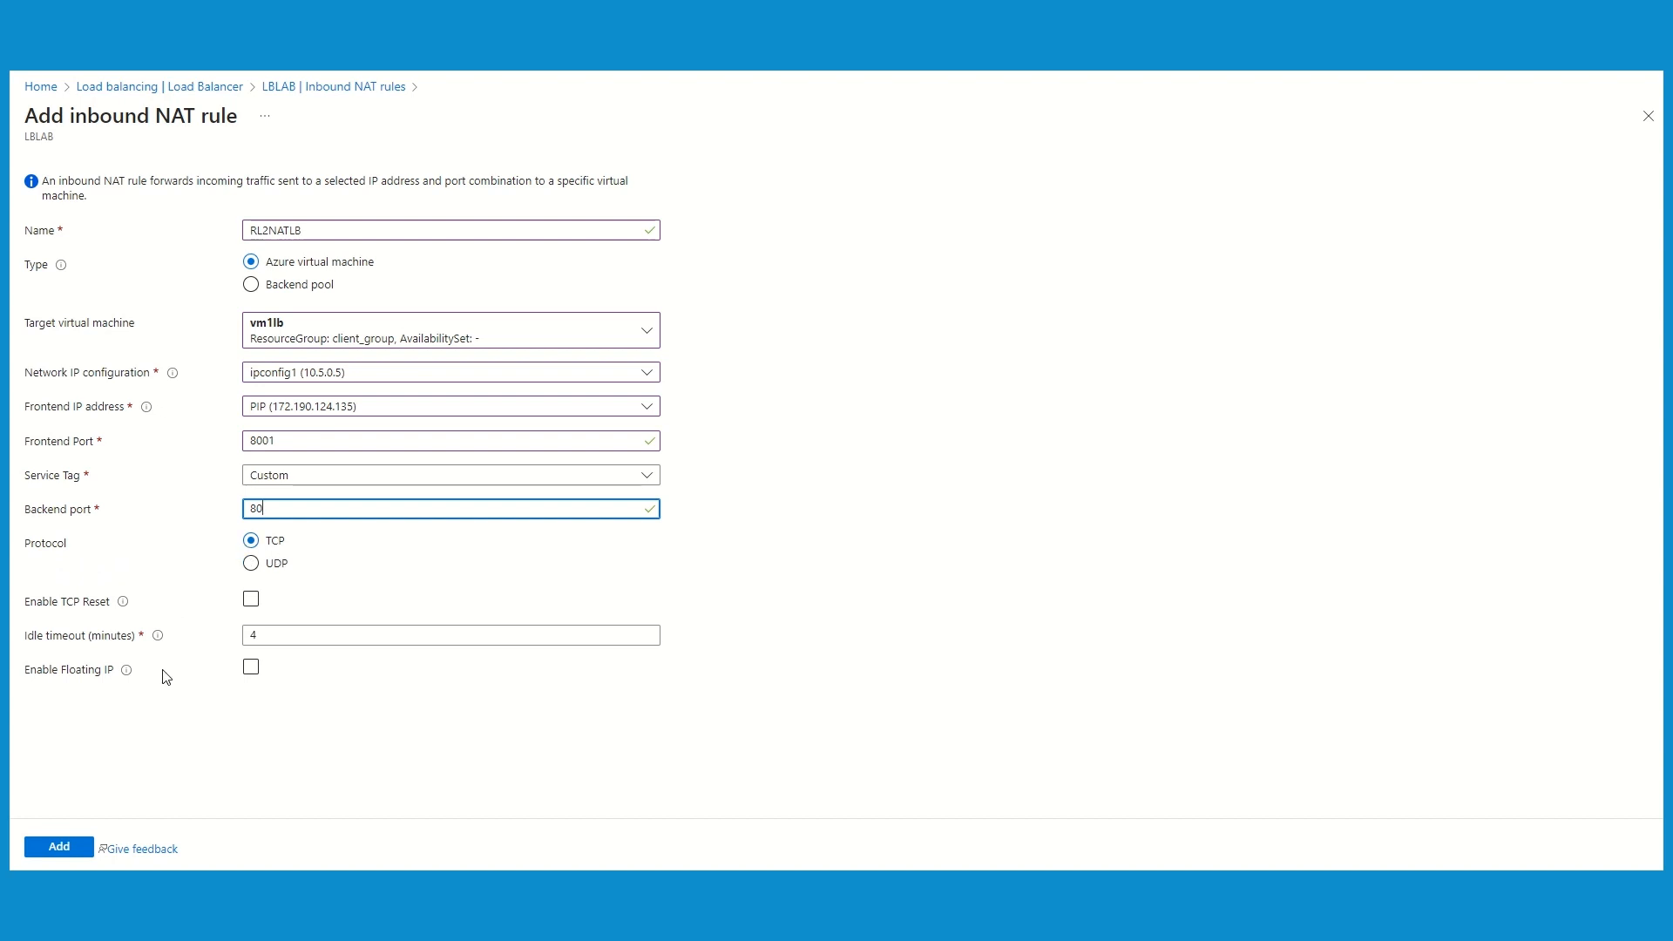
mouse_move(147, 691)
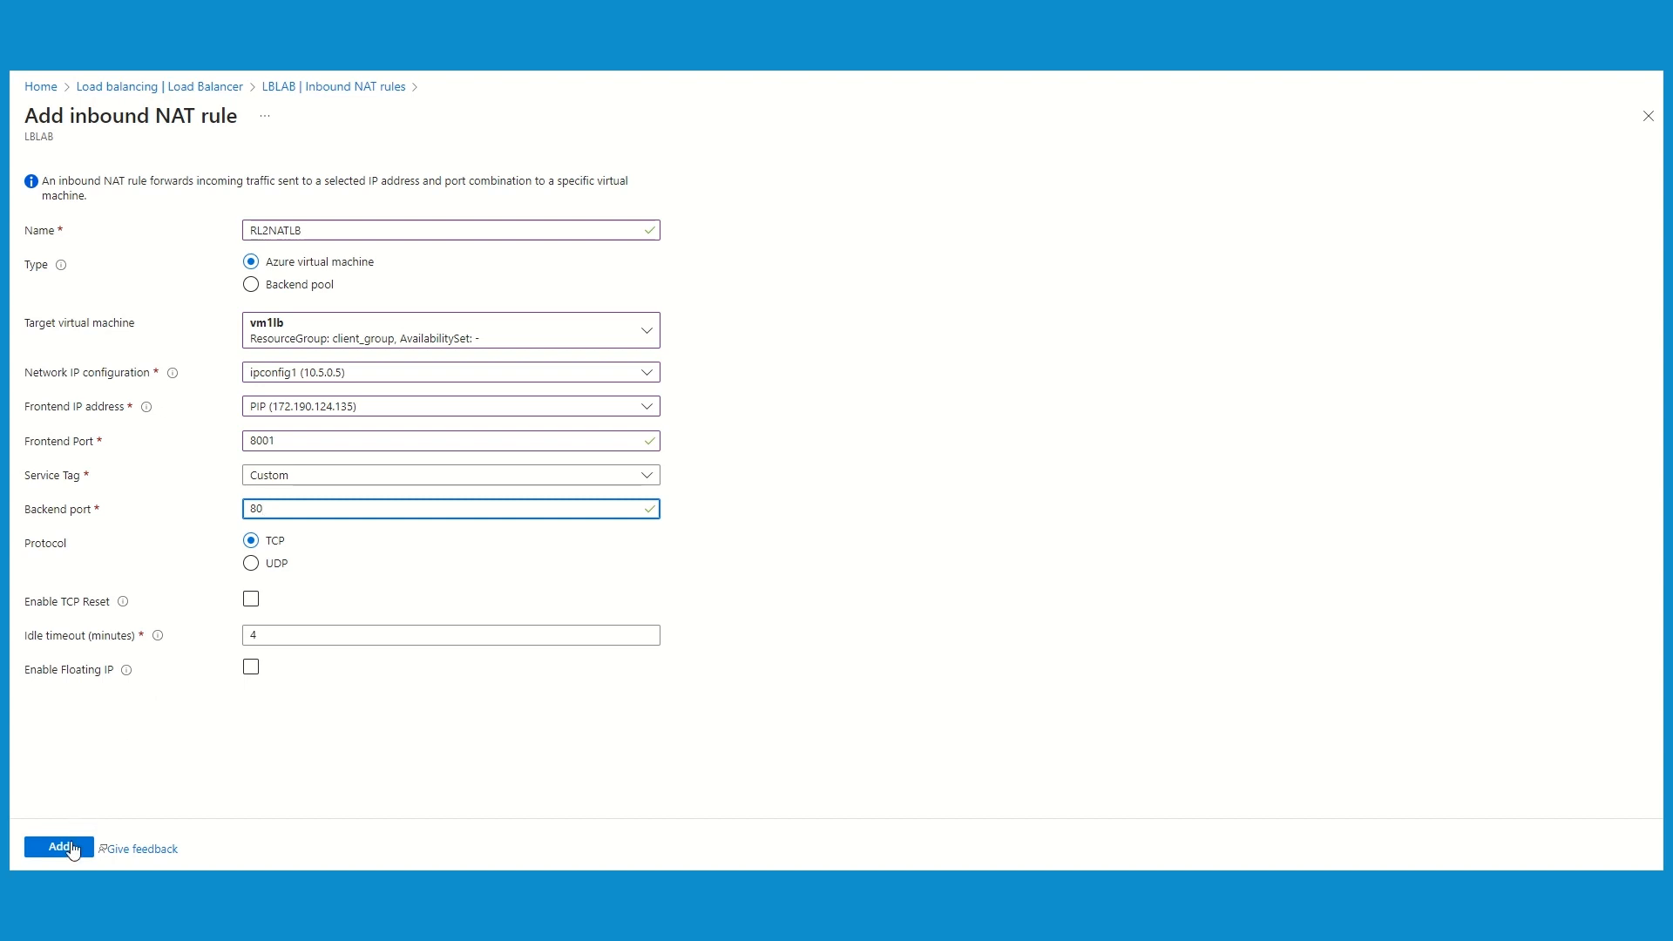
left_click(58, 847)
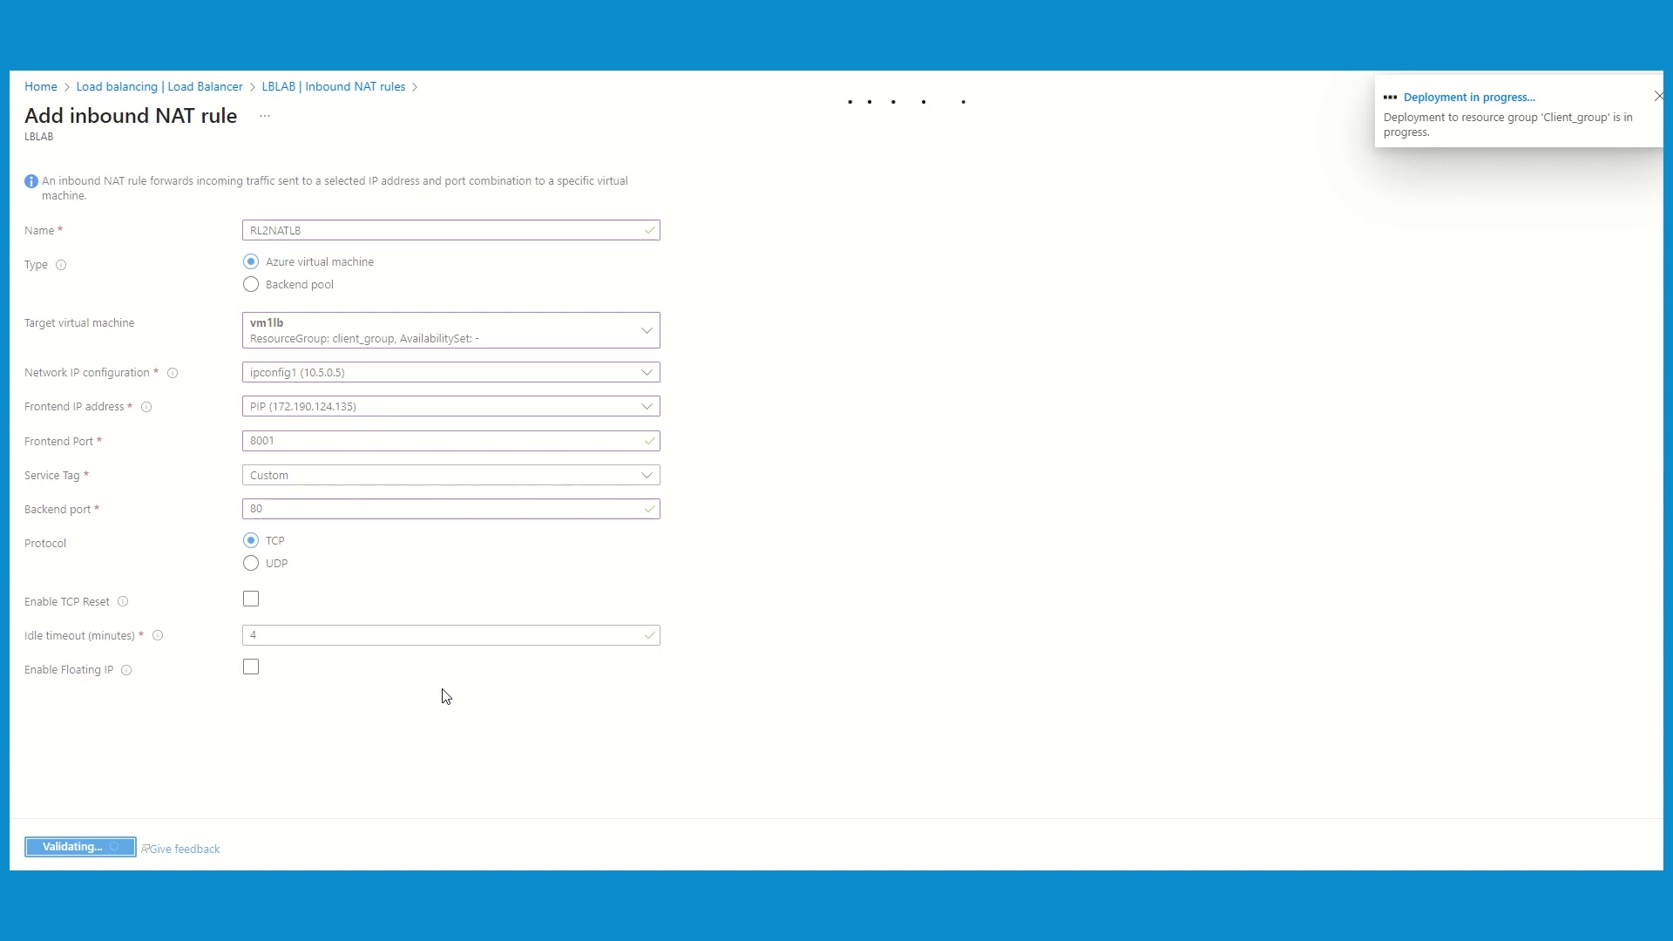
Step: Let the RL2NATLB deployment succeed, then switch to Chrome to test it
left_click(1659, 94)
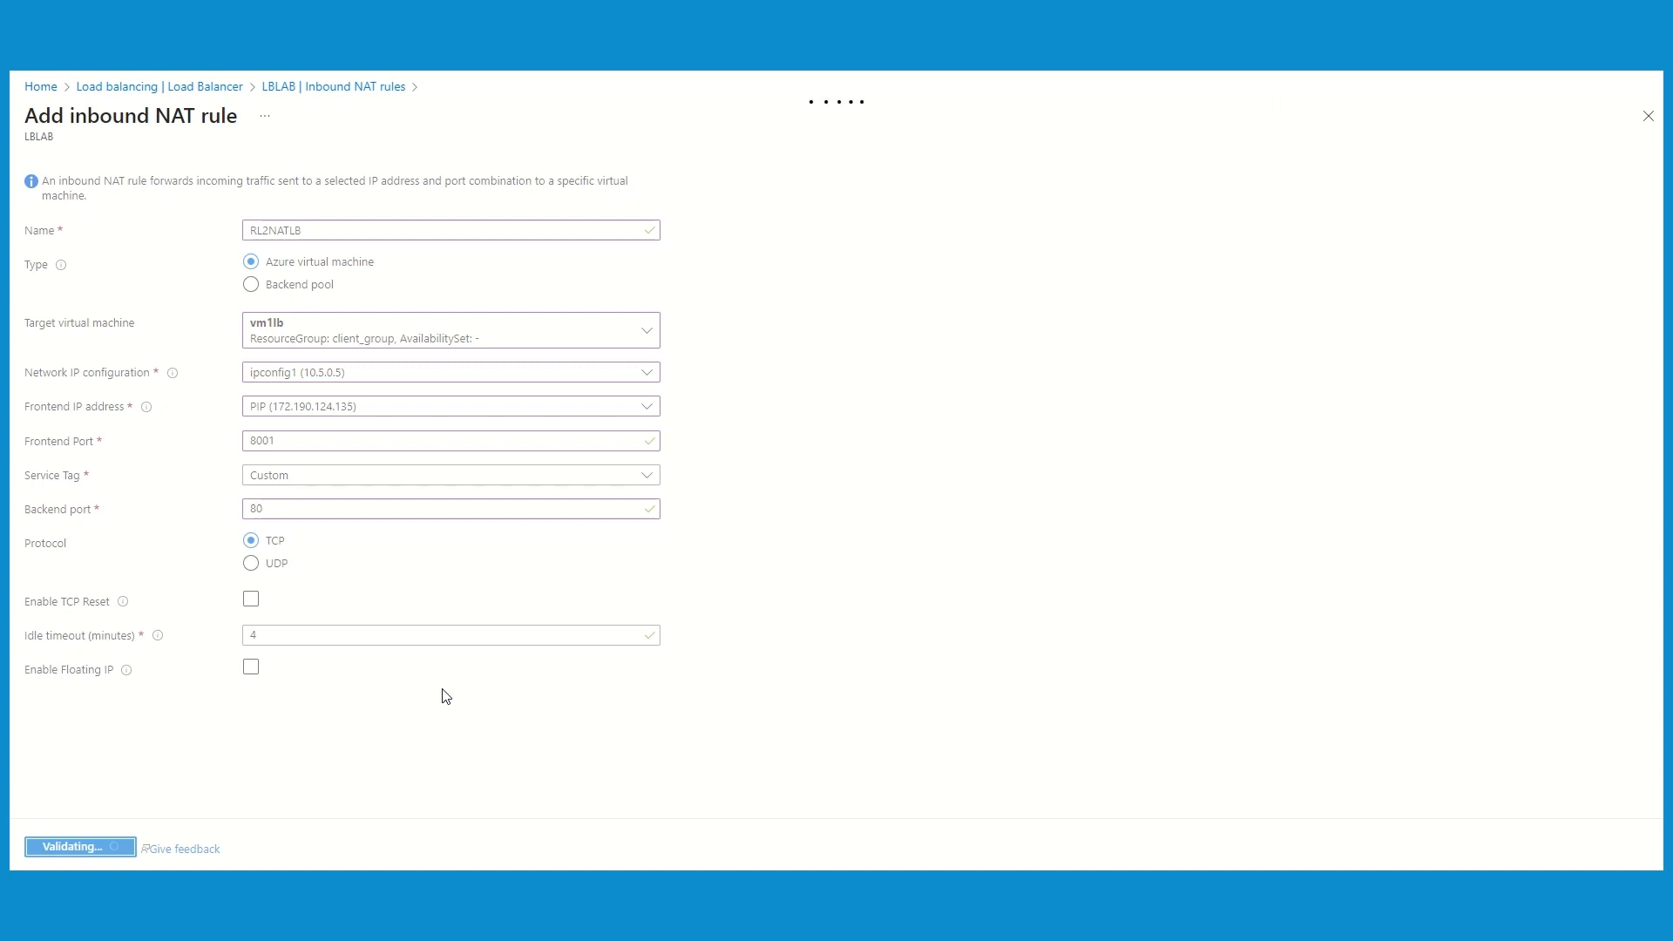
mouse_move(300, 420)
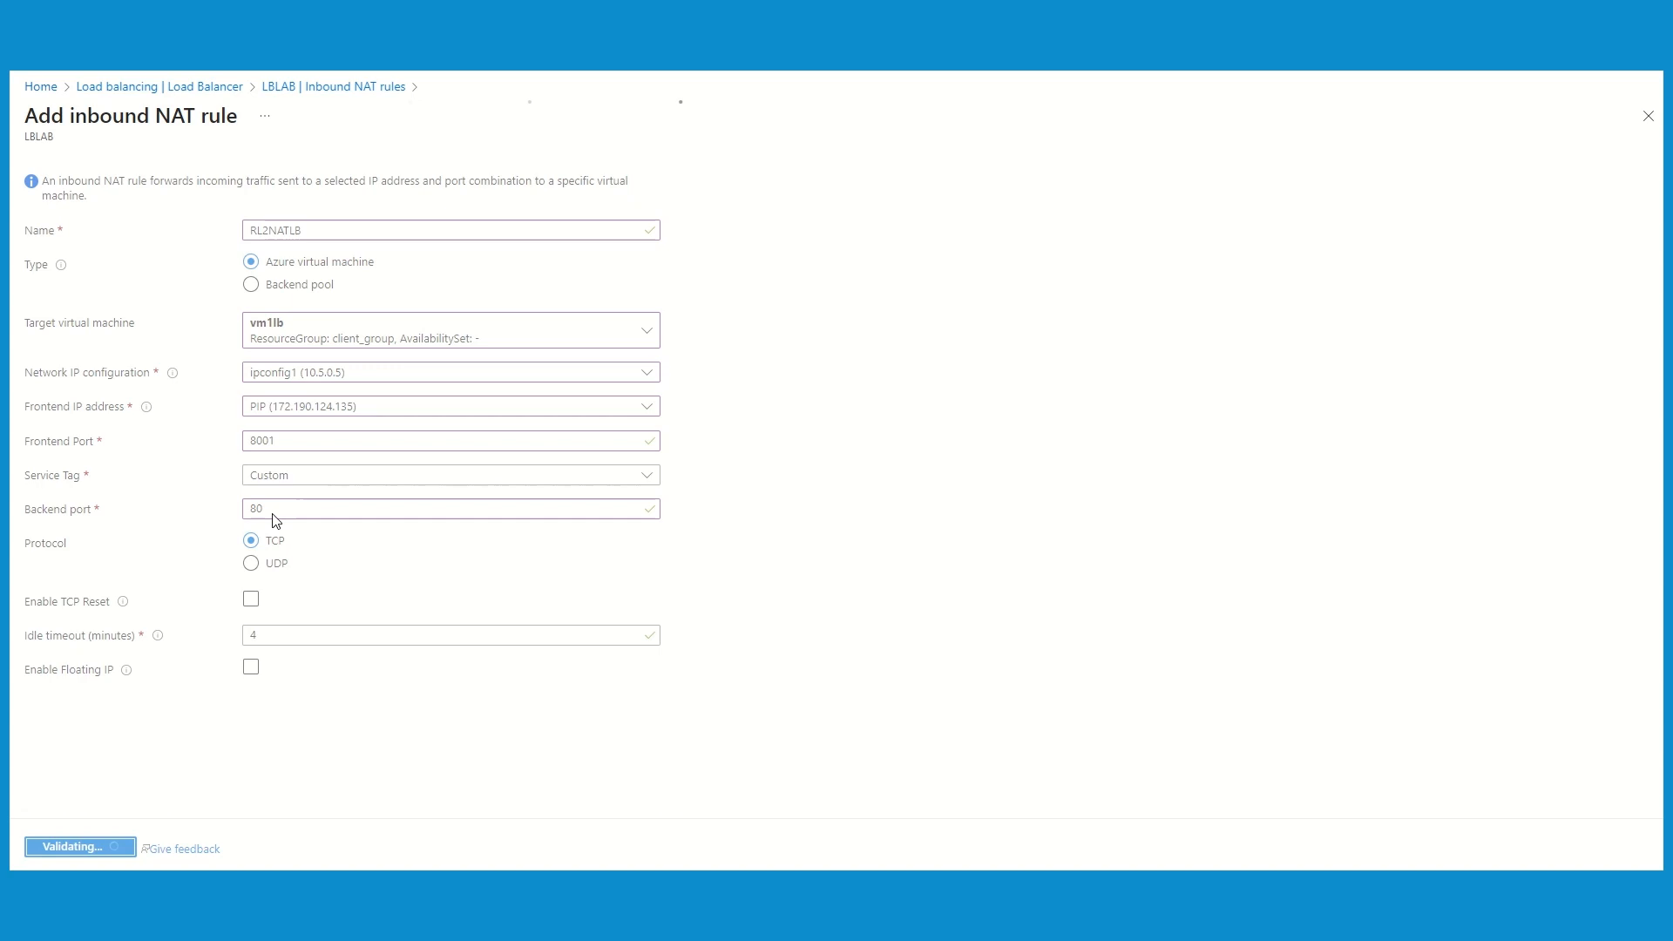
mouse_move(314, 535)
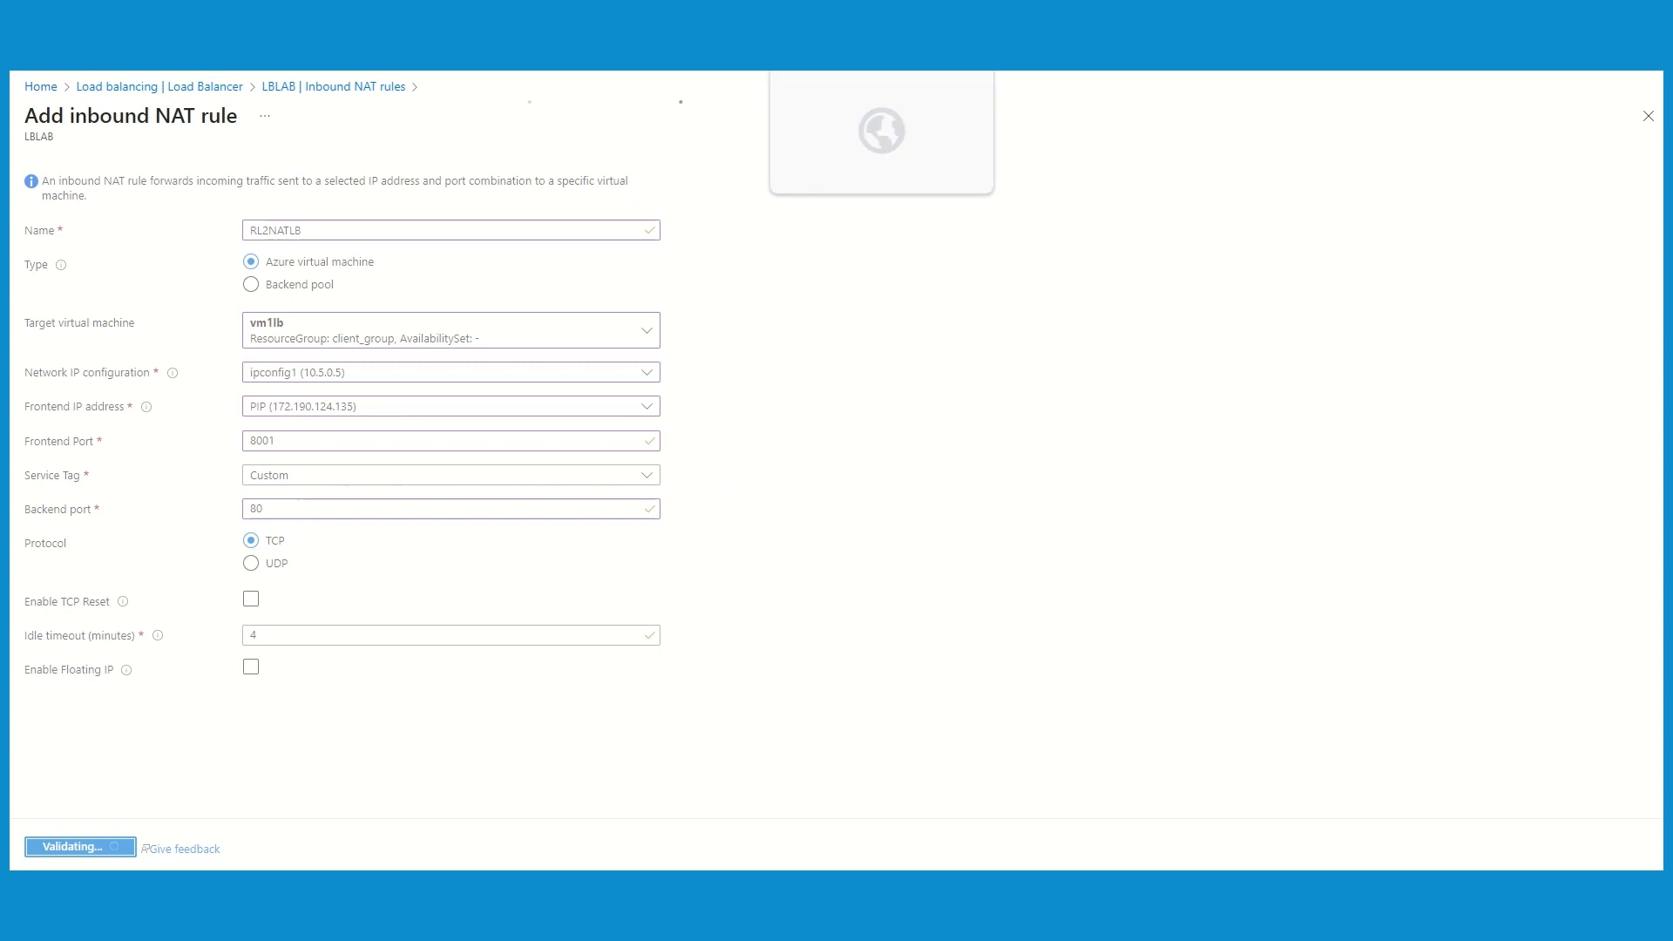
left_click(80, 847)
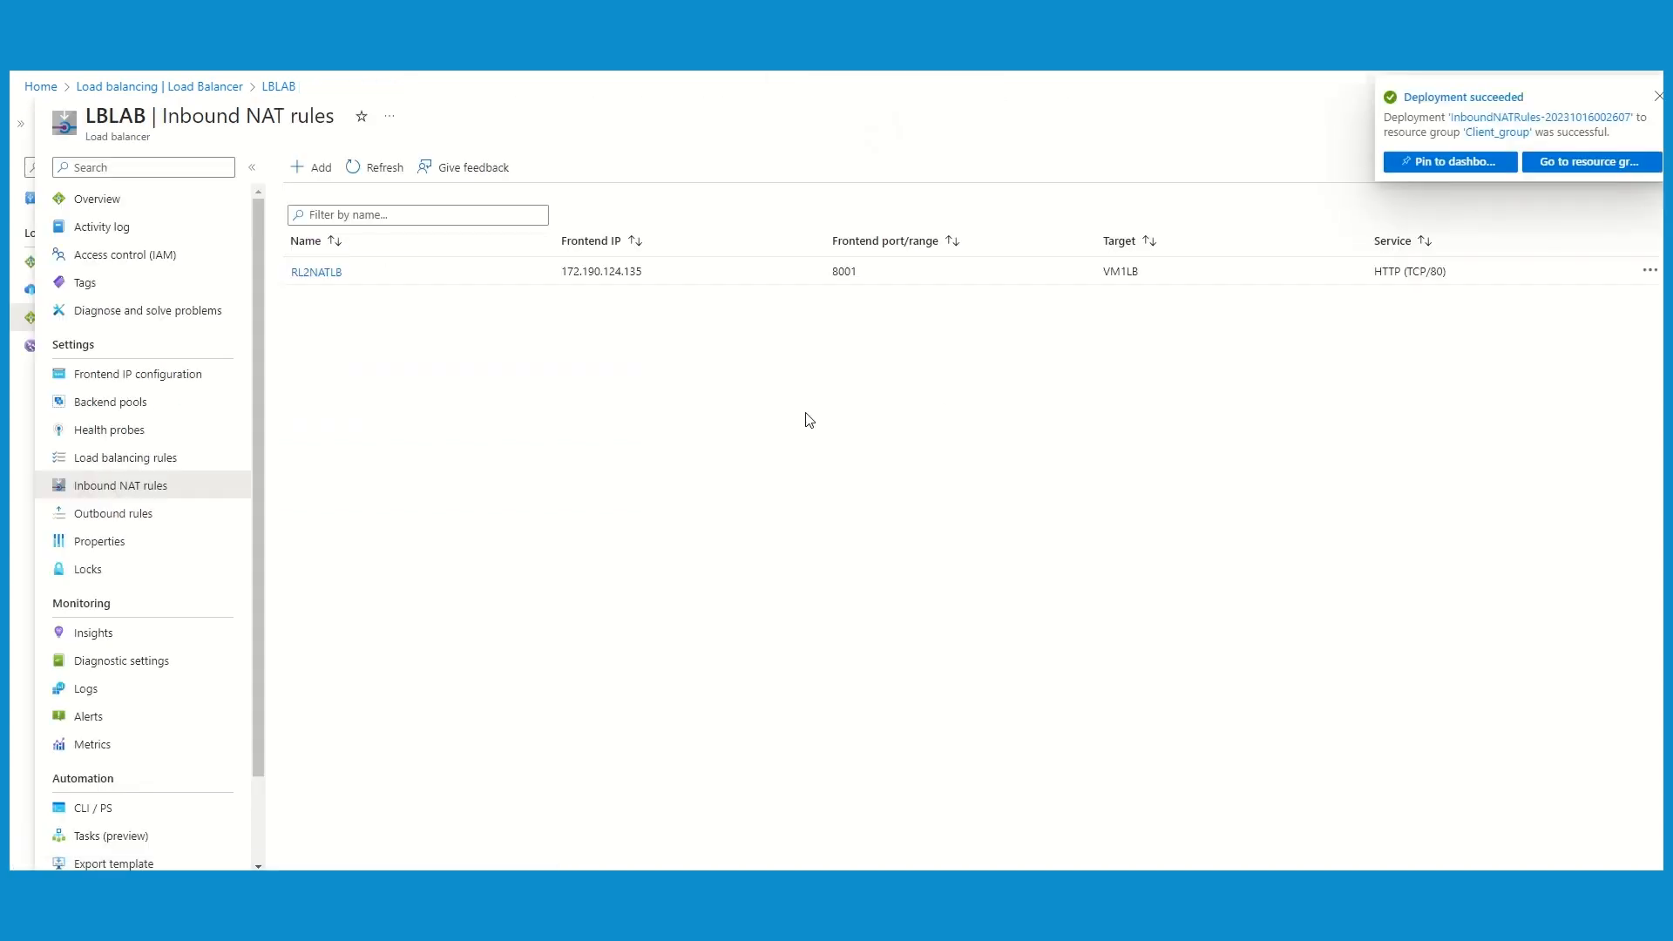
mouse_move(749, 449)
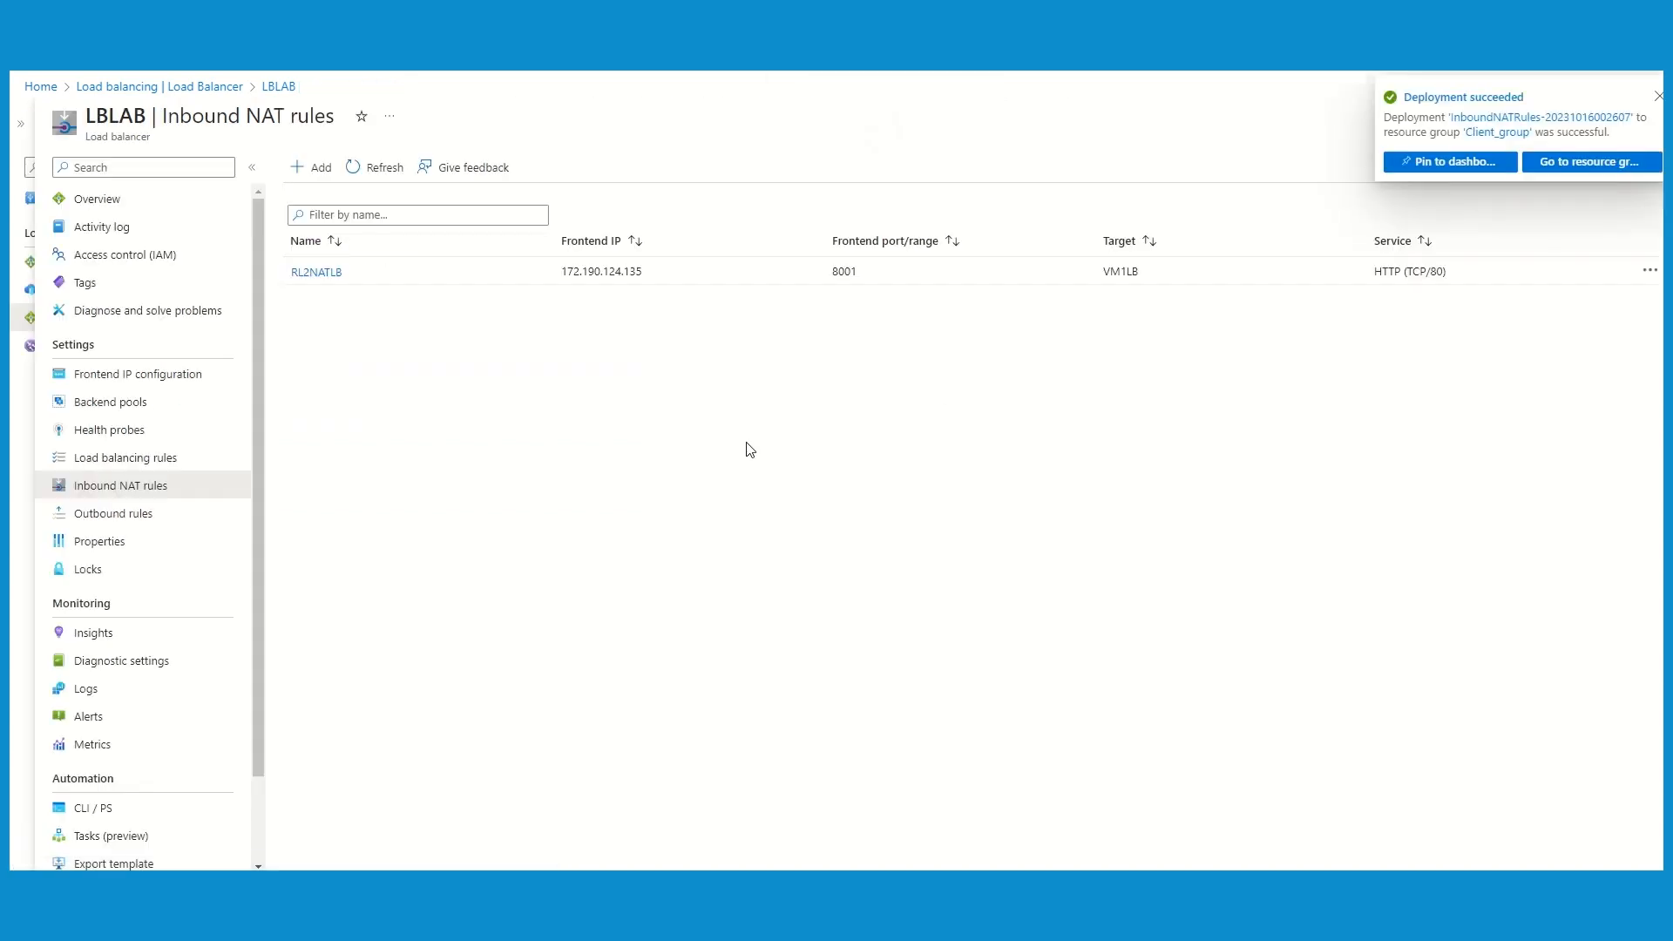
mouse_move(750, 478)
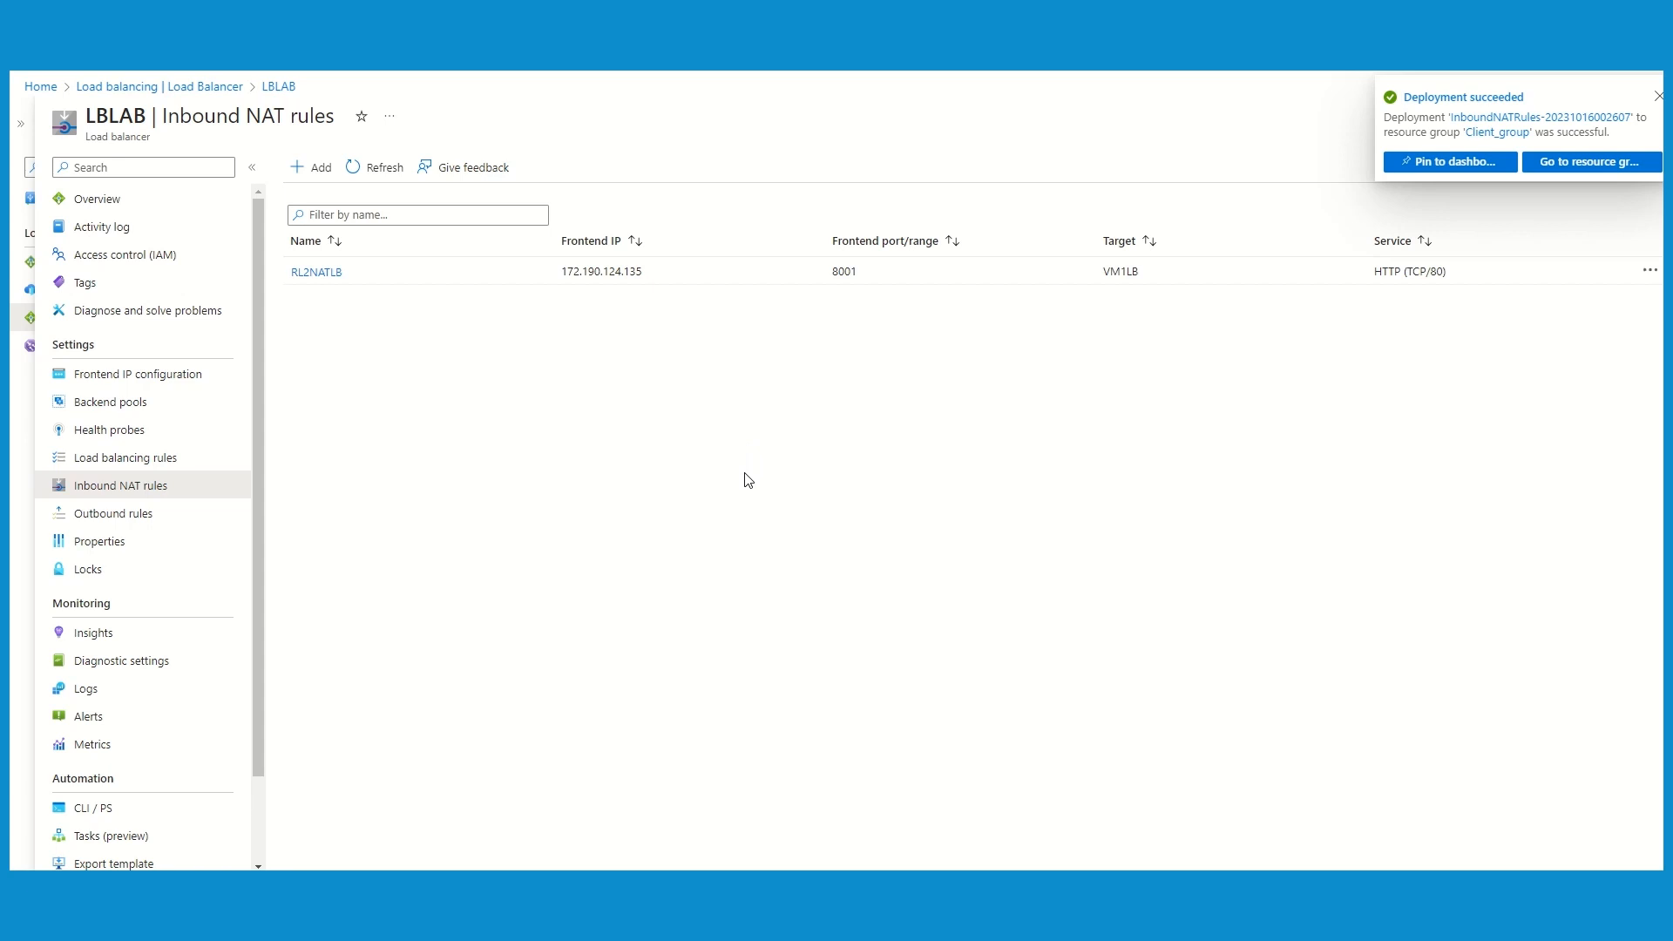
left_click(1659, 96)
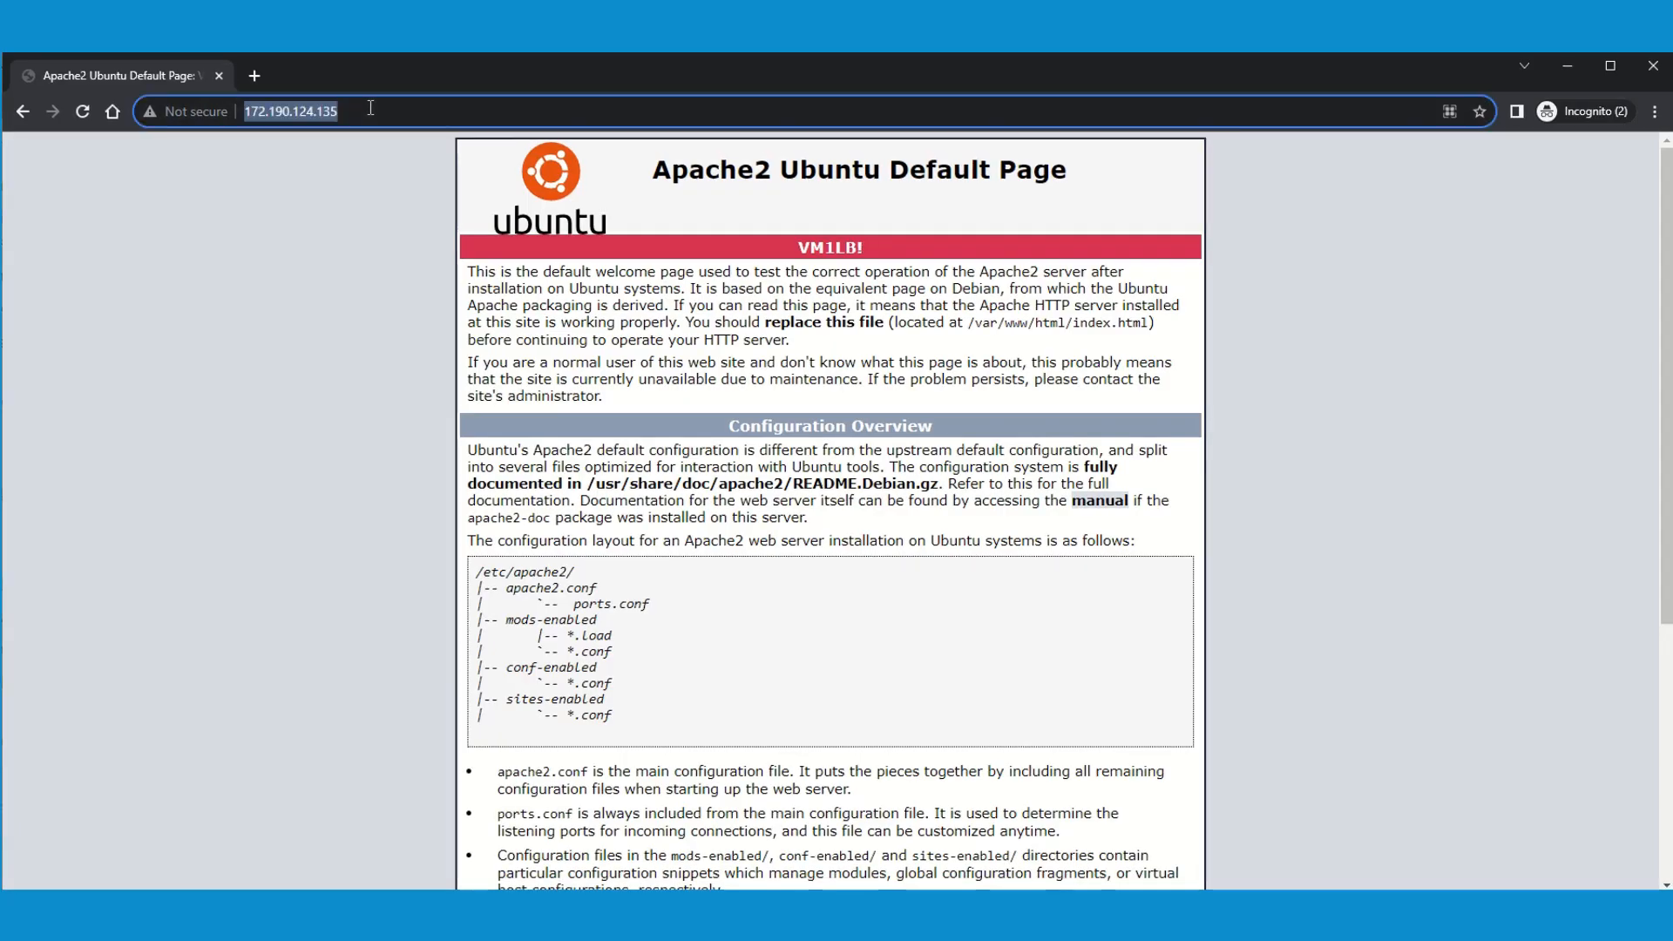
Step: Load 172.190.124.135:8001 in Chrome to see VM1LB's Apache default page
type("http://")
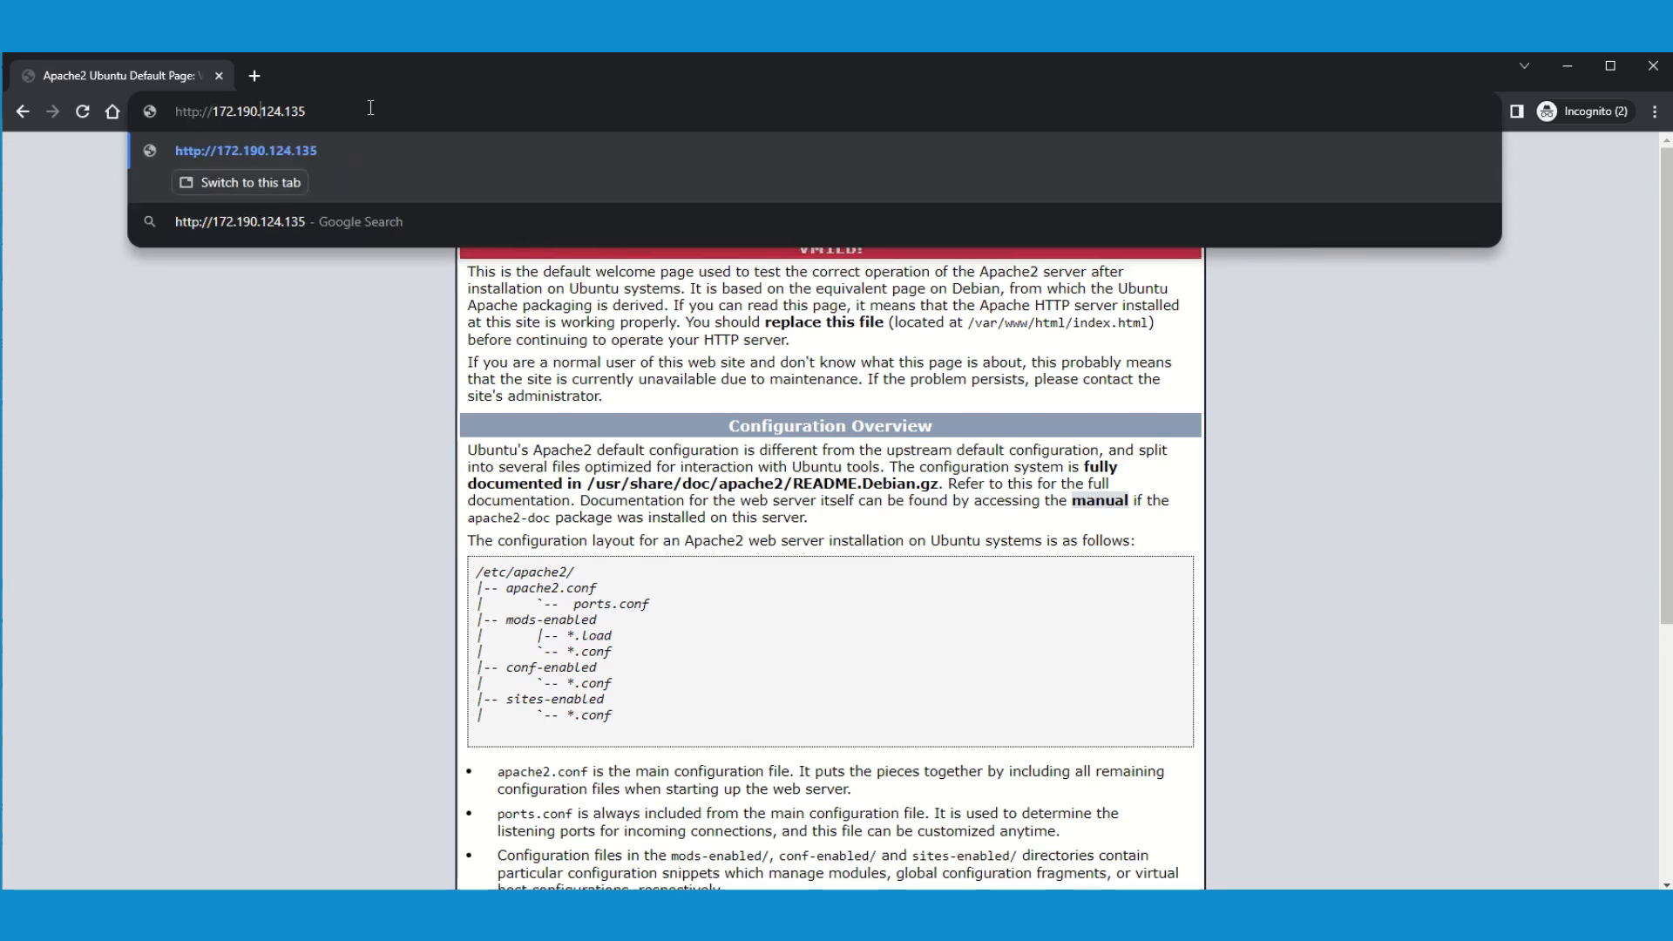
type(":")
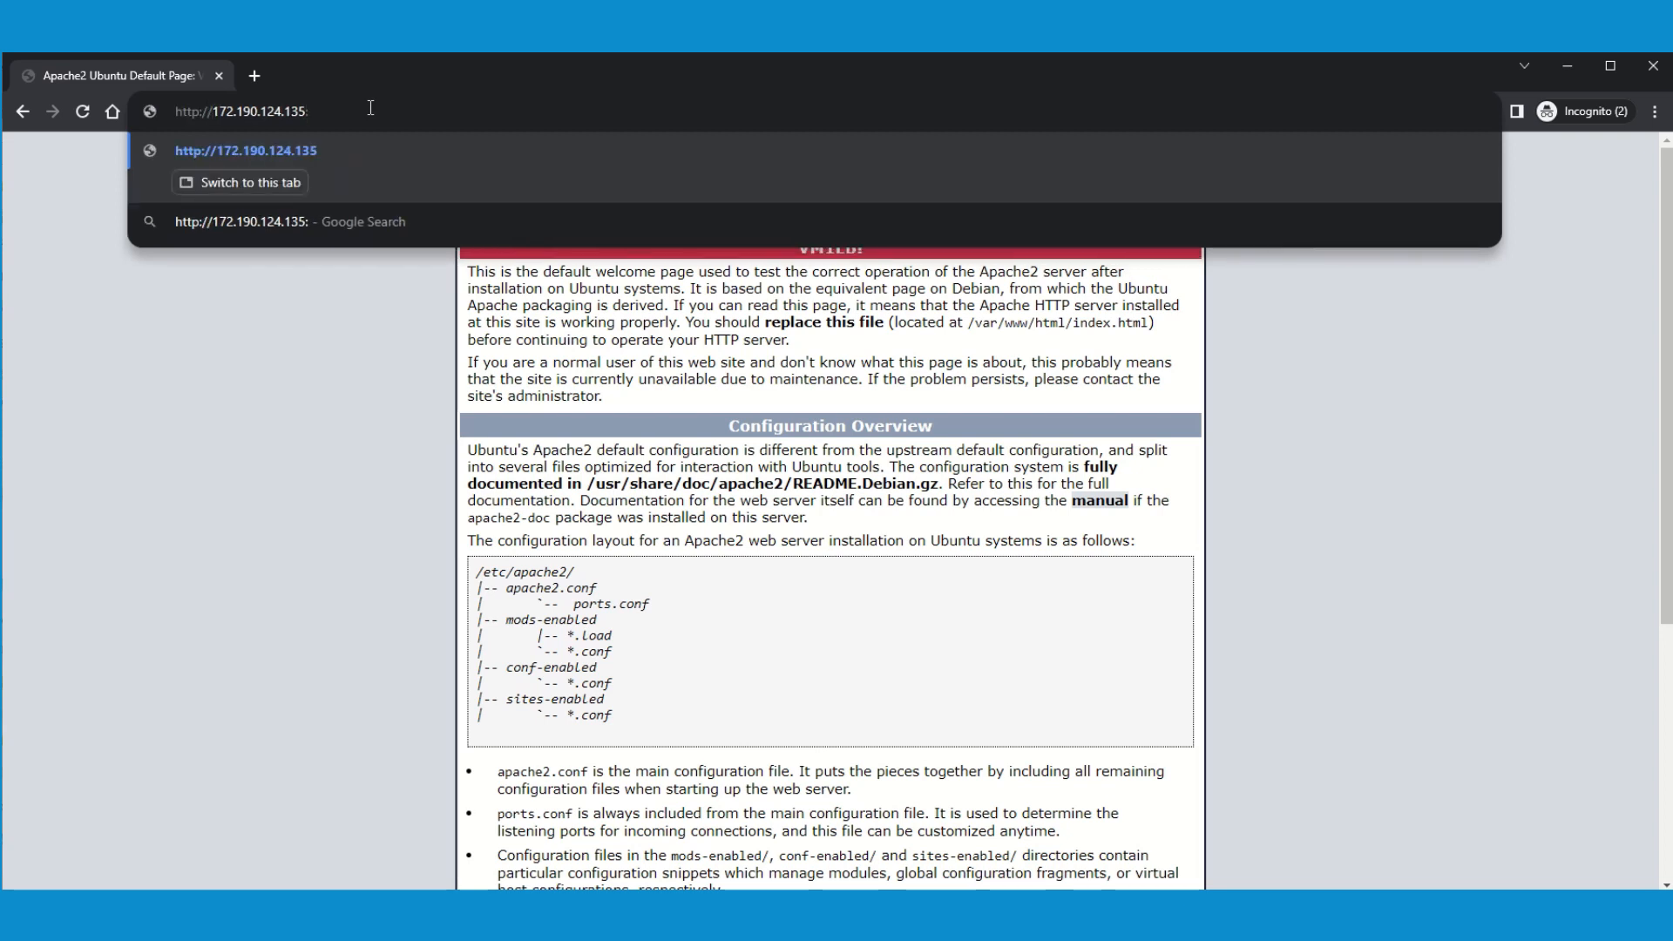
type(":8001")
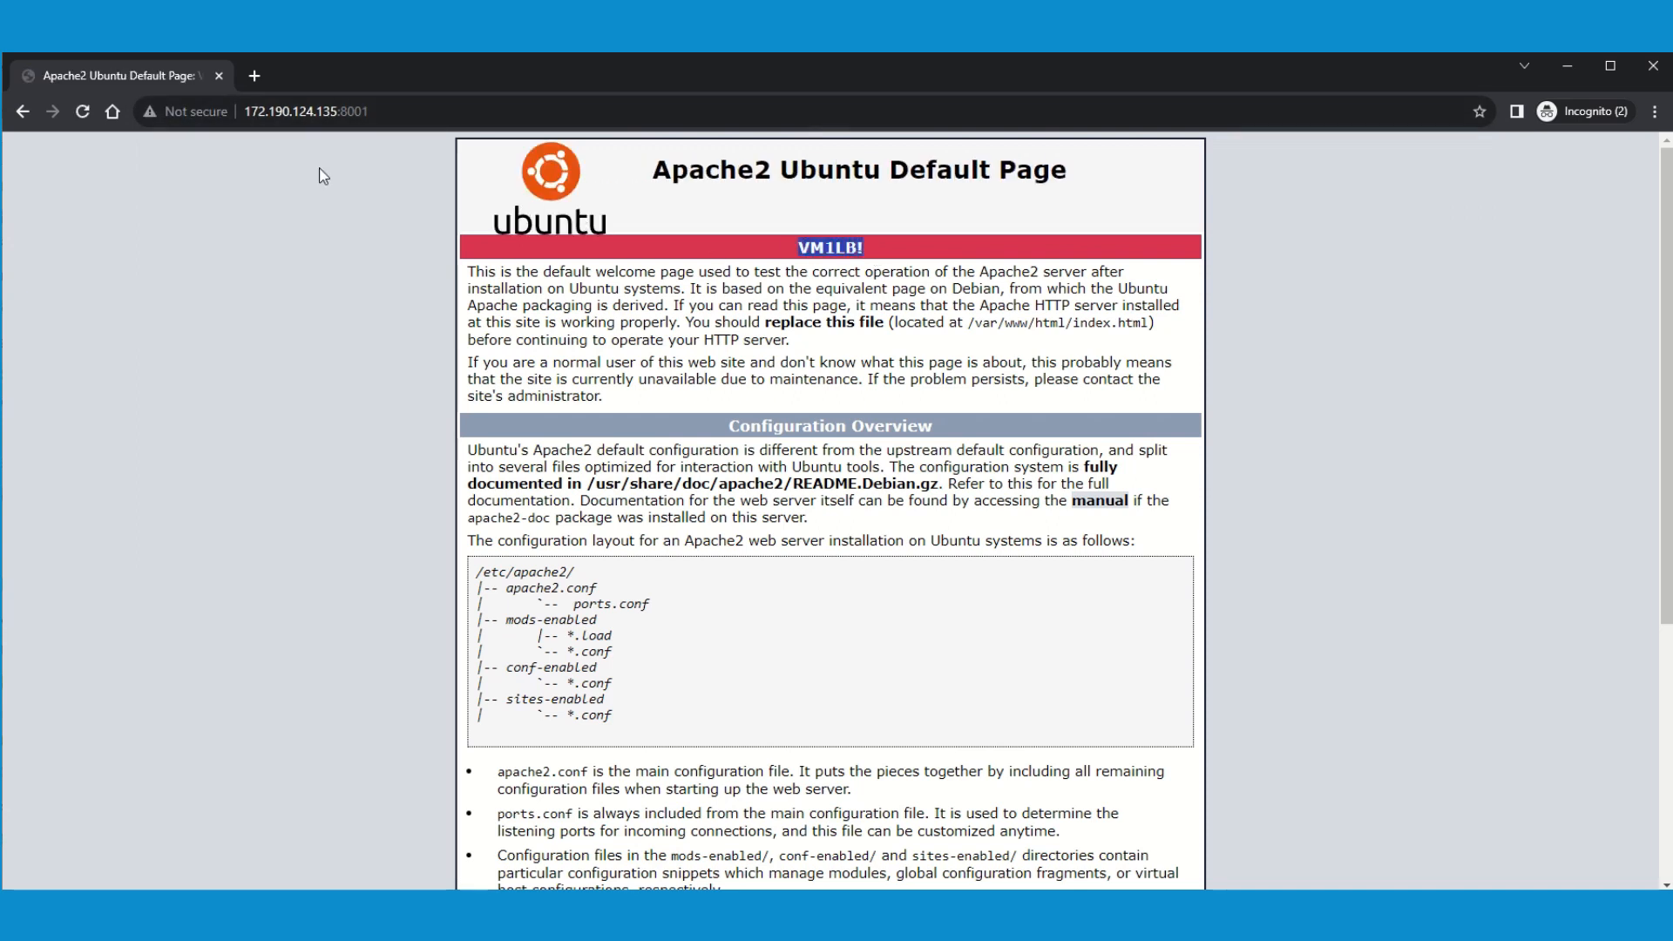
left_click(80, 111)
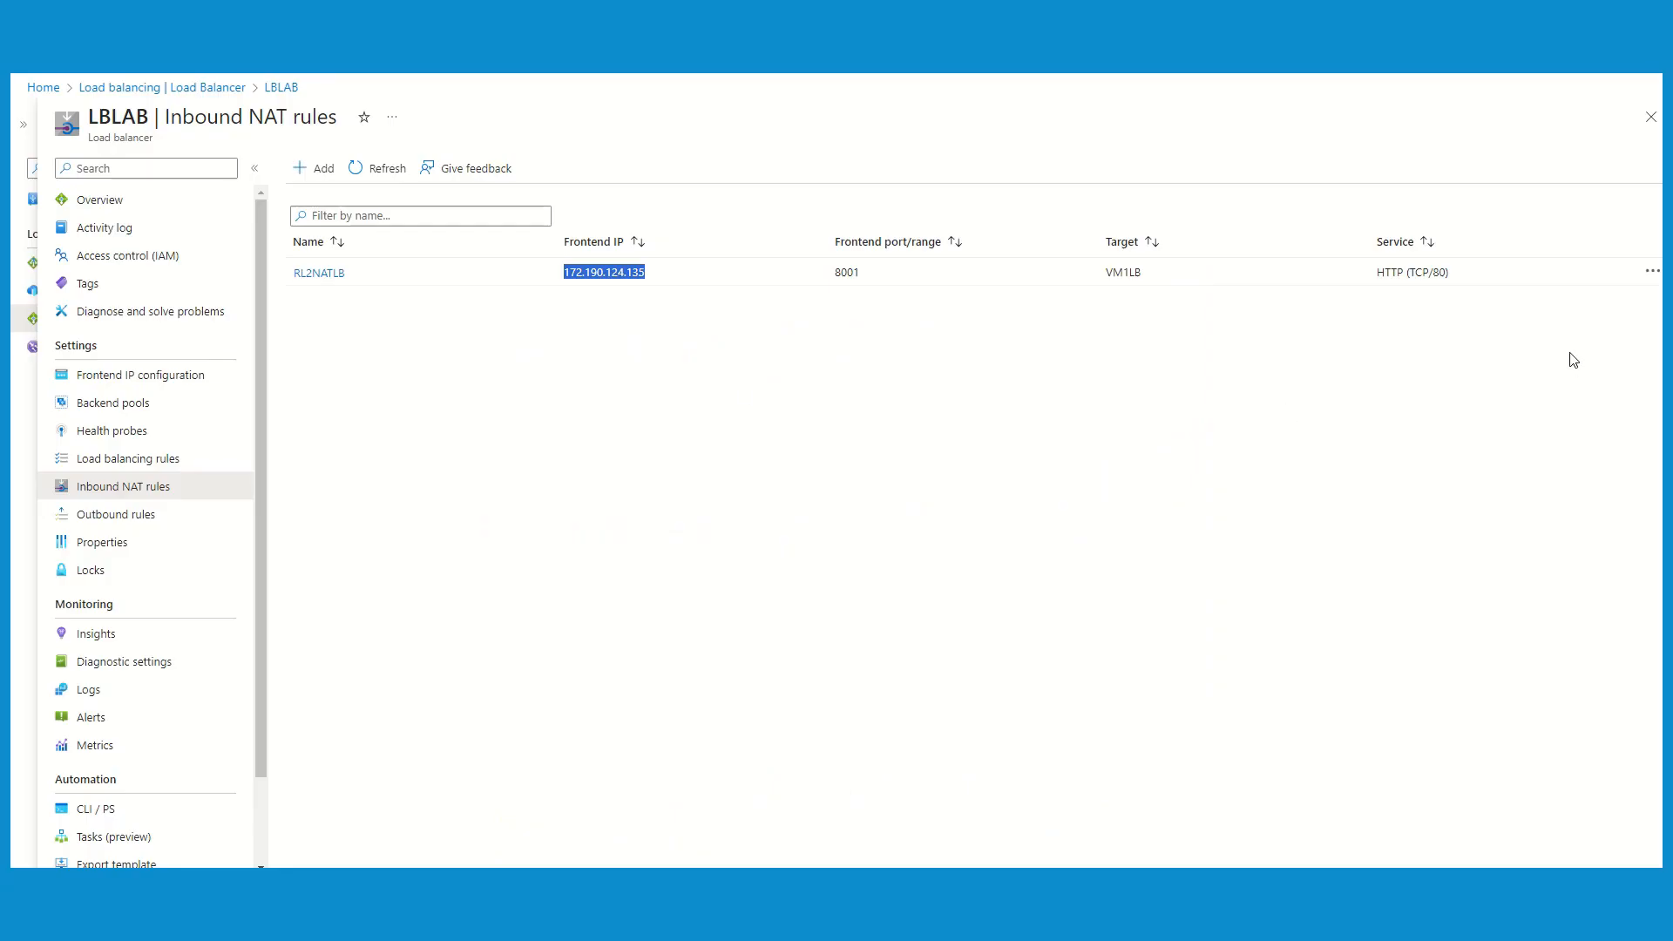
Step: Delete the RL2NATLB rule from LBLAB's inbound NAT rules and confirm
left_click(1652, 270)
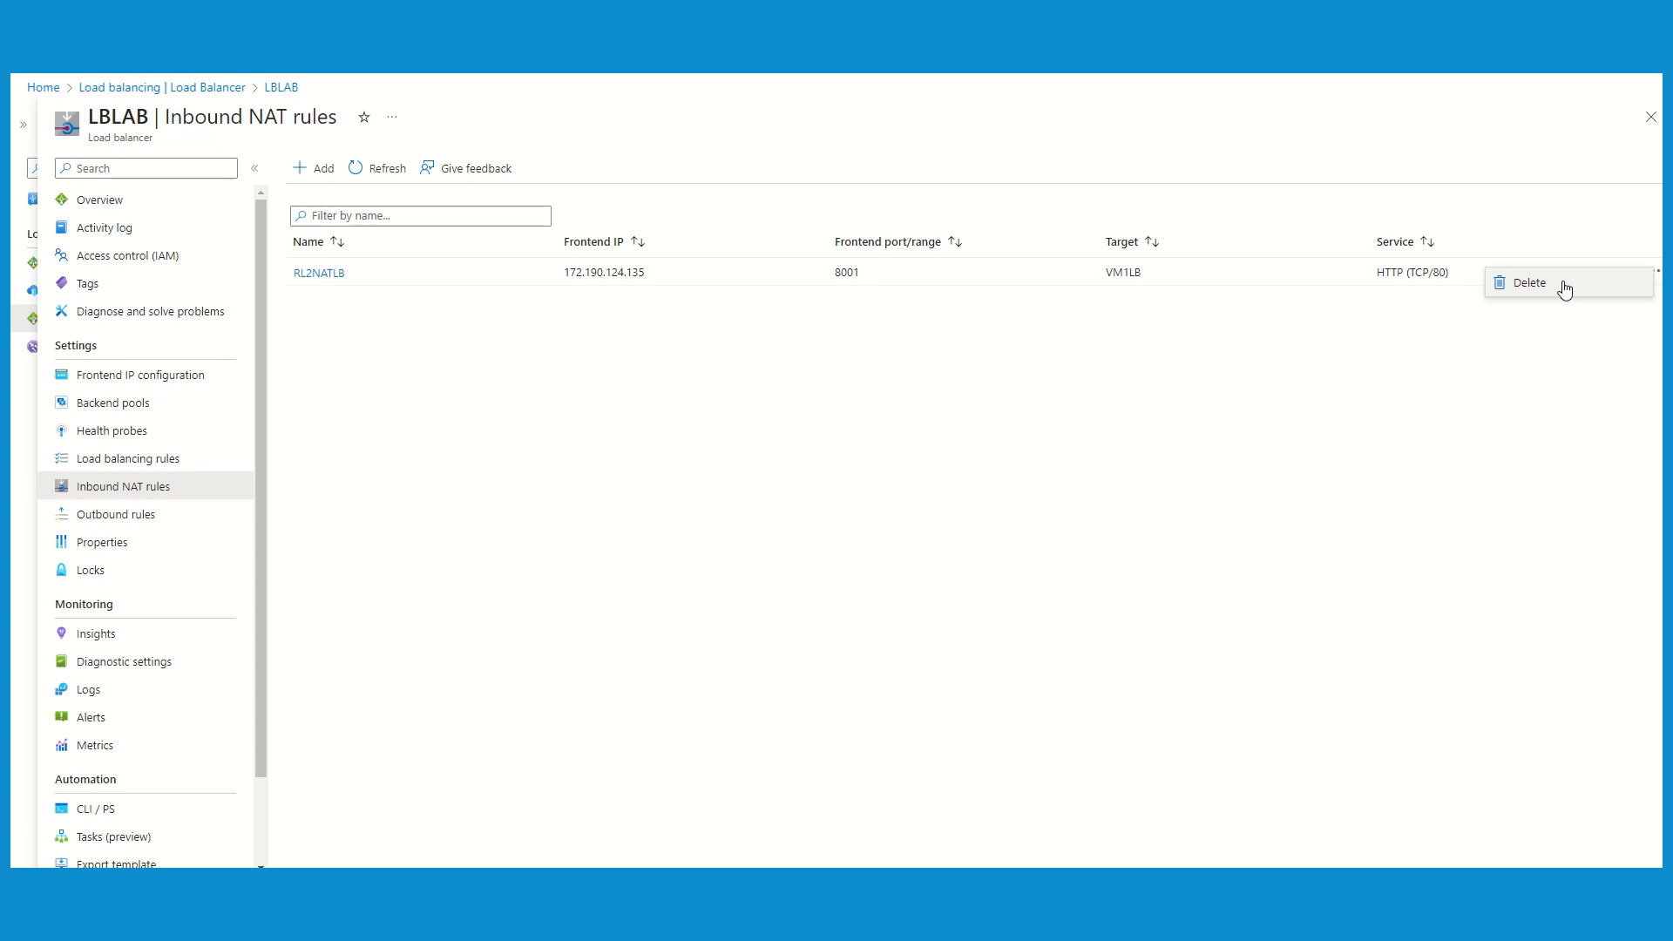
left_click(1529, 283)
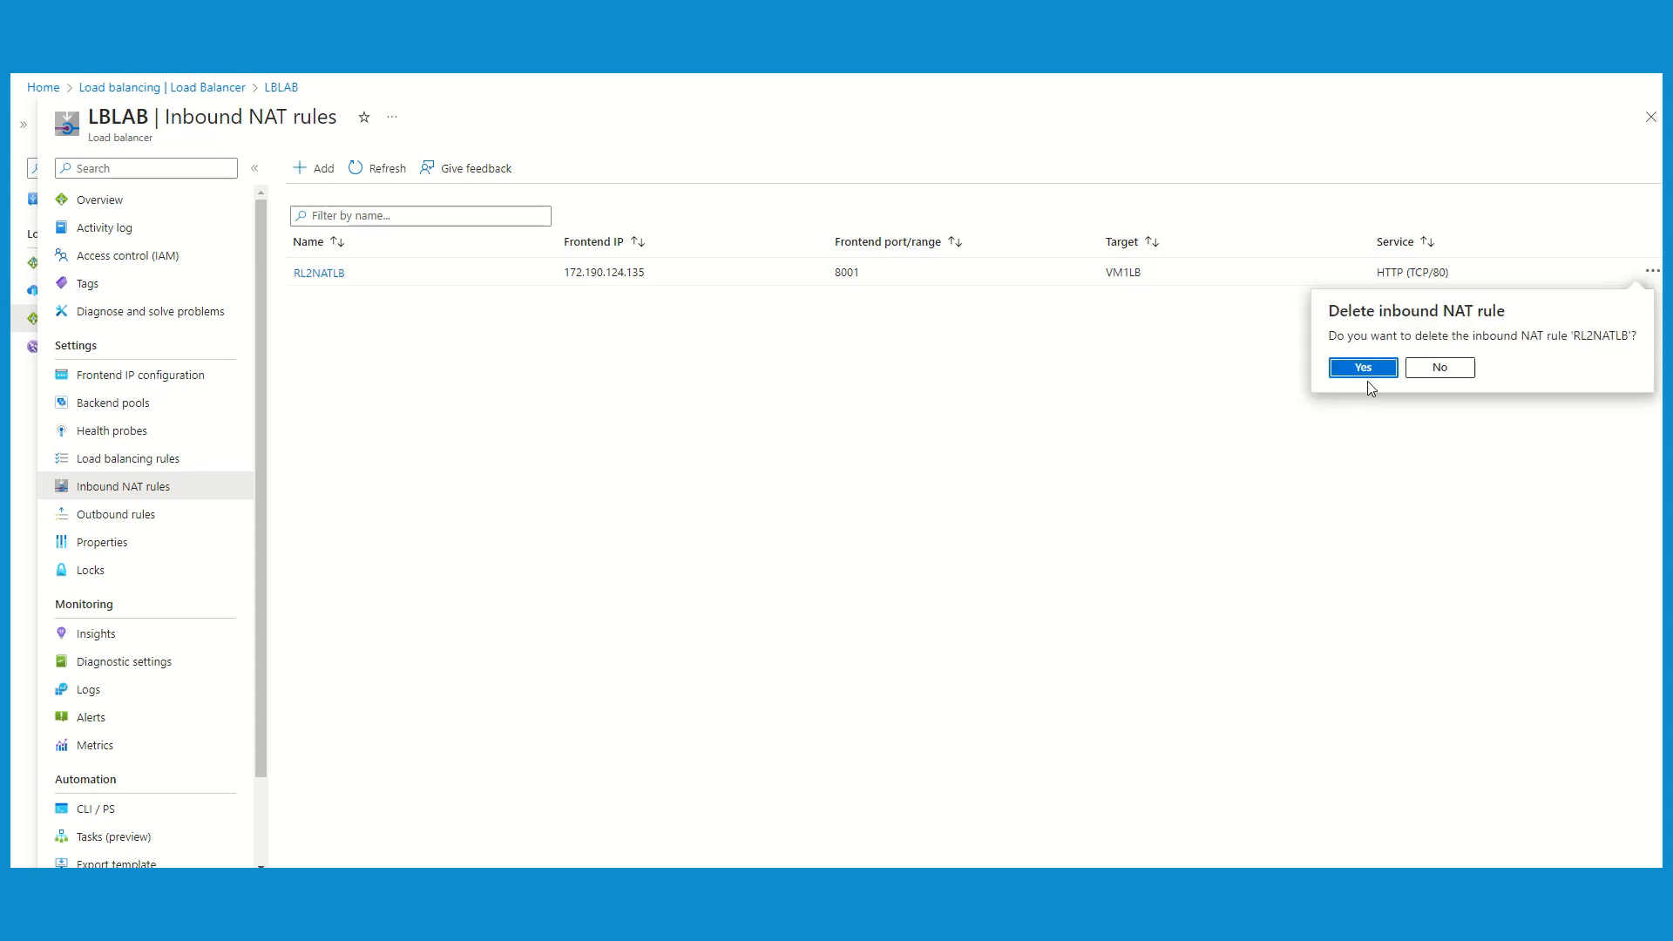
left_click(1363, 366)
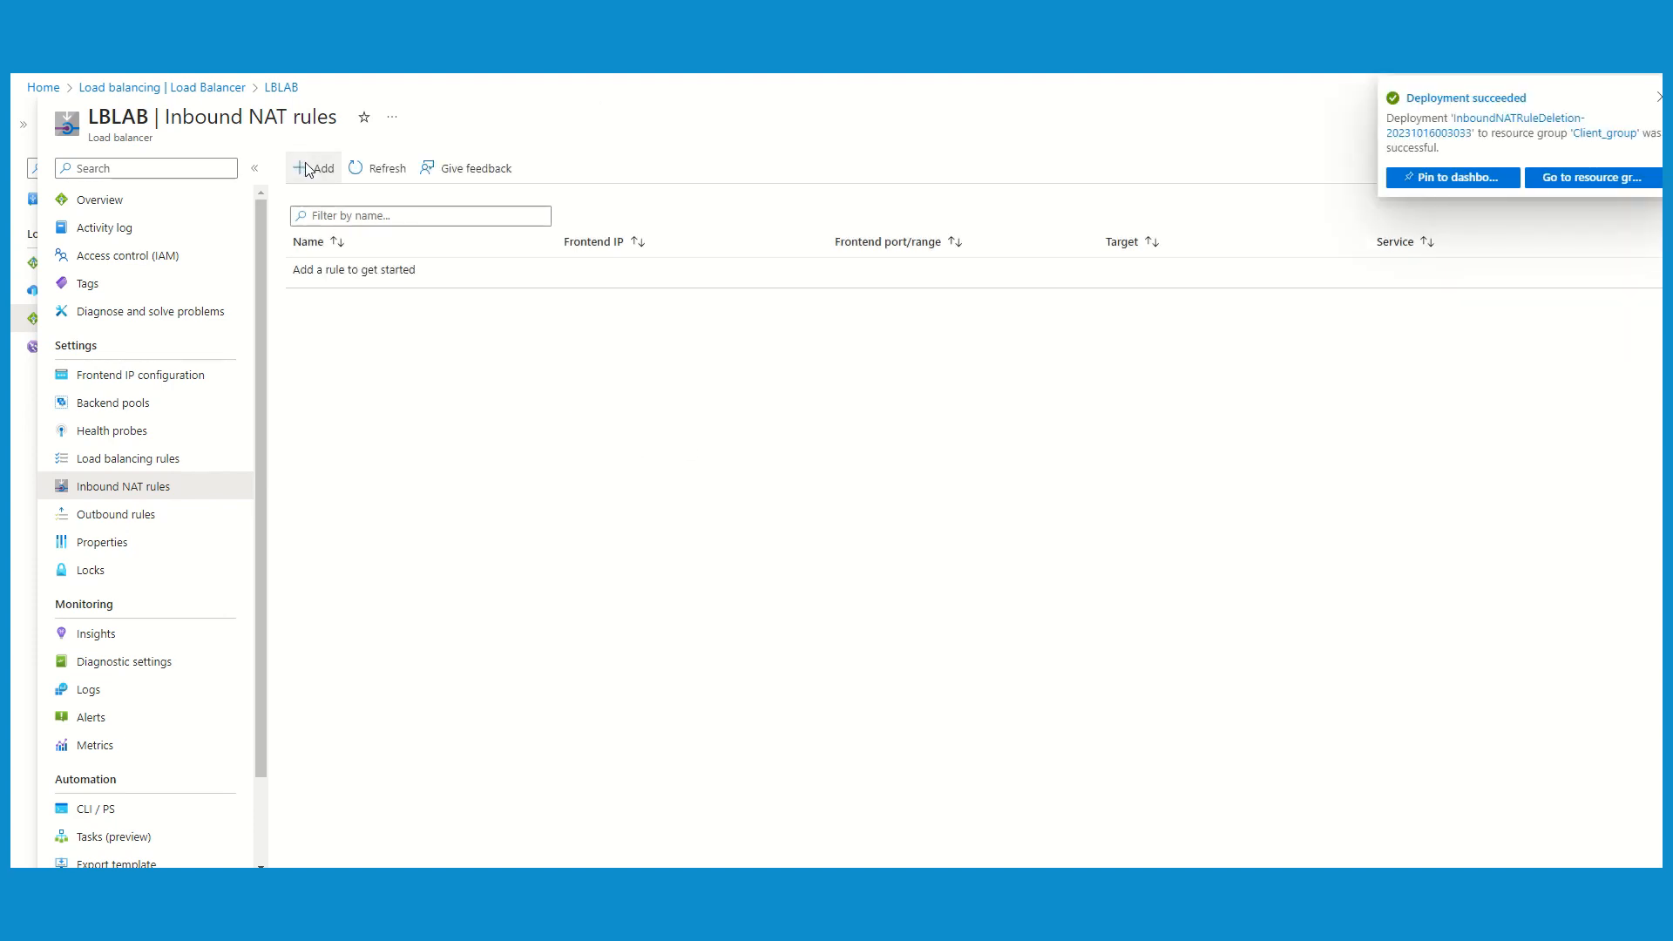
Step: Begin backend-pool NAT rule RL3LB on POOL with frontend IP PIP (172.190.124.135)
left_click(314, 169)
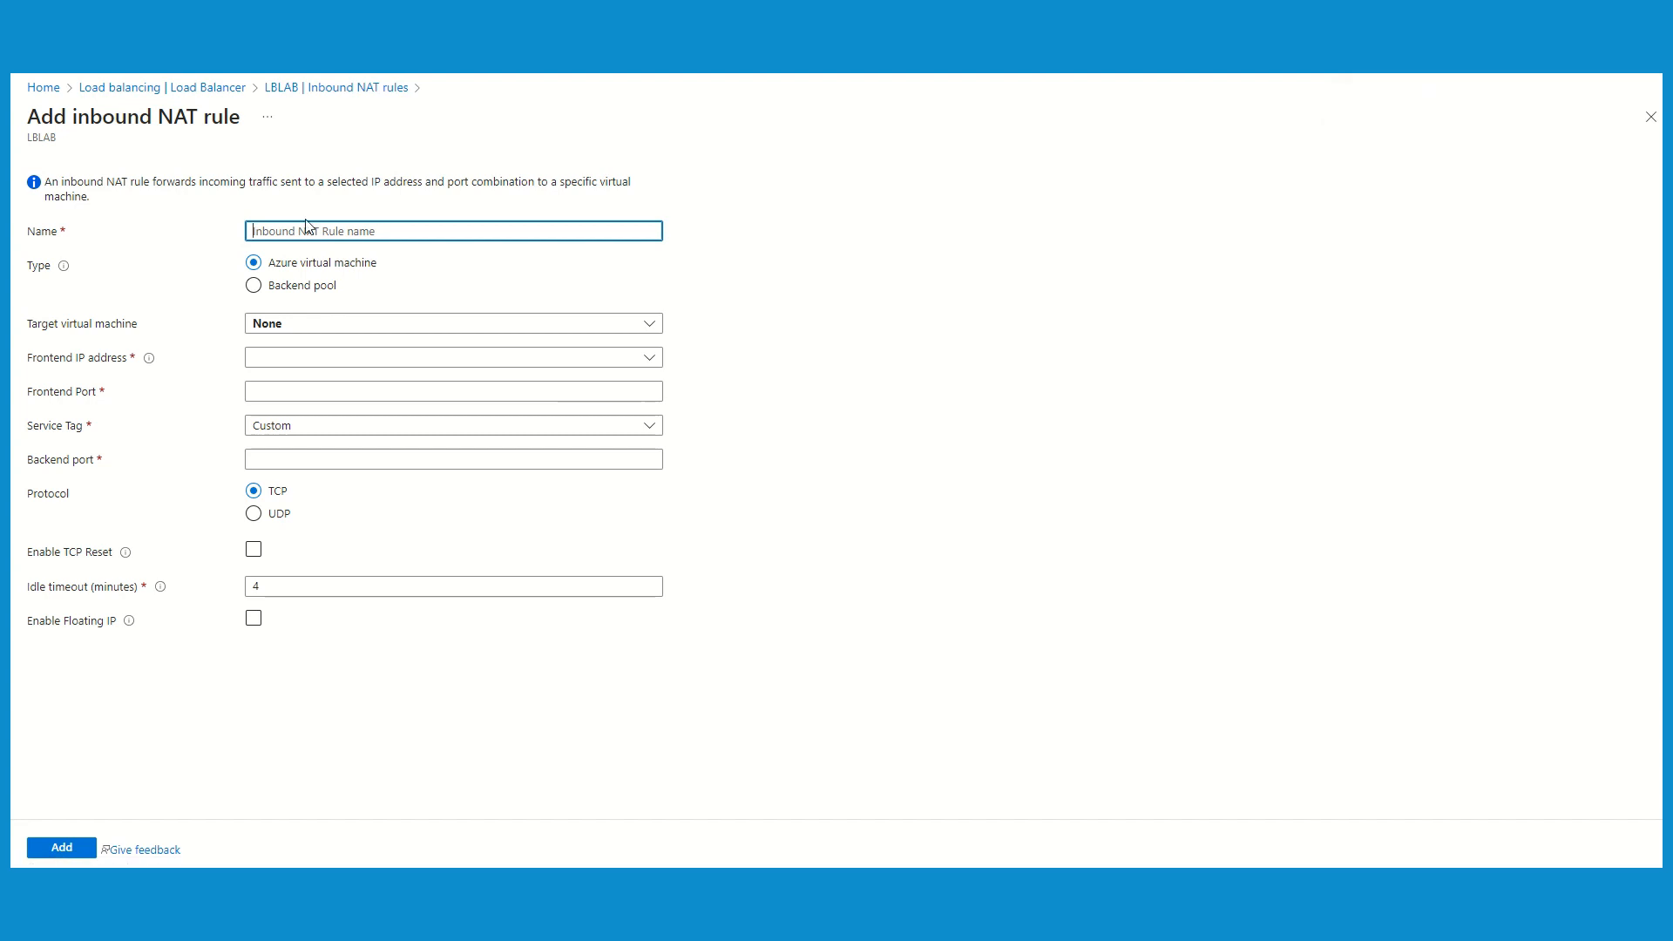
type("RU")
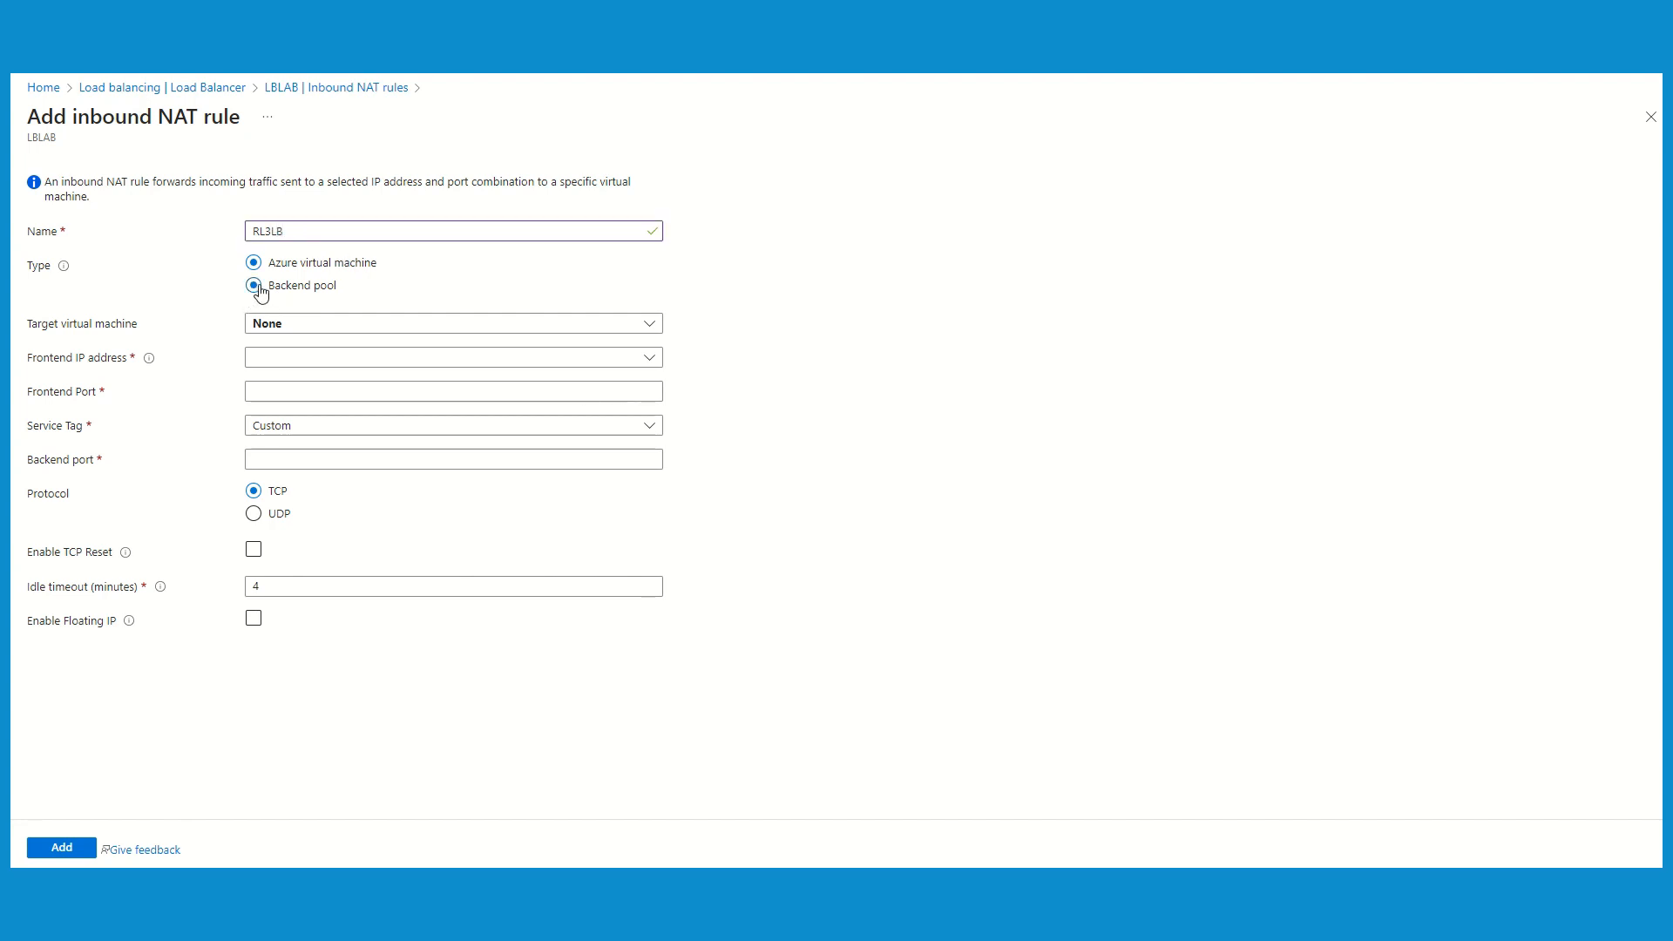
left_click(253, 285)
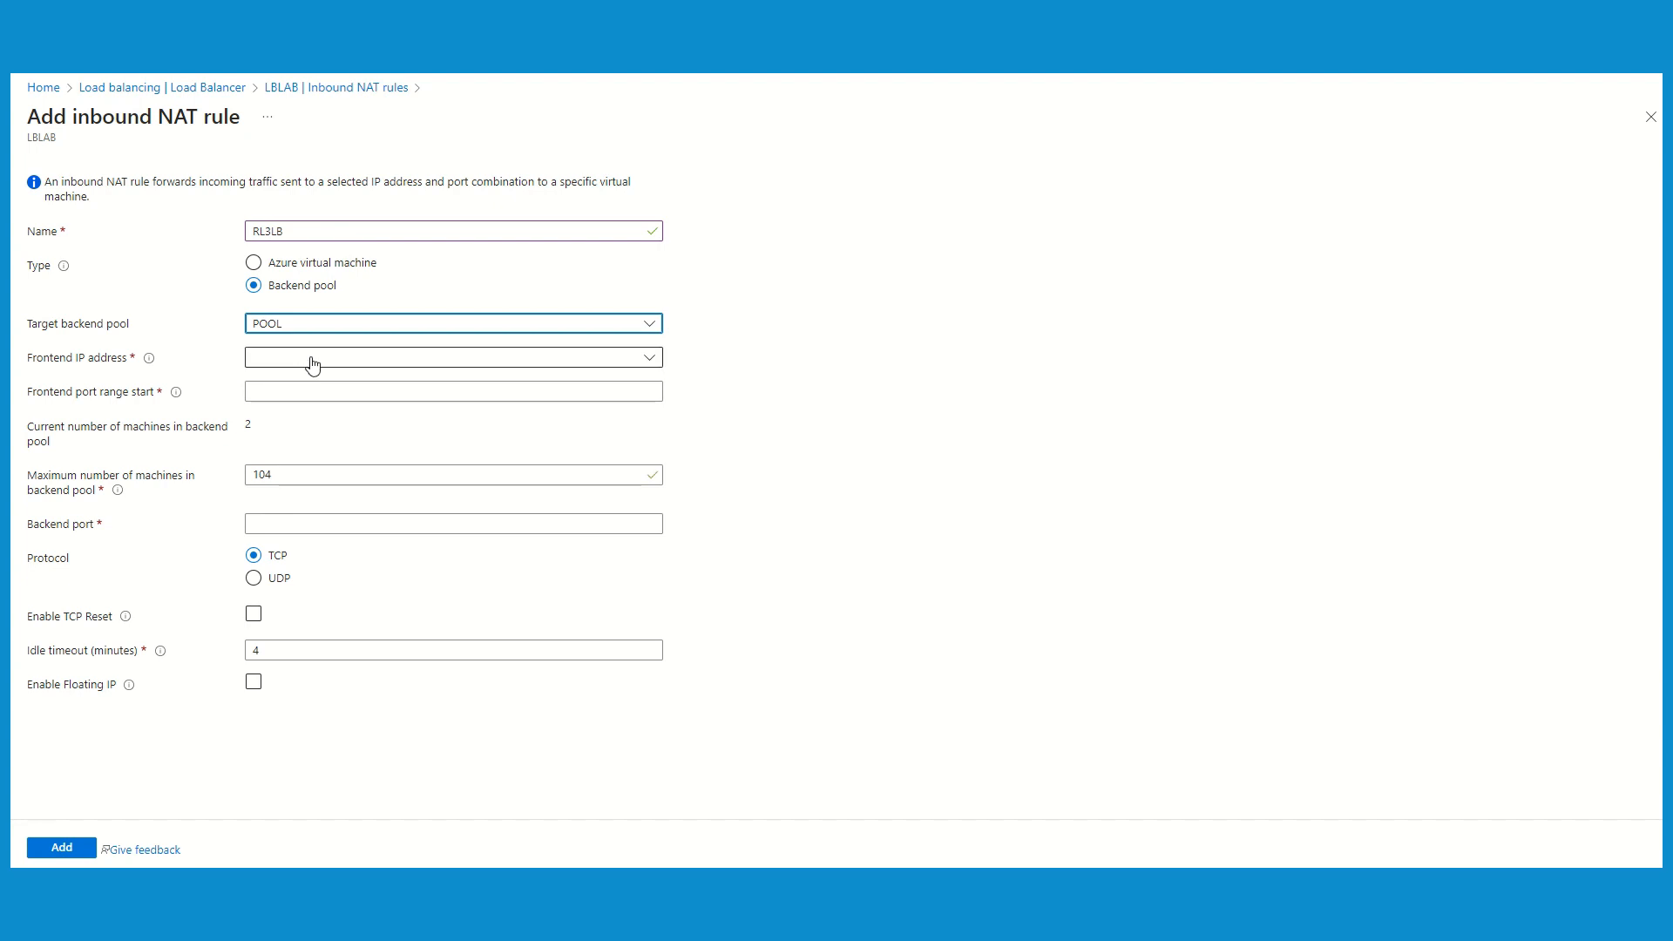
left_click(453, 358)
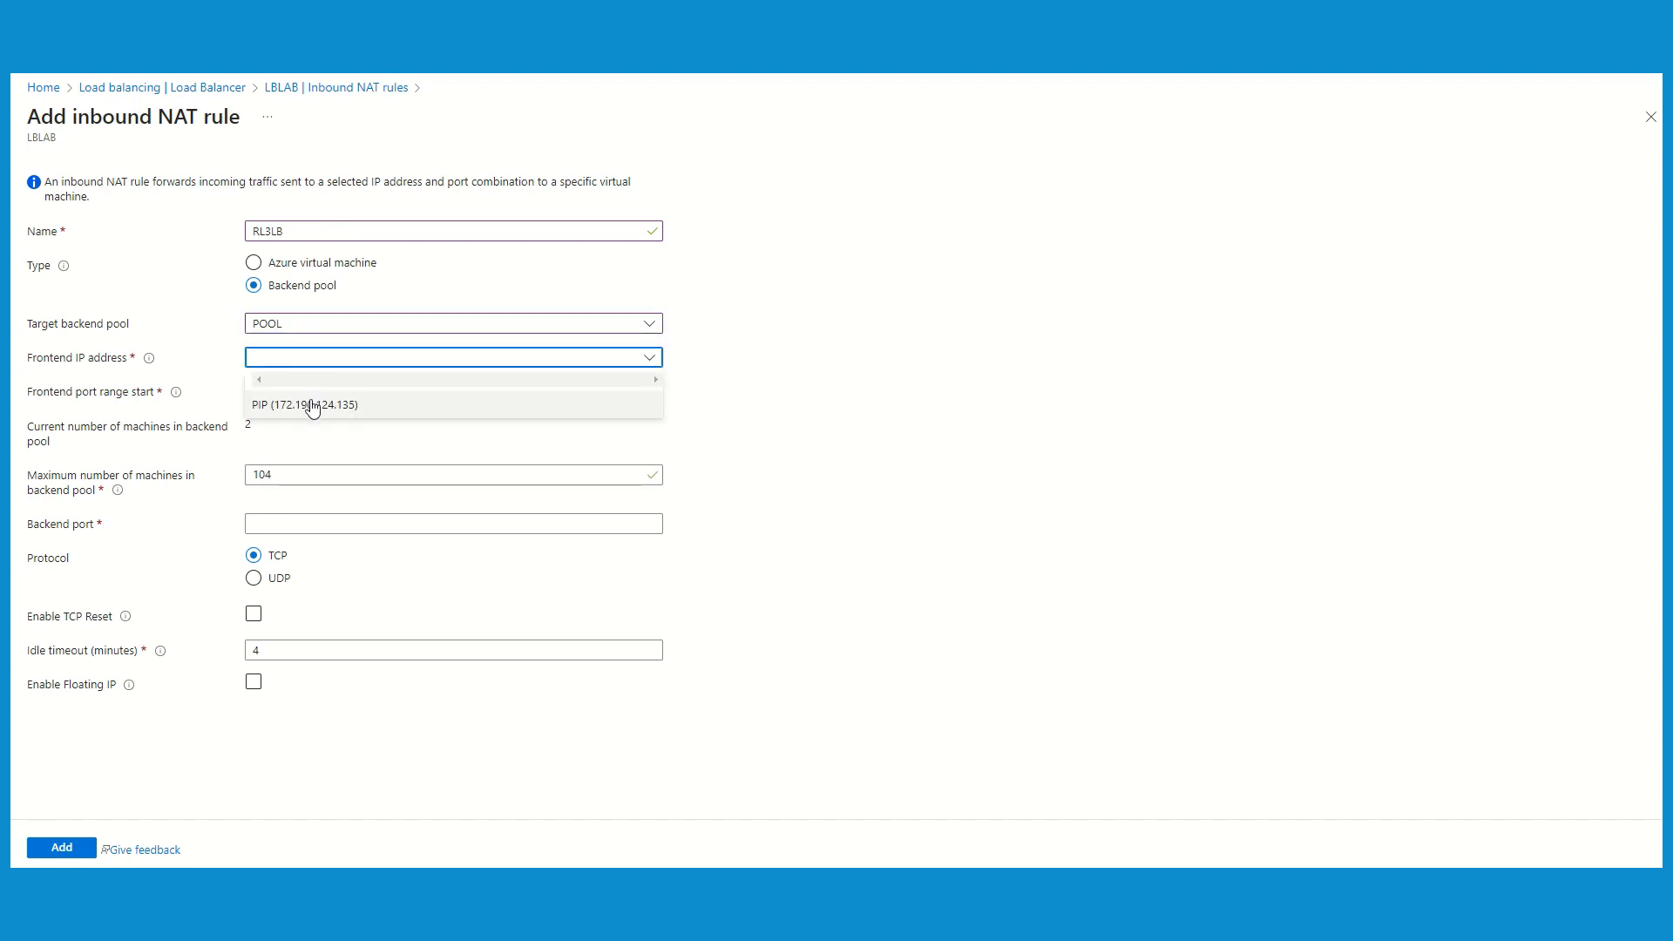
left_click(304, 405)
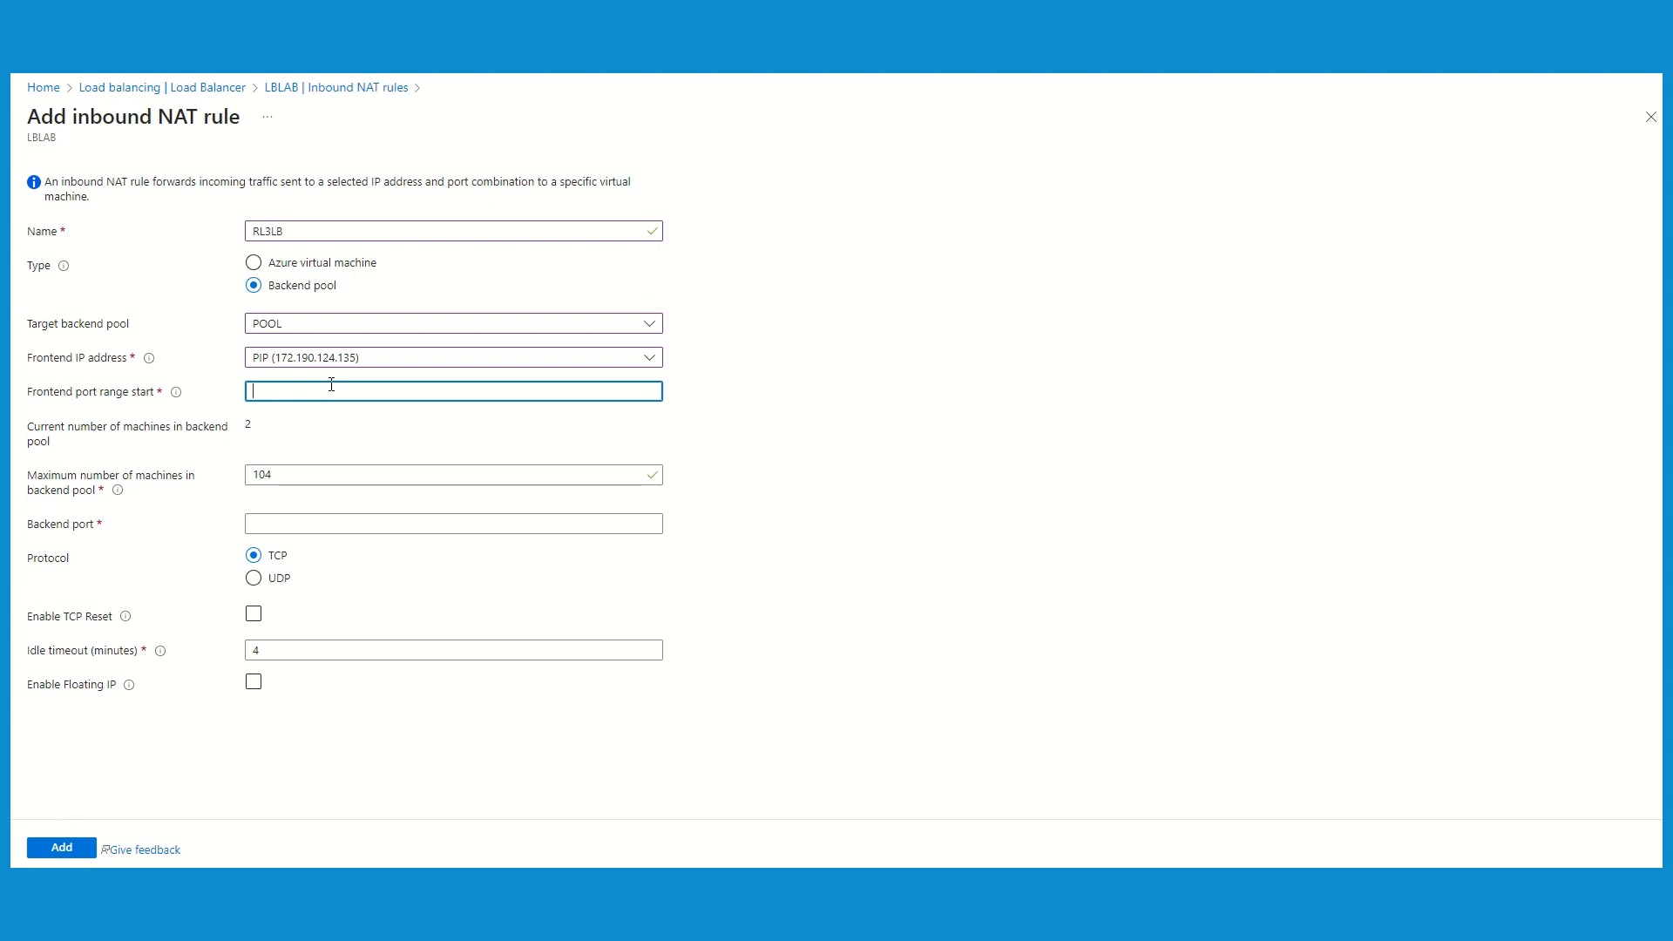
Step: Set frontend port start 8001 for 2 machines, backend port 80 over TCP, and submit
type("8001")
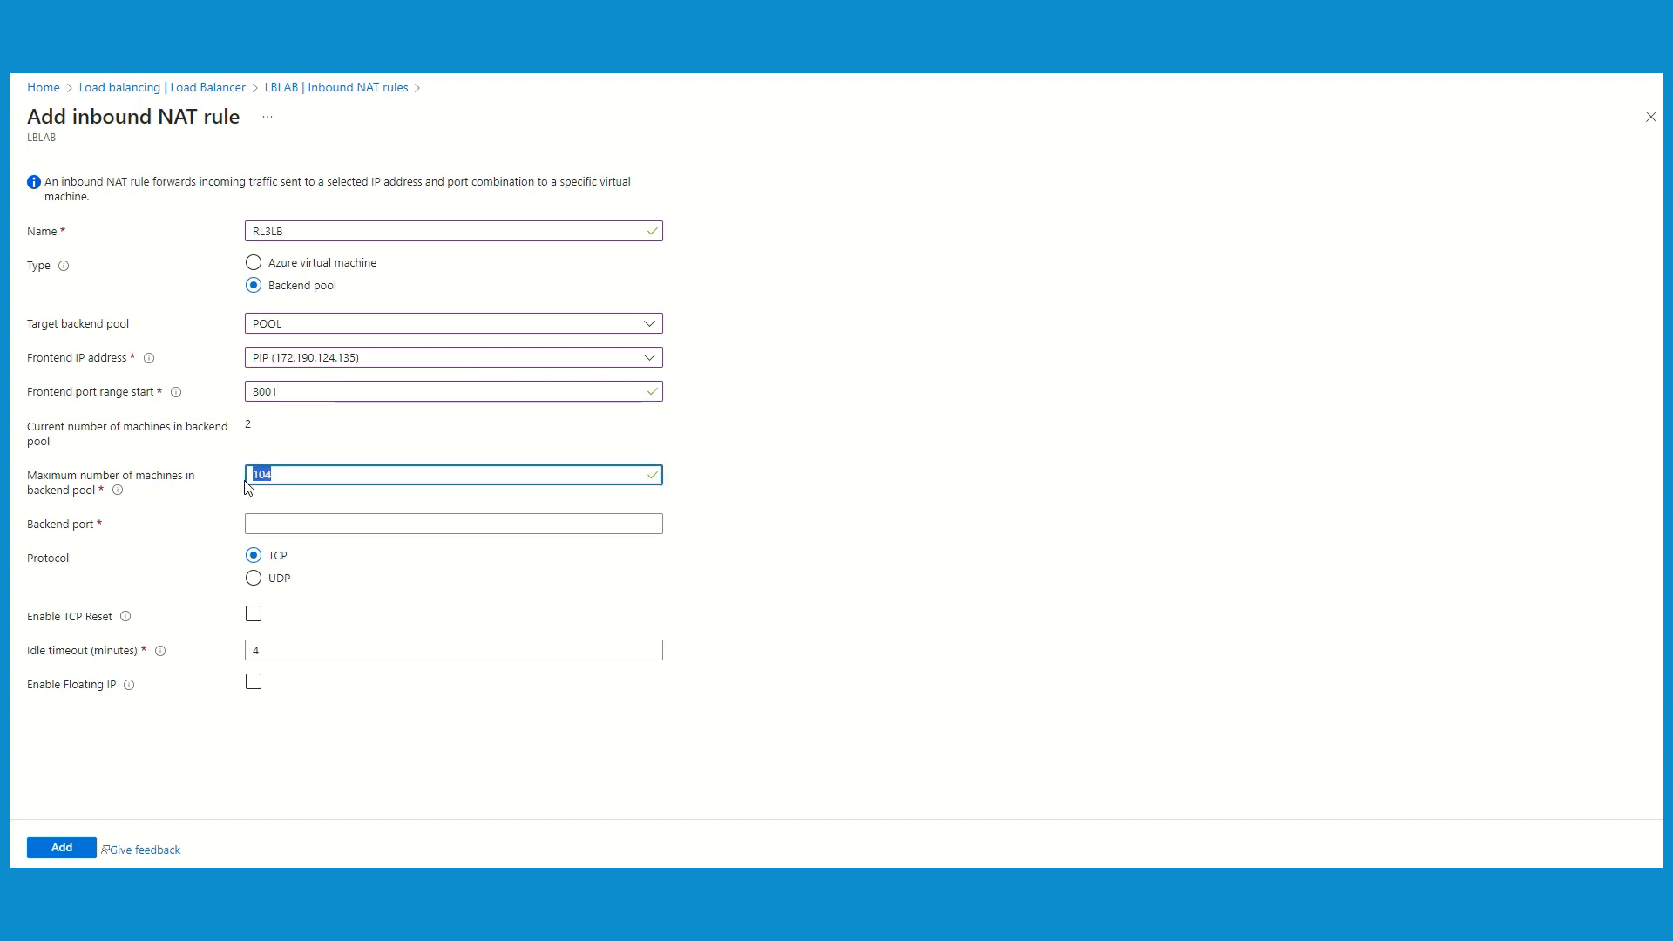
type("2")
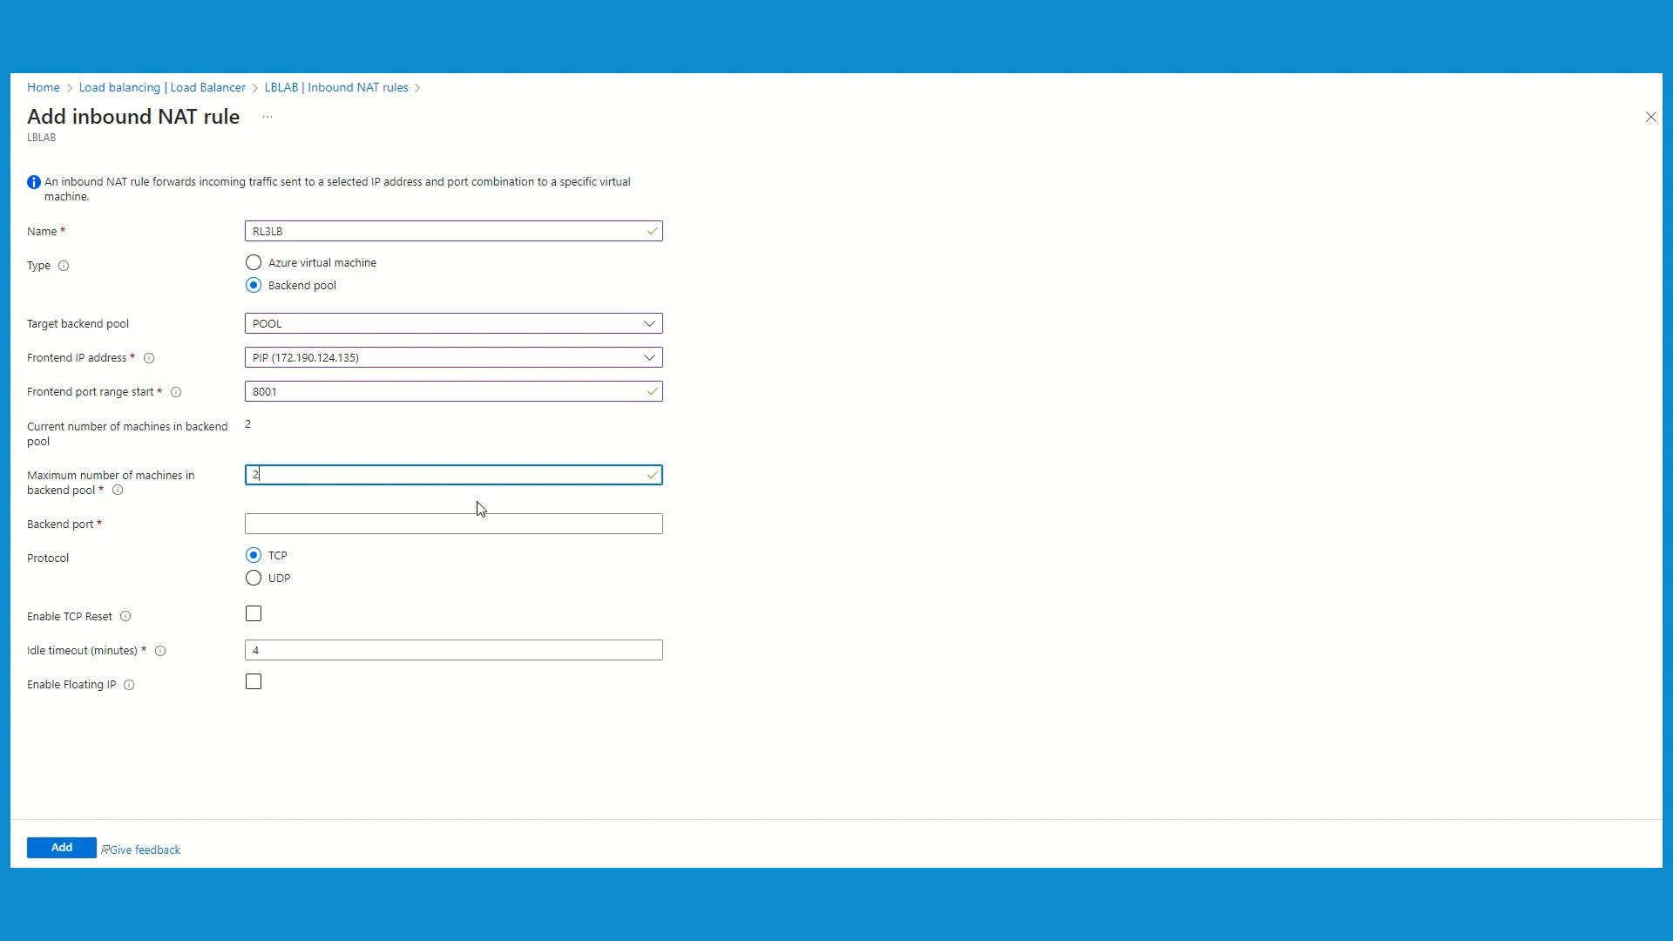
left_click(453, 523)
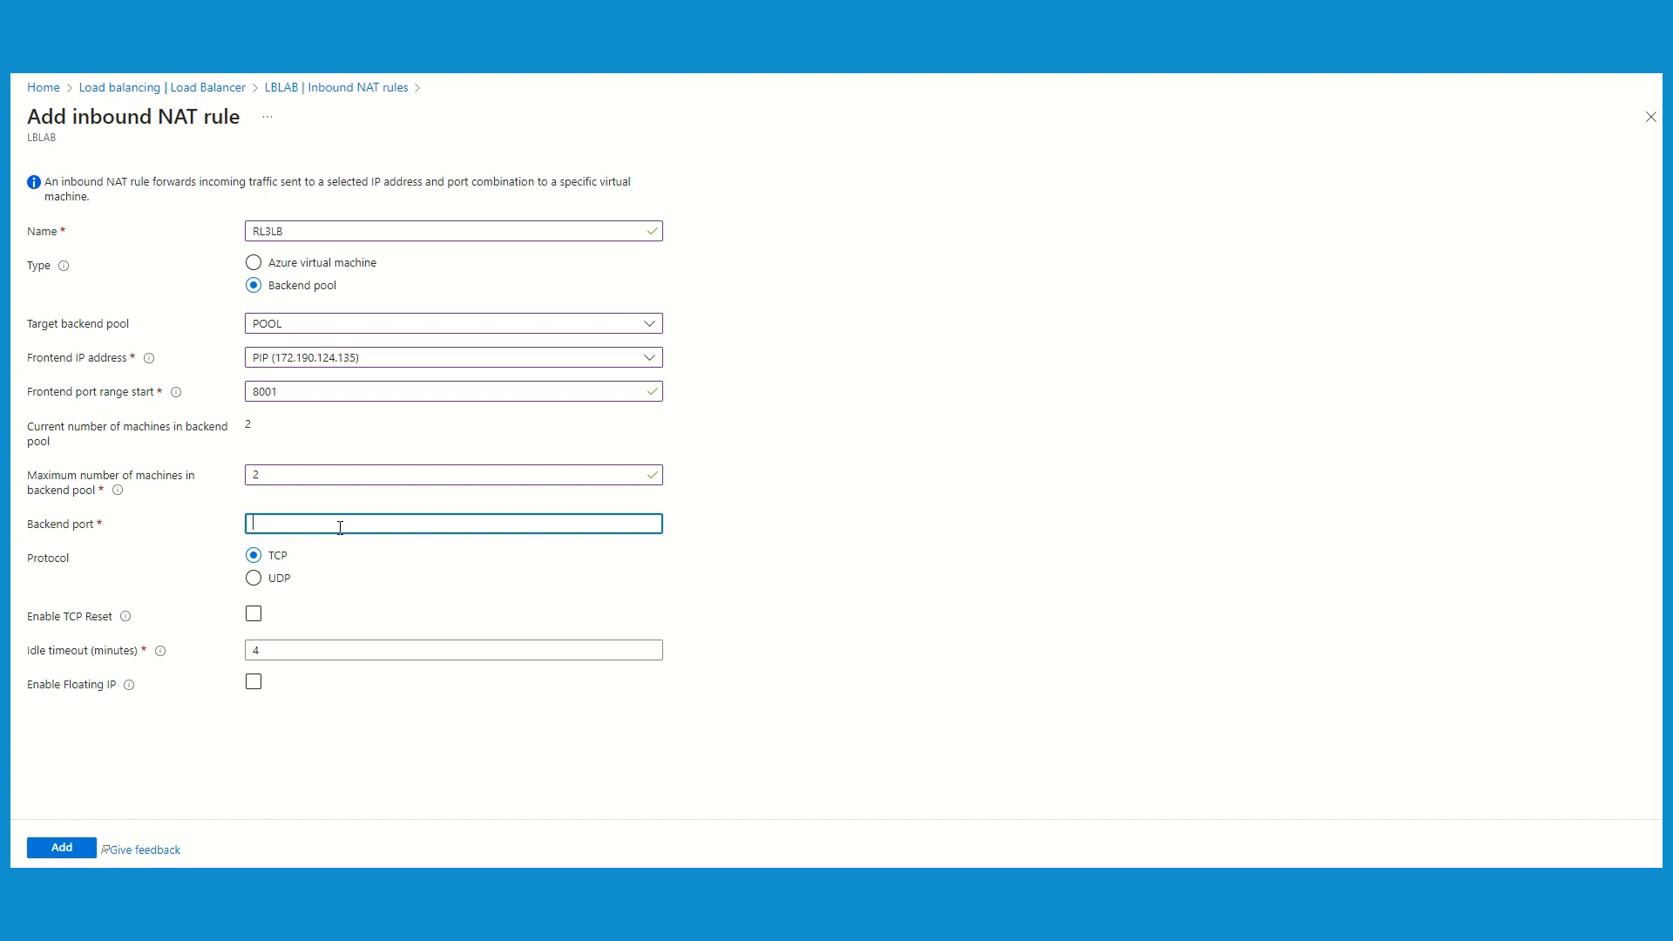
type("80")
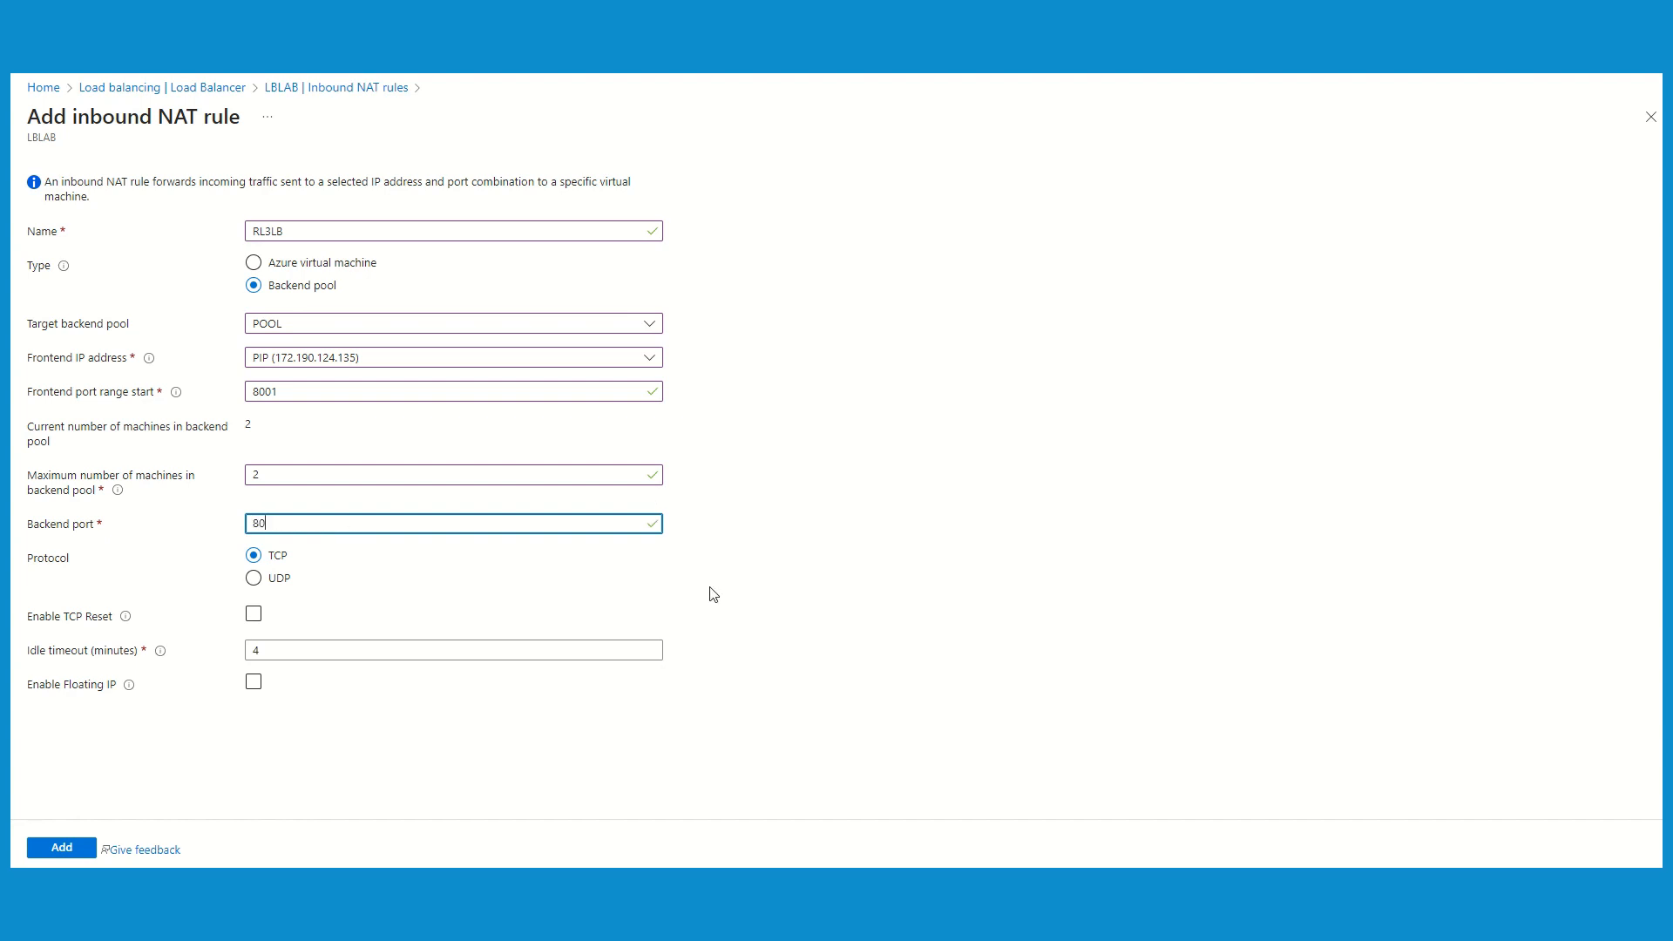
mouse_move(551, 580)
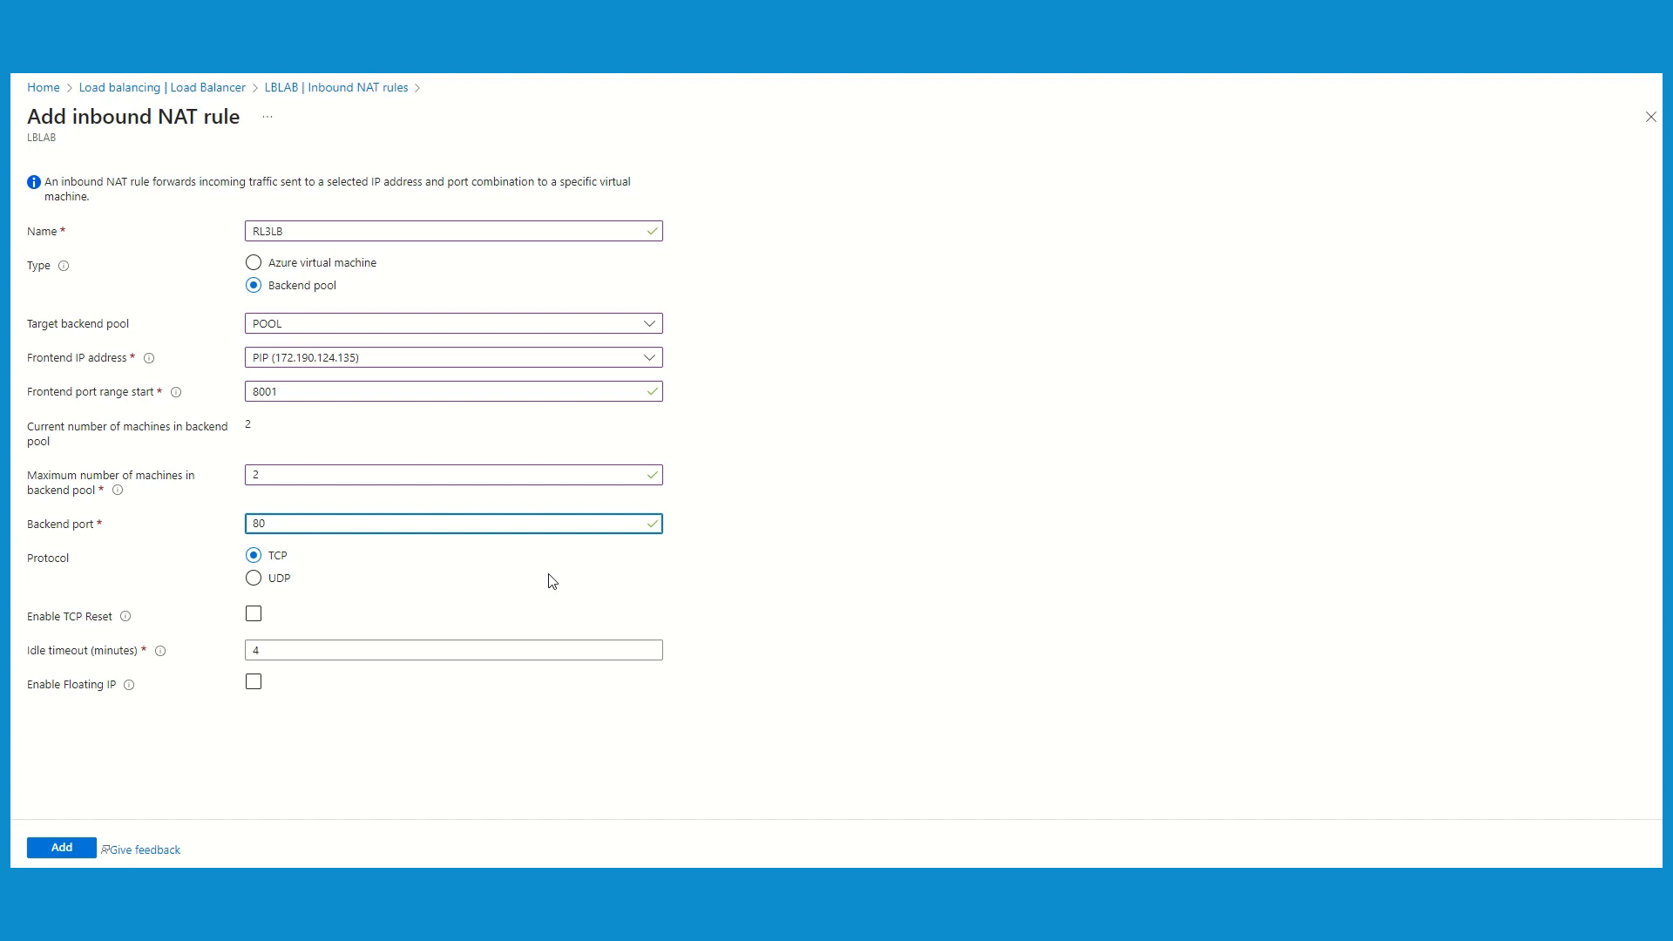
mouse_move(279, 553)
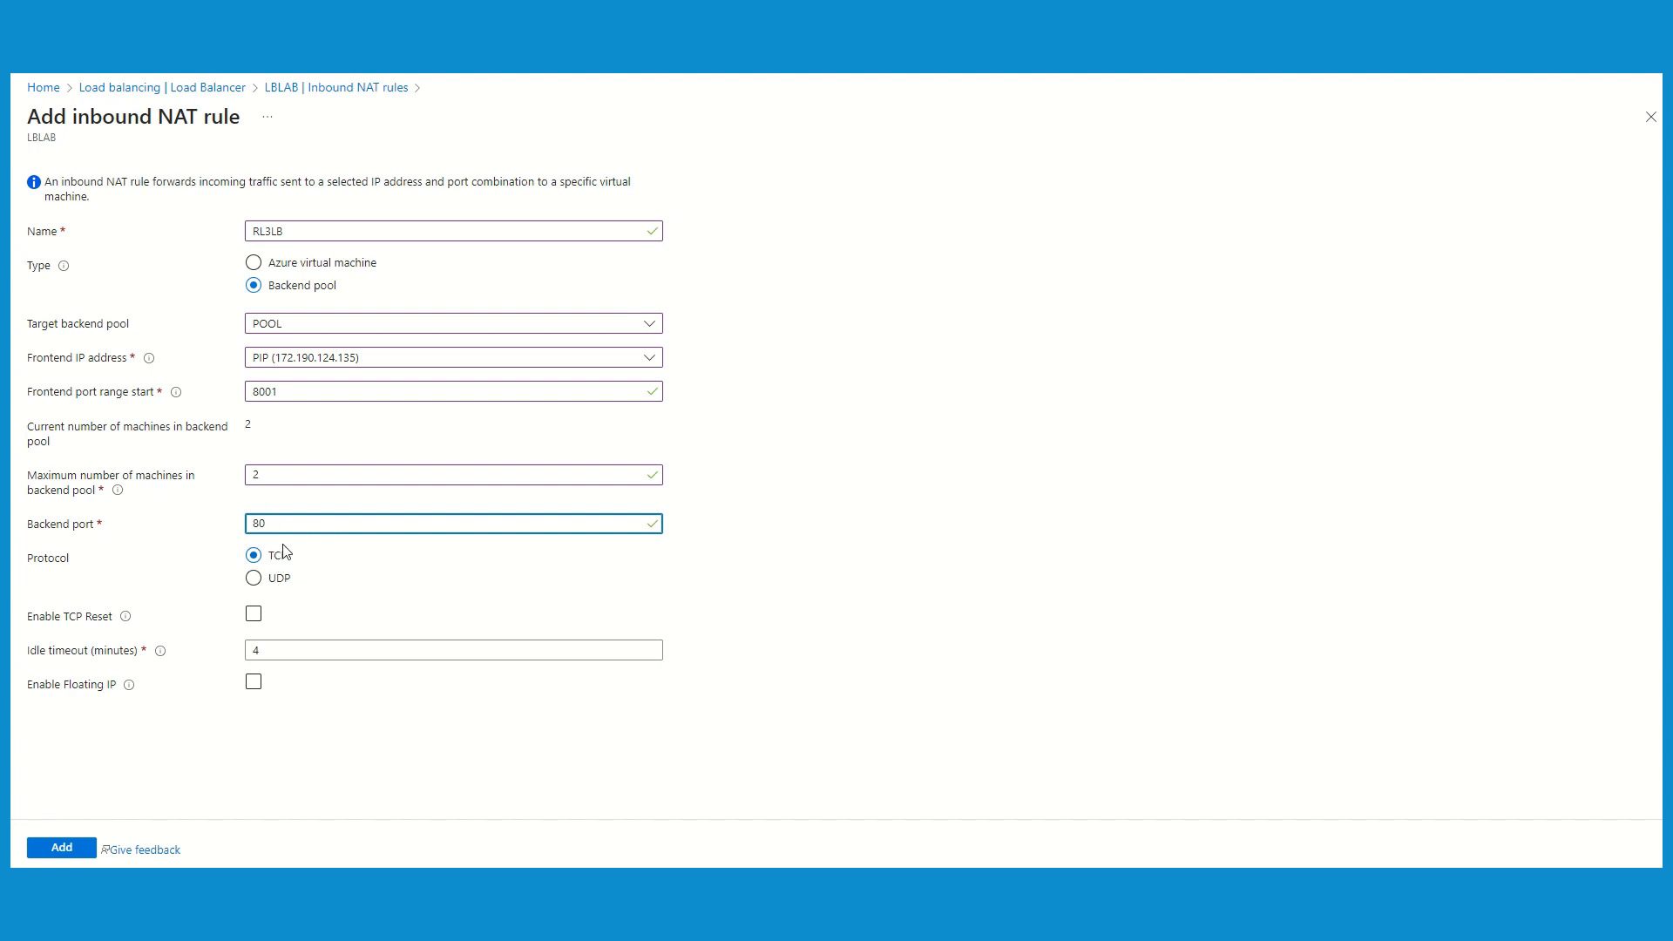
mouse_move(176, 737)
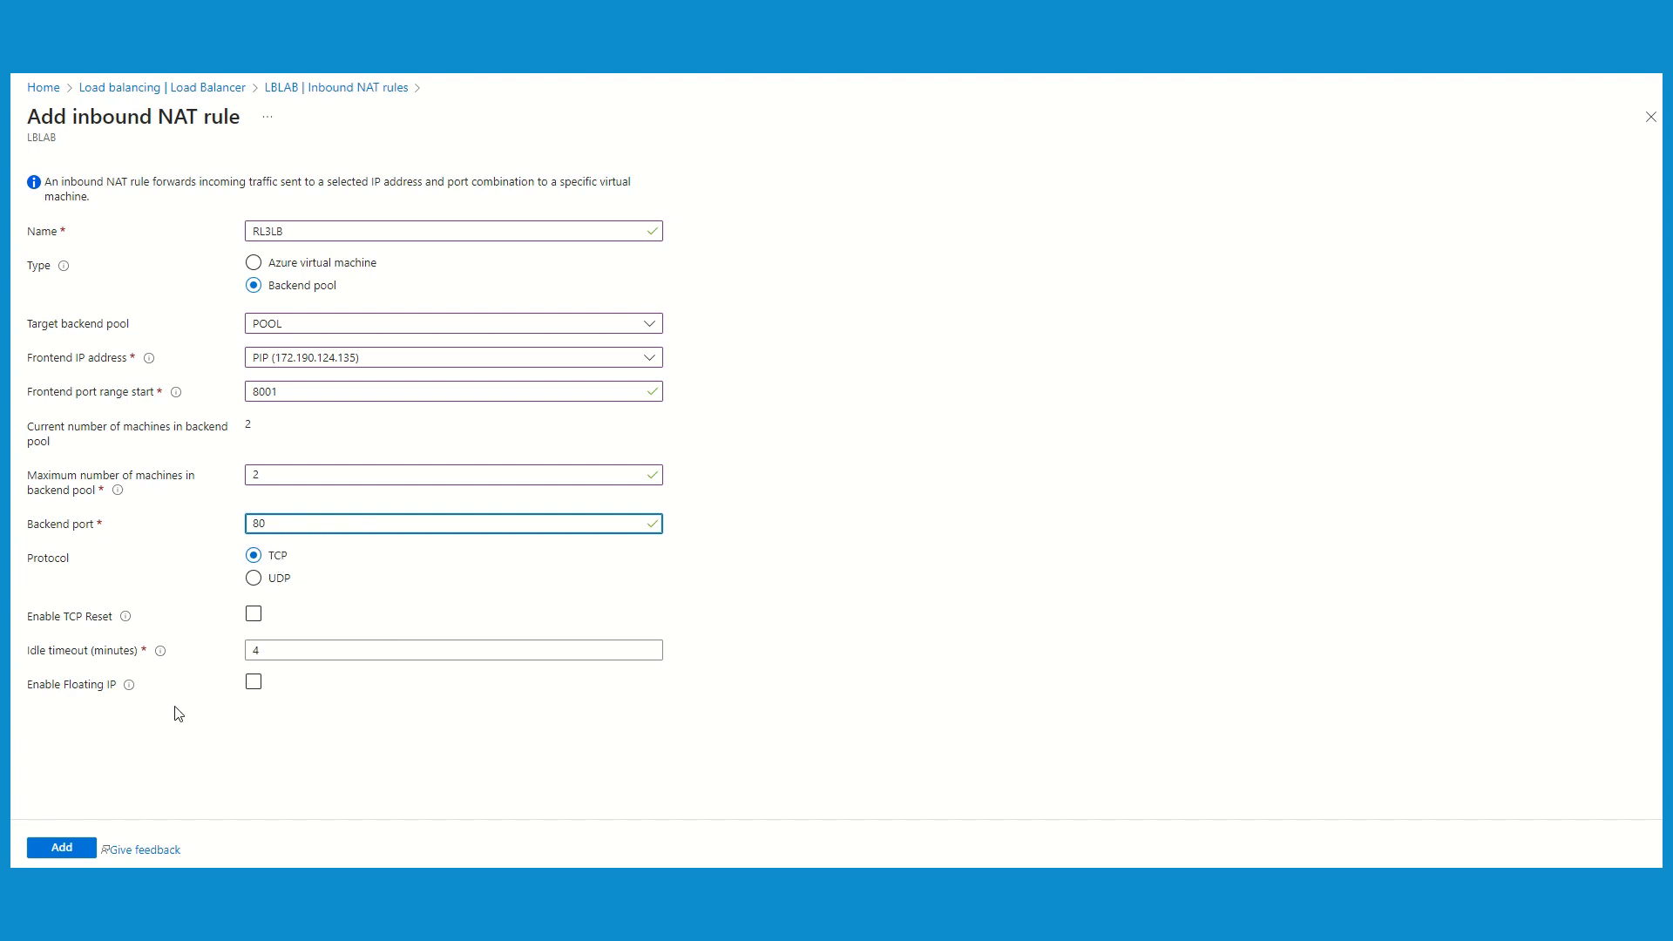
left_click(61, 847)
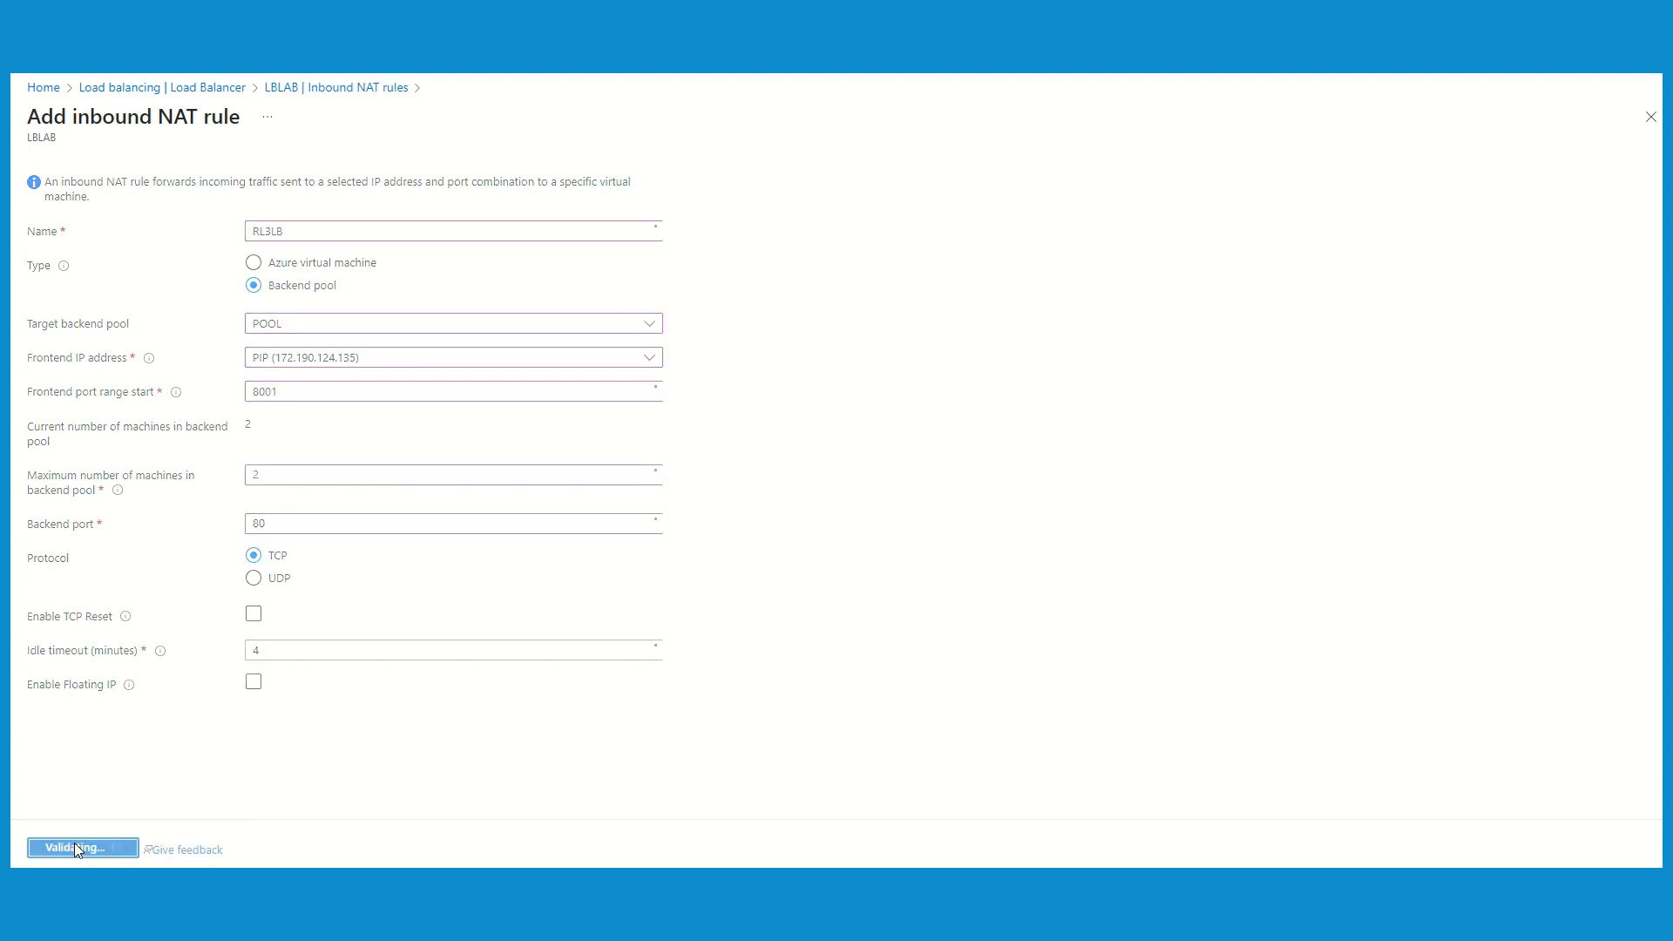
left_click(80, 848)
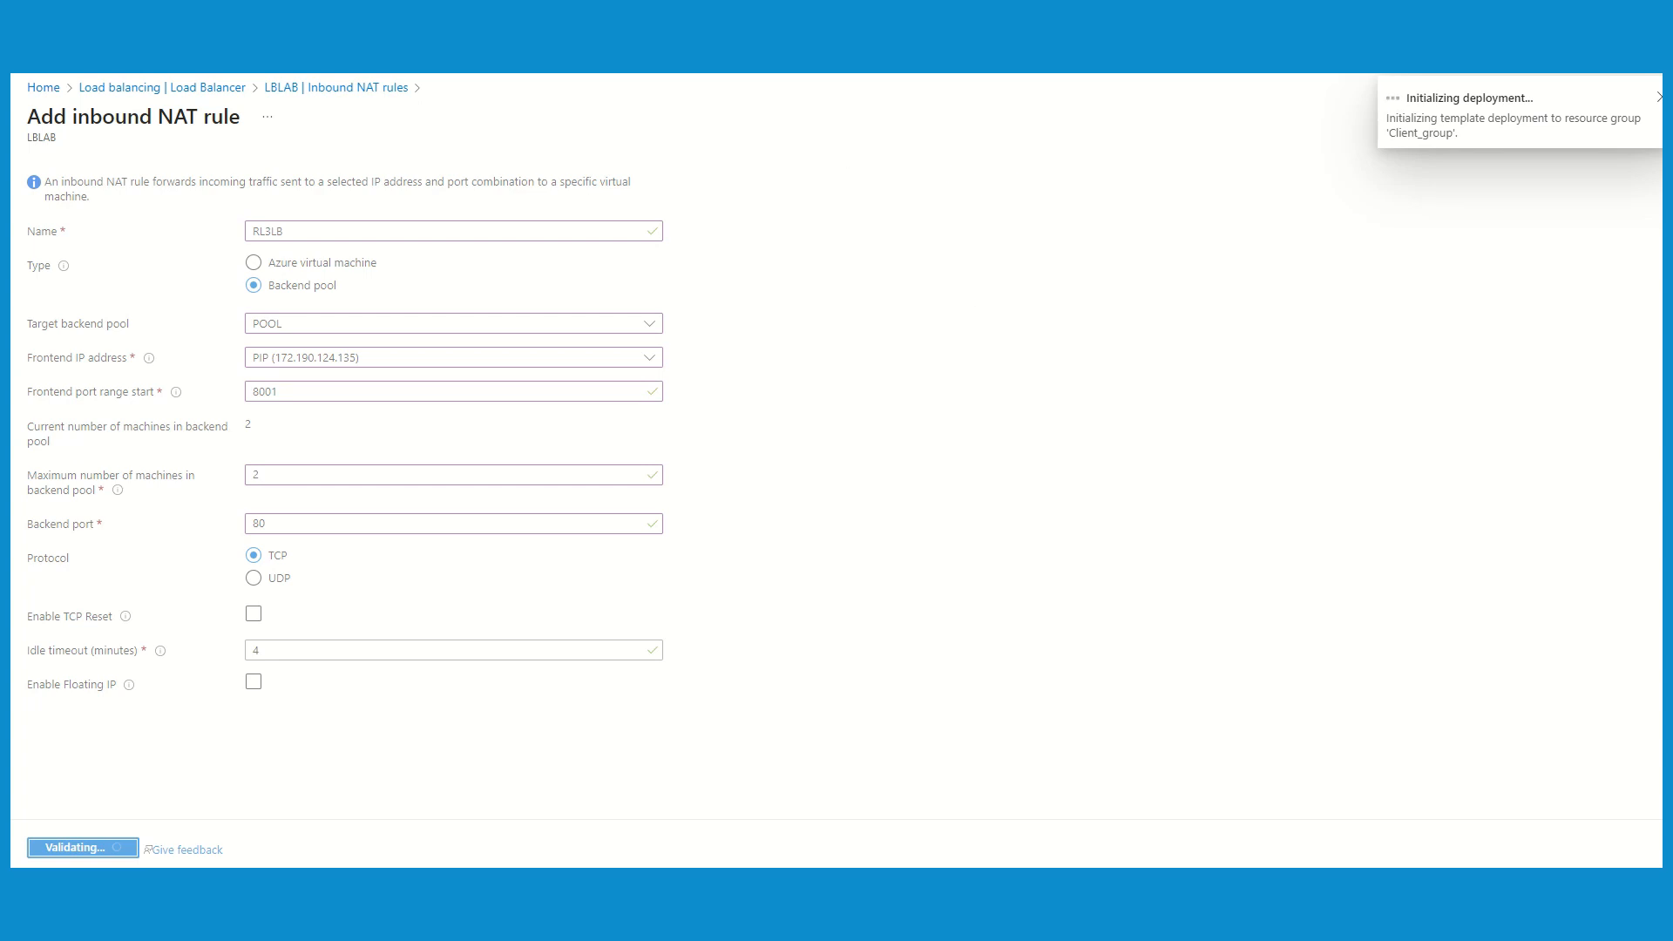
Step: Review RL3LB in the list: 172.190.124.135 ports 8001–8002 to POOL on port 80
left_click(83, 847)
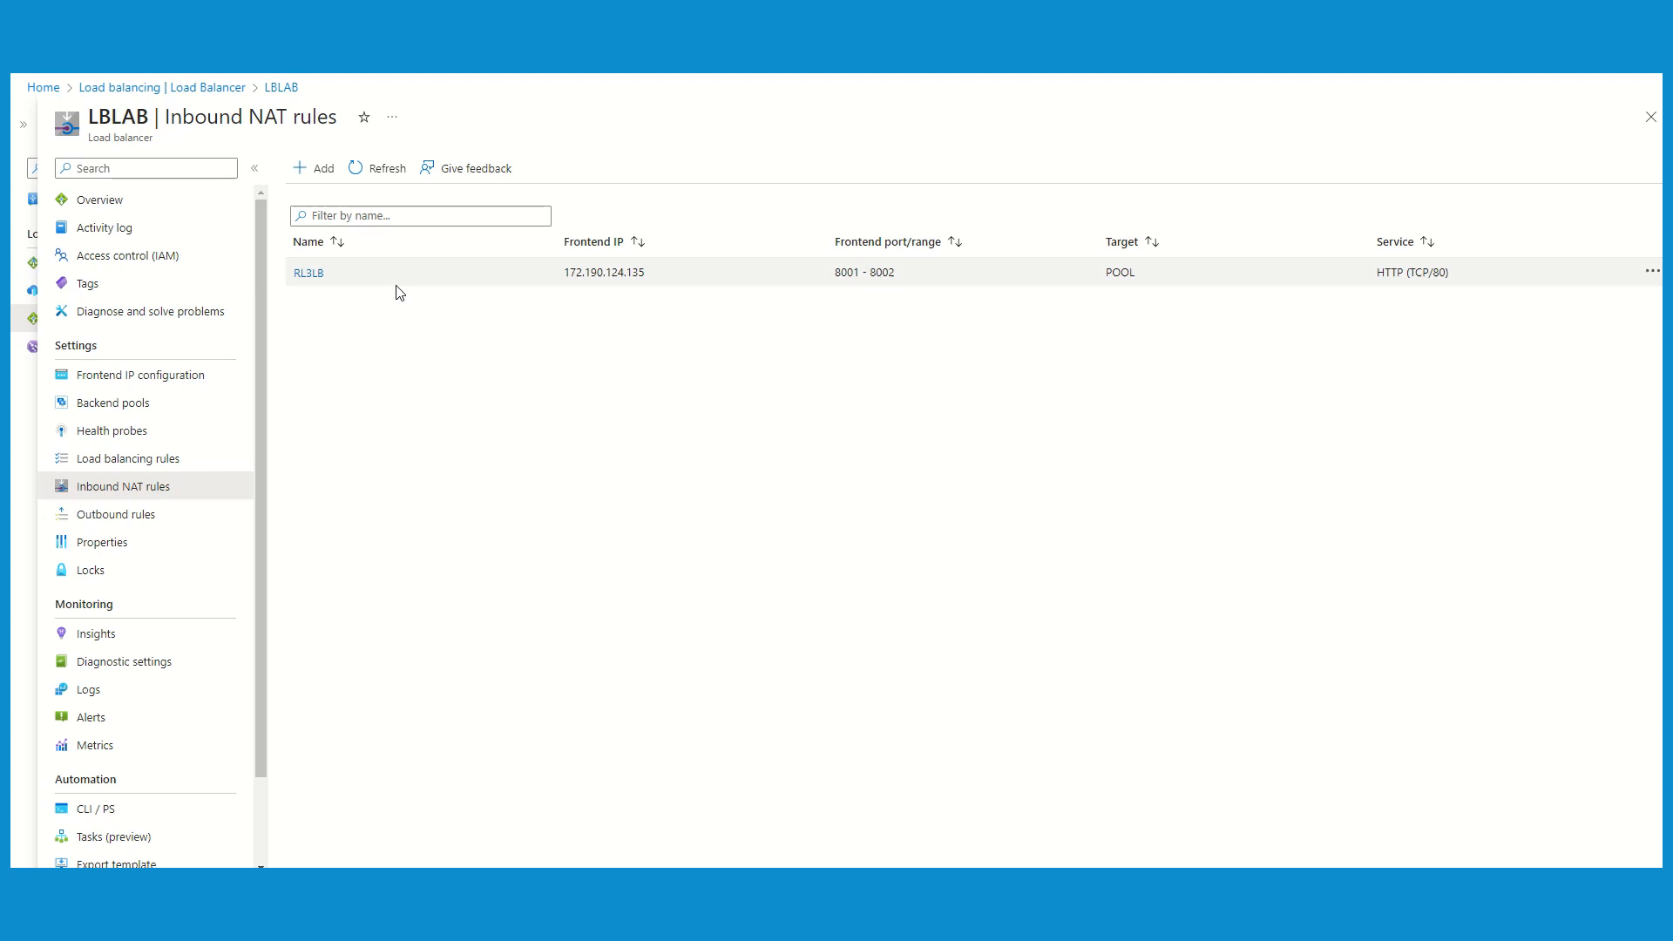
mouse_move(640, 272)
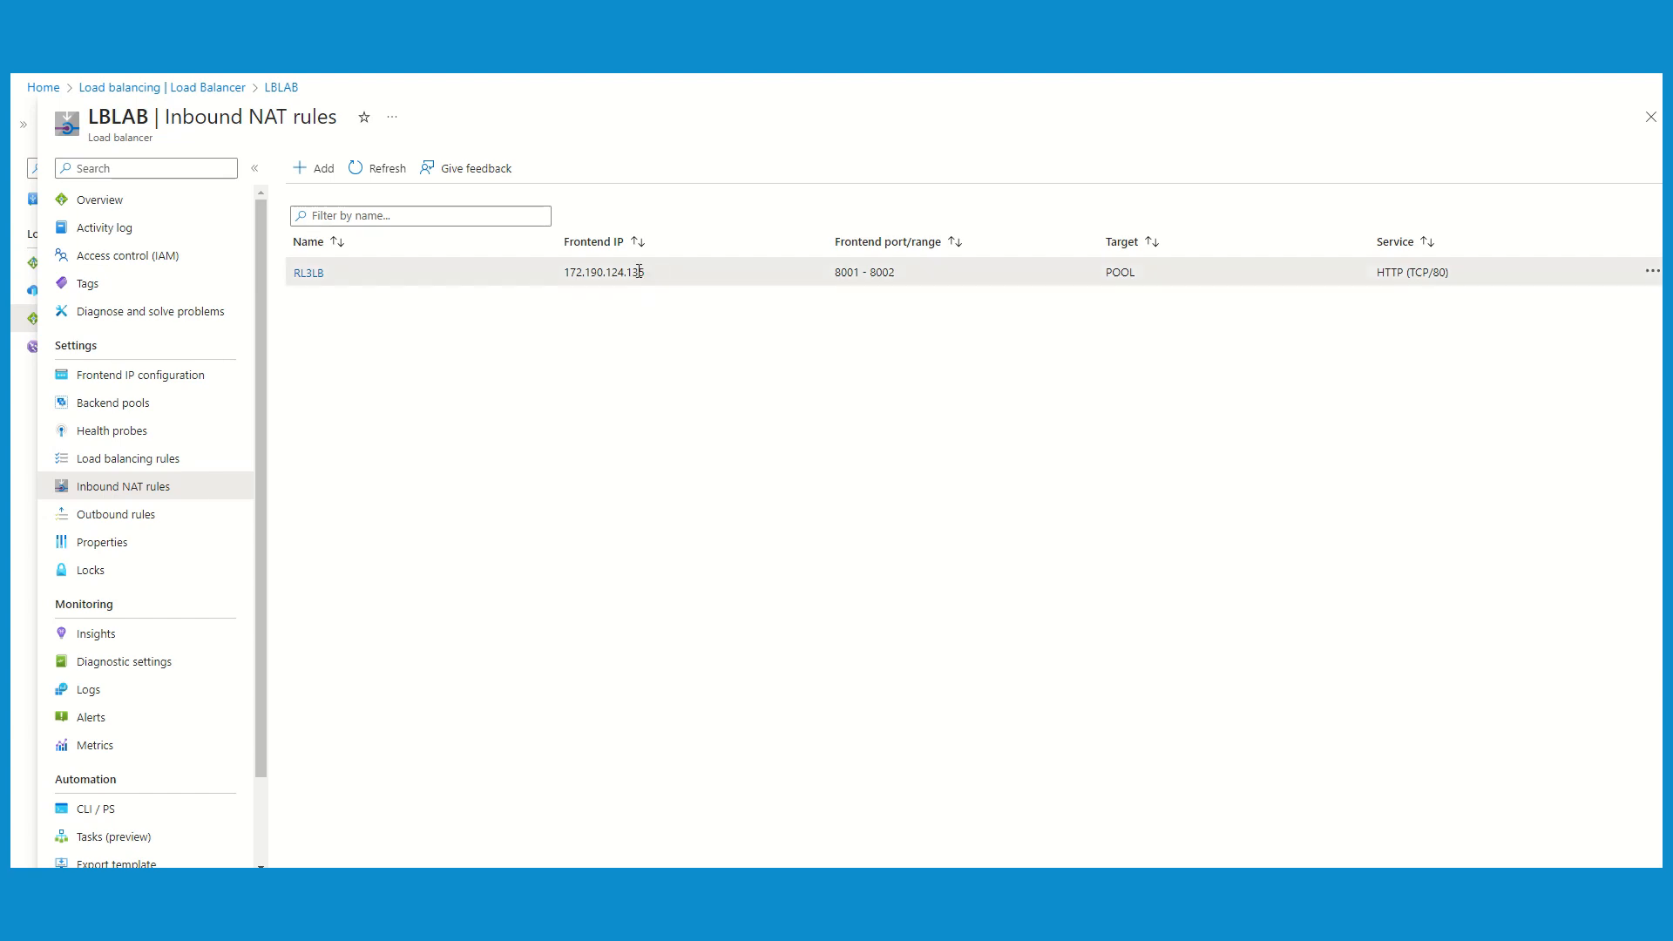
double_click(603, 272)
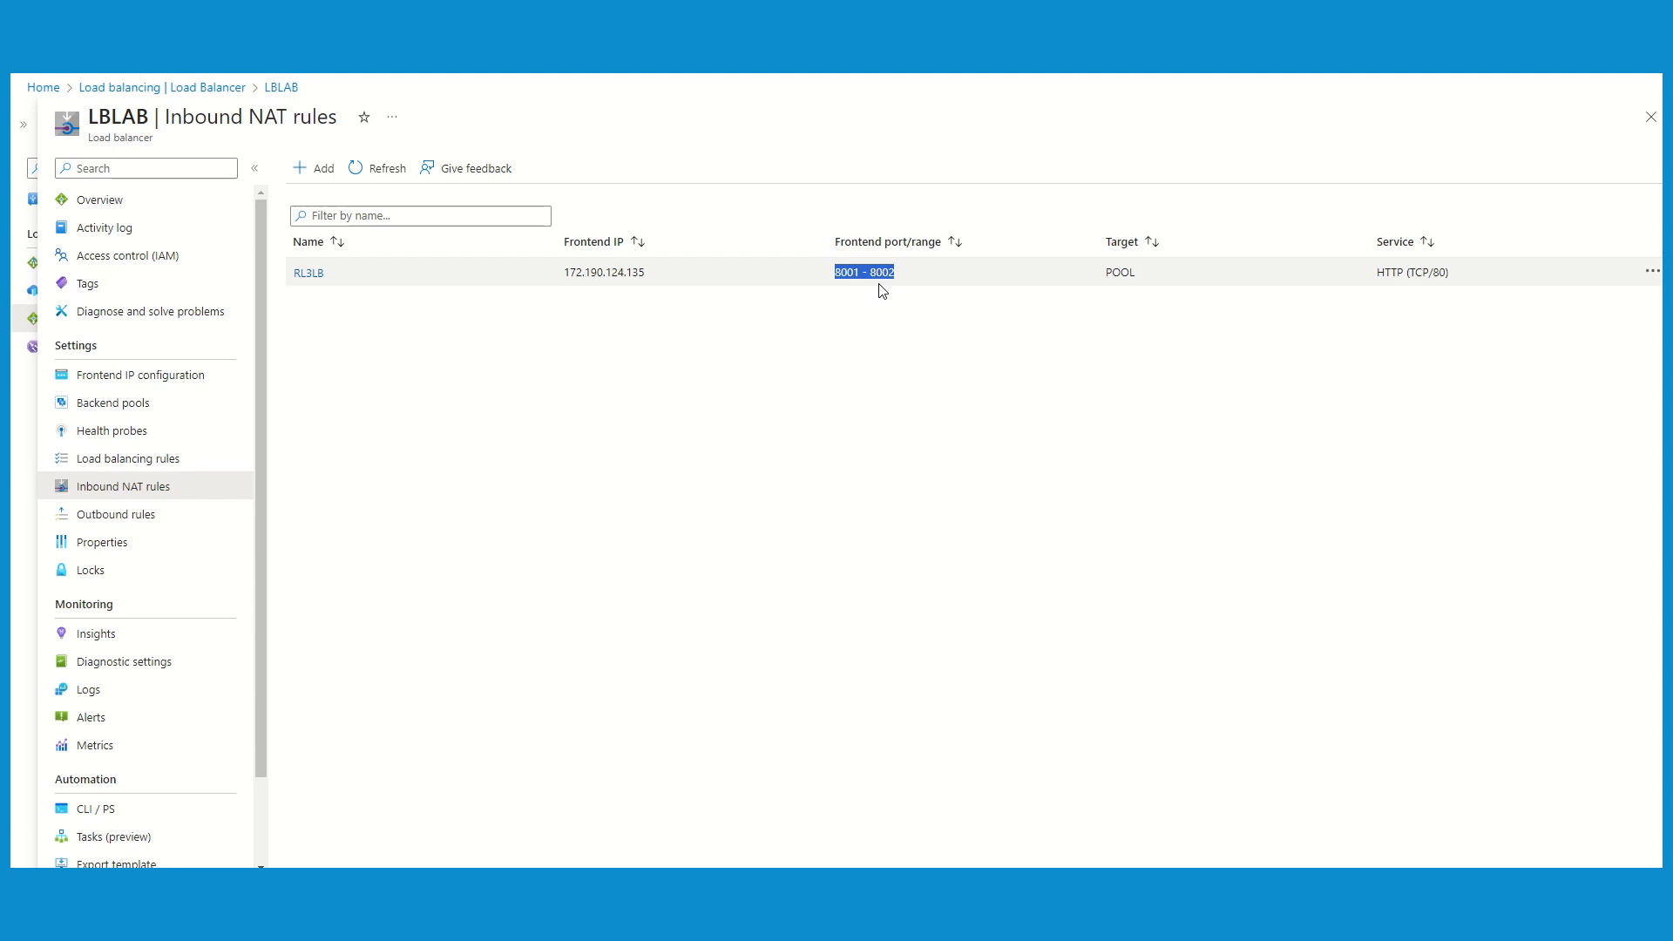
mouse_move(913, 290)
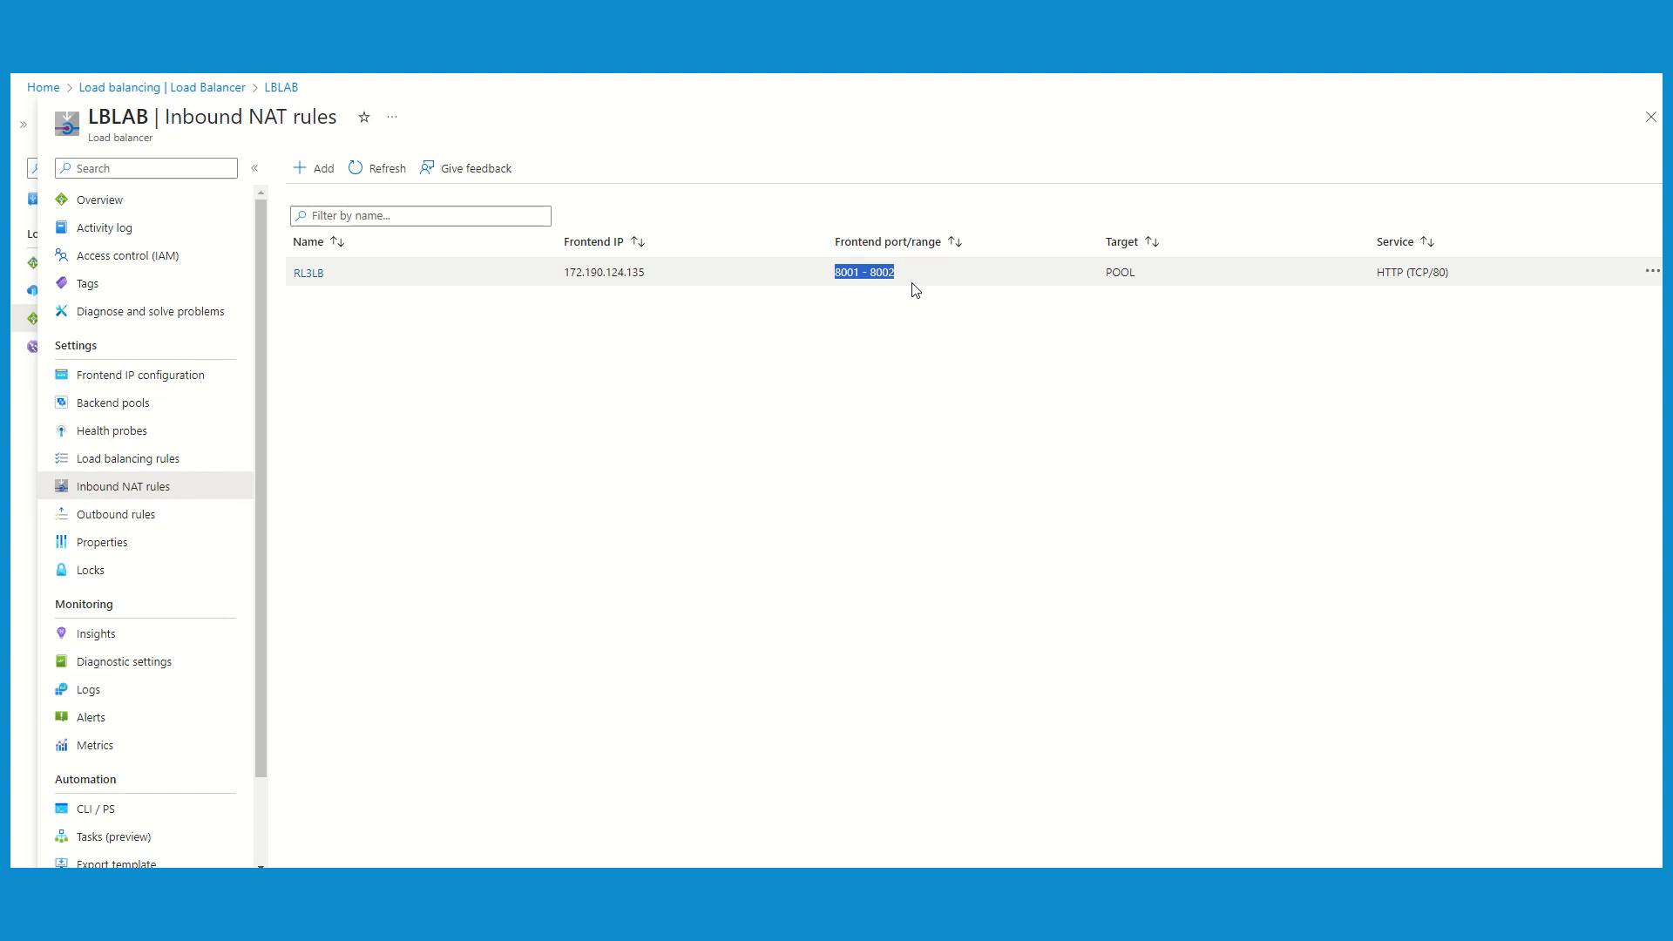
mouse_move(532, 431)
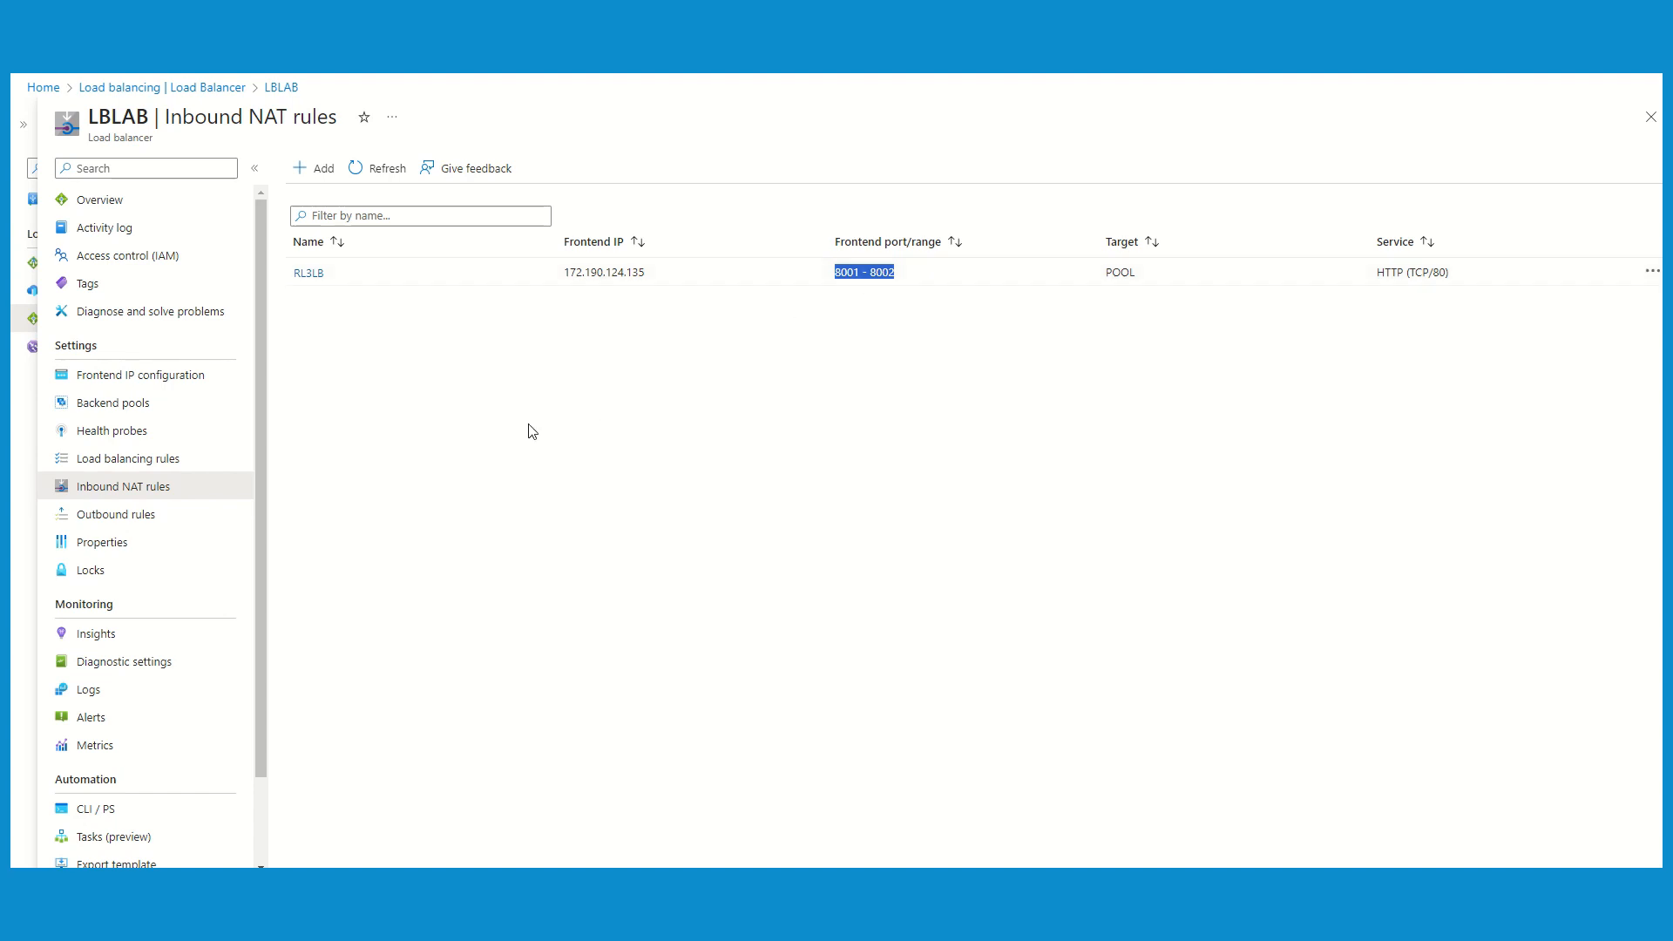
mouse_move(256, 451)
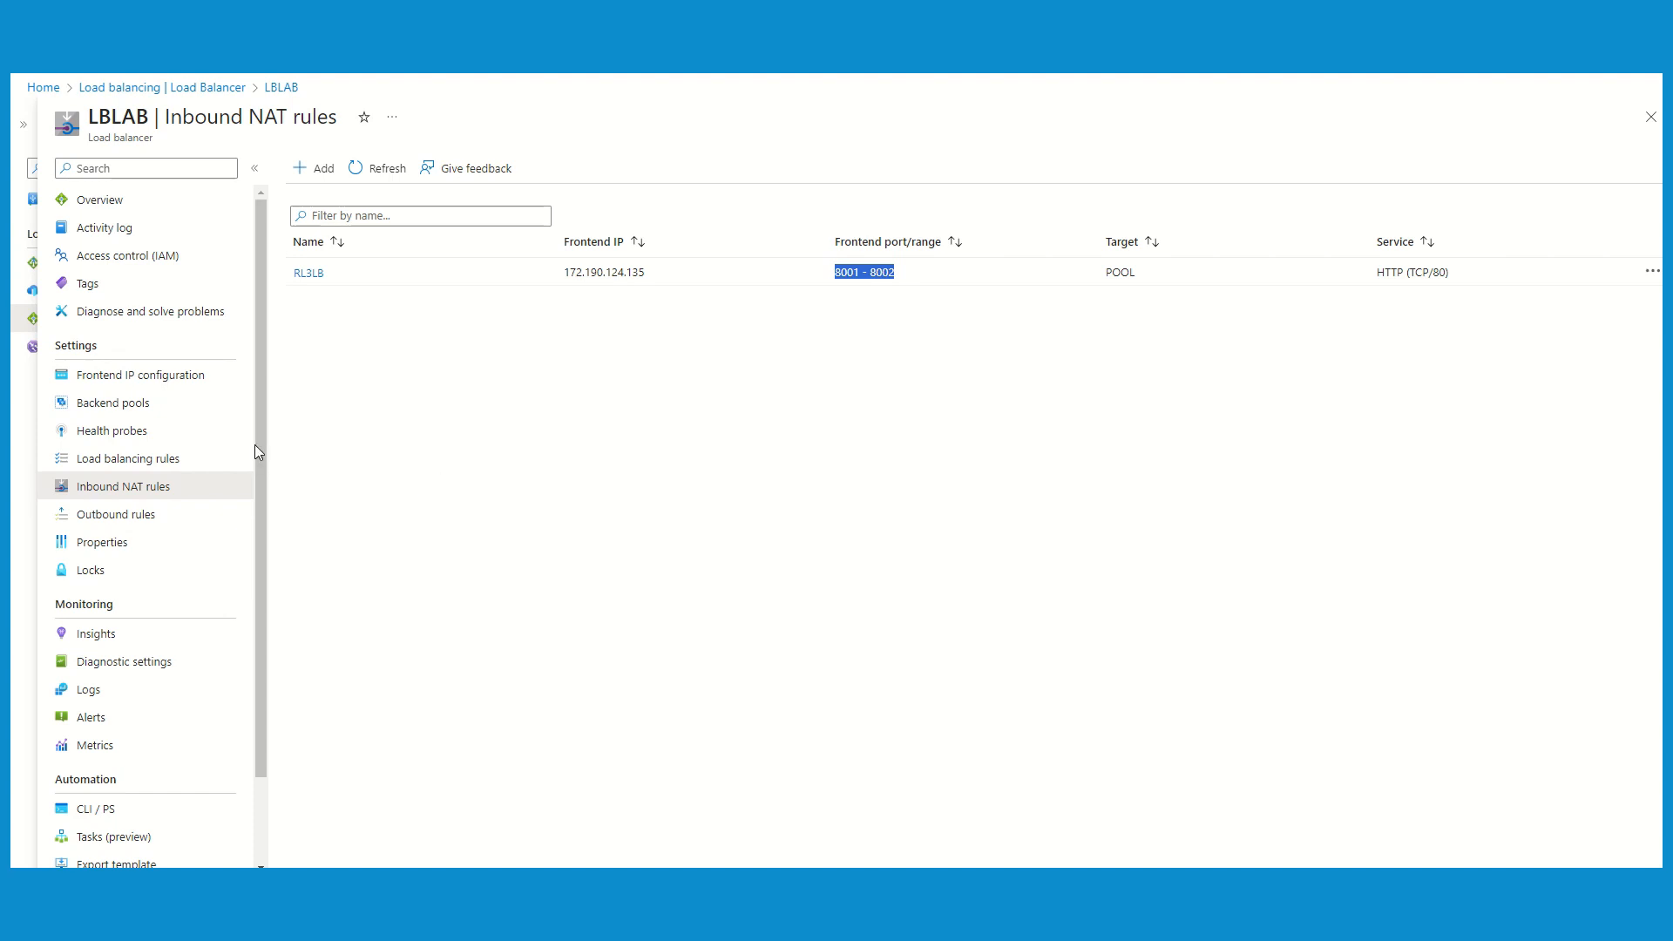
scroll("down", 3)
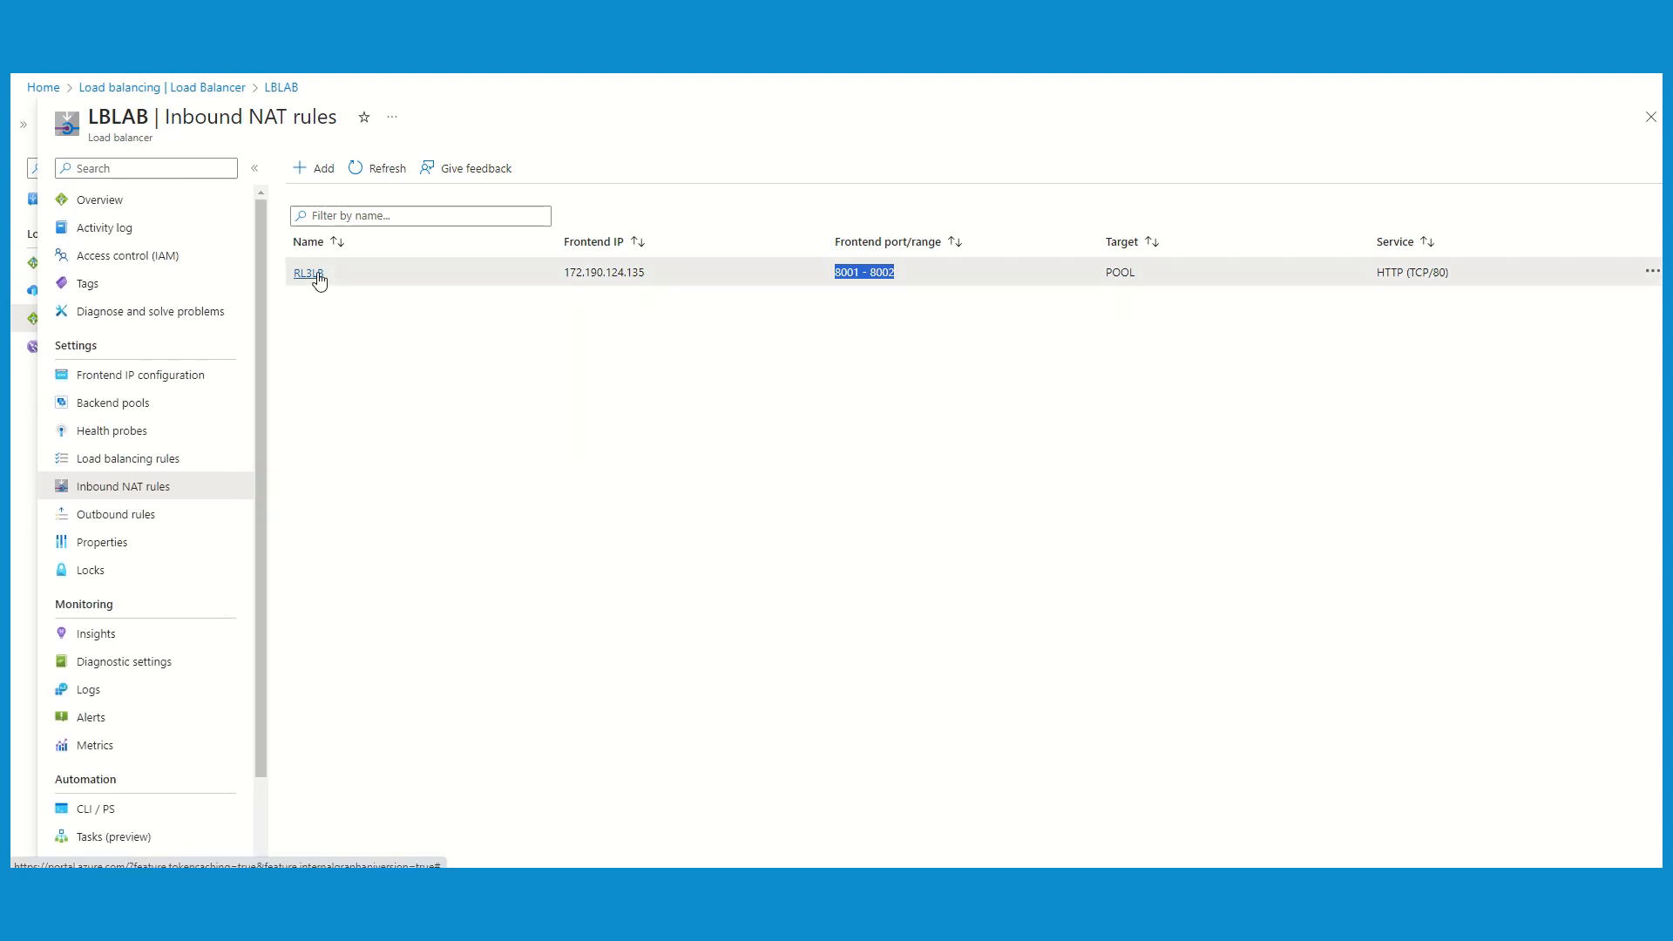
Step: Inspect RL3LB's port mapping: 10.5.0.5 on 8001 and 10.5.0.8 on 8002, both to port 80
left_click(309, 272)
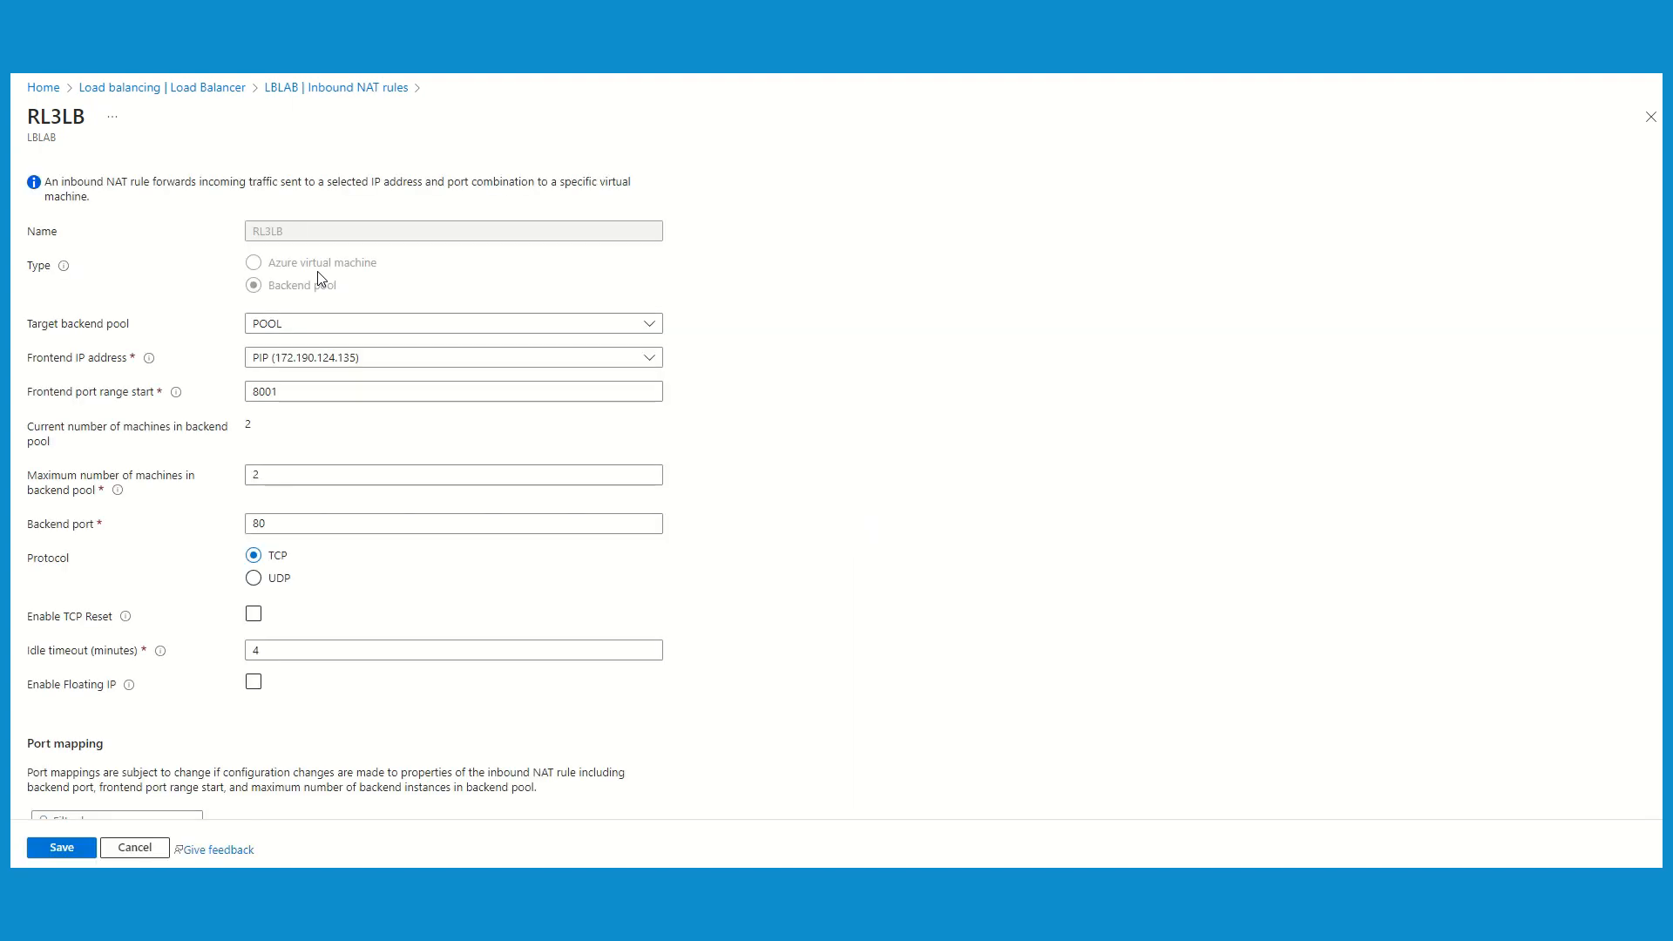
scroll("down", 3)
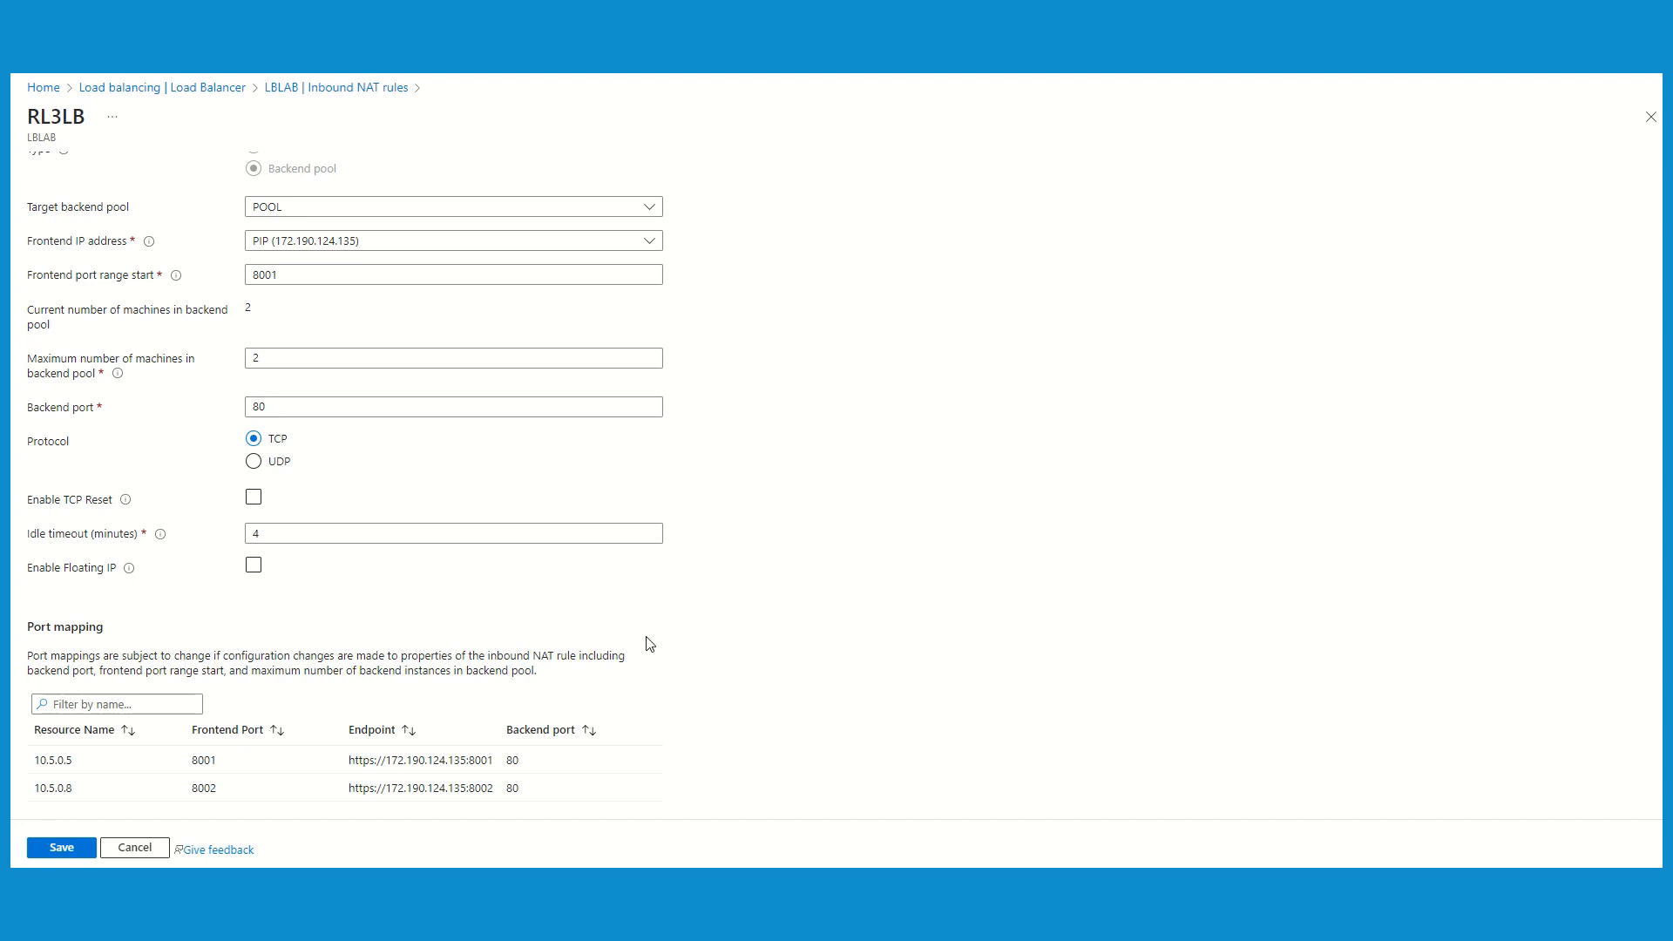
mouse_move(495, 773)
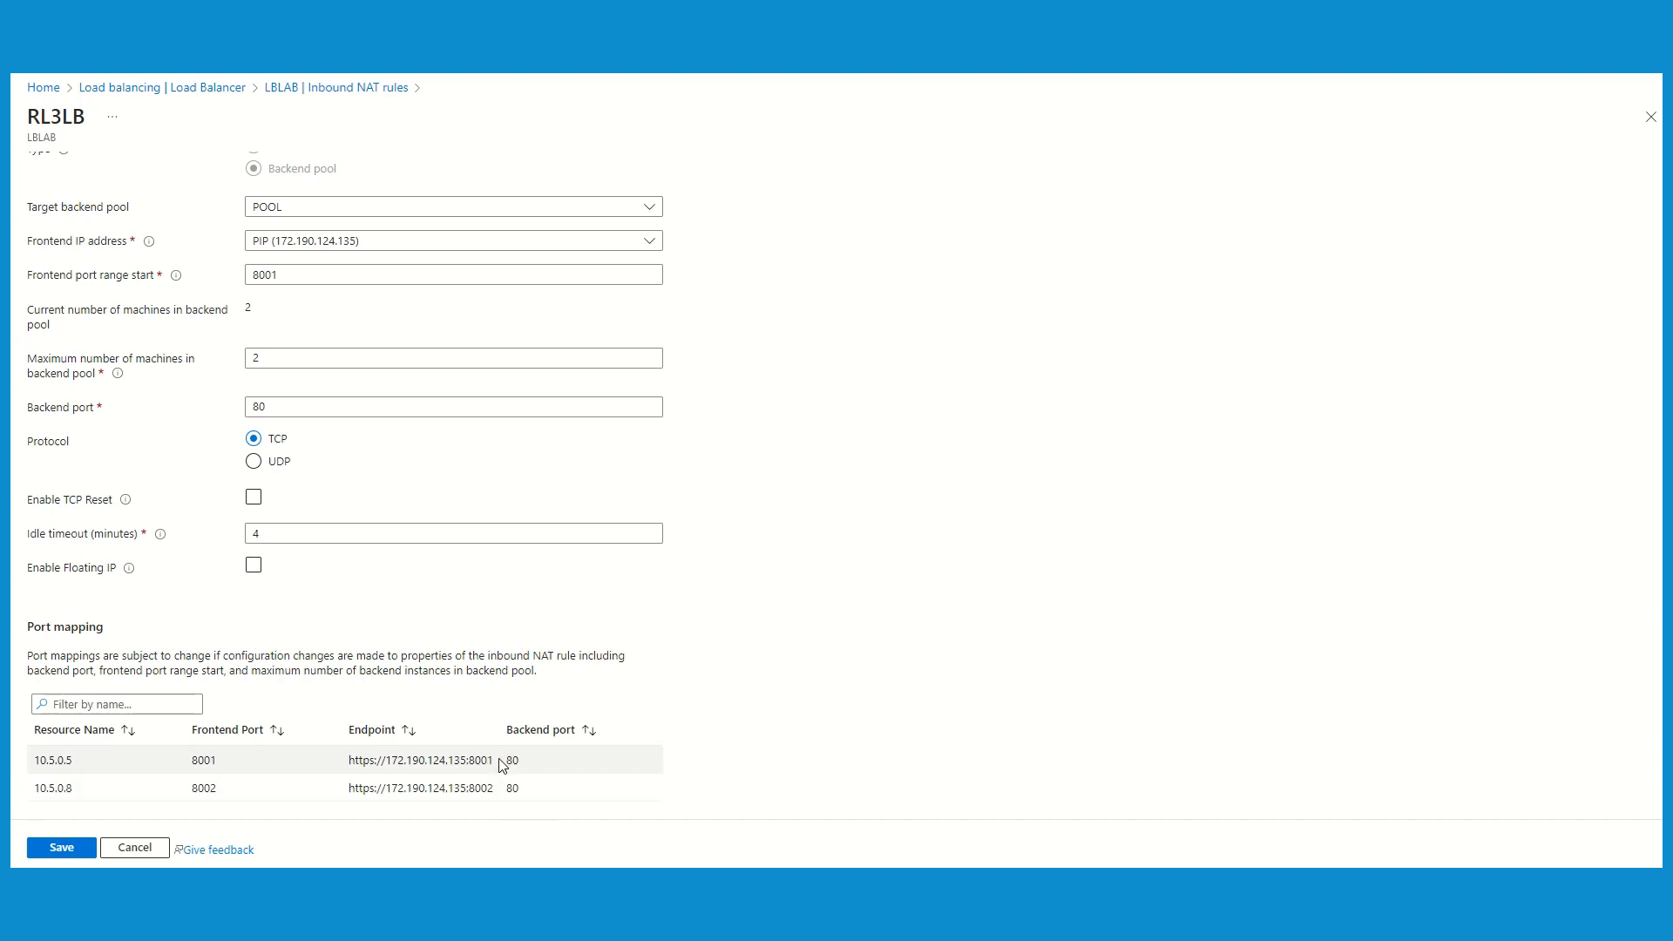
double_click(420, 760)
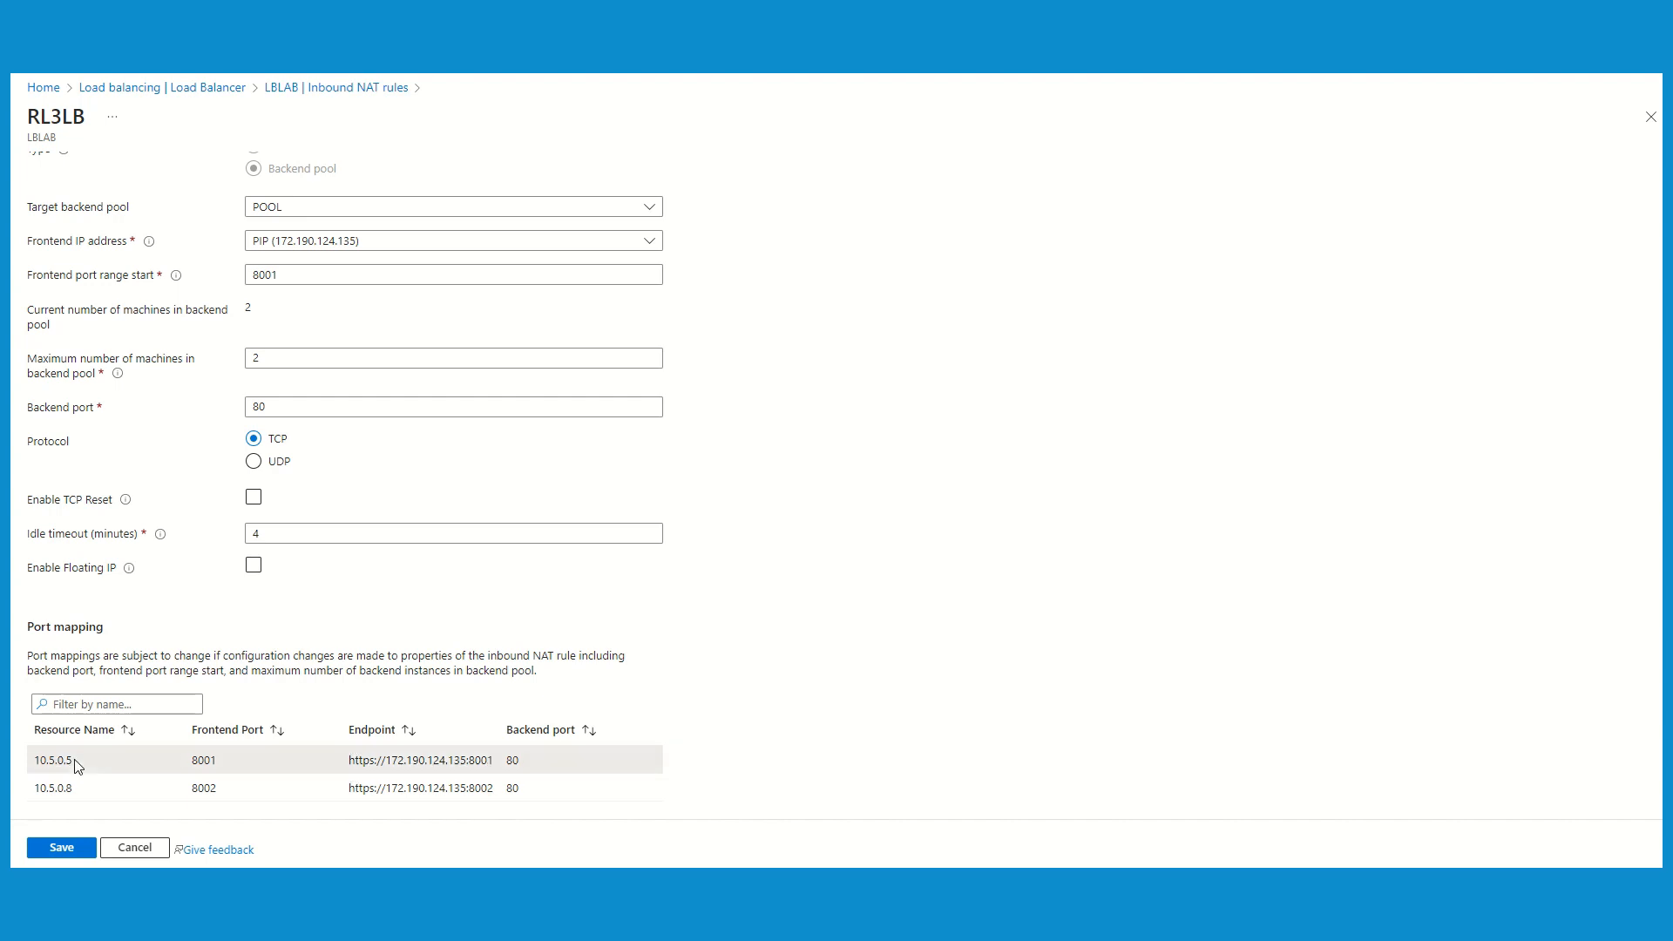
double_click(50, 760)
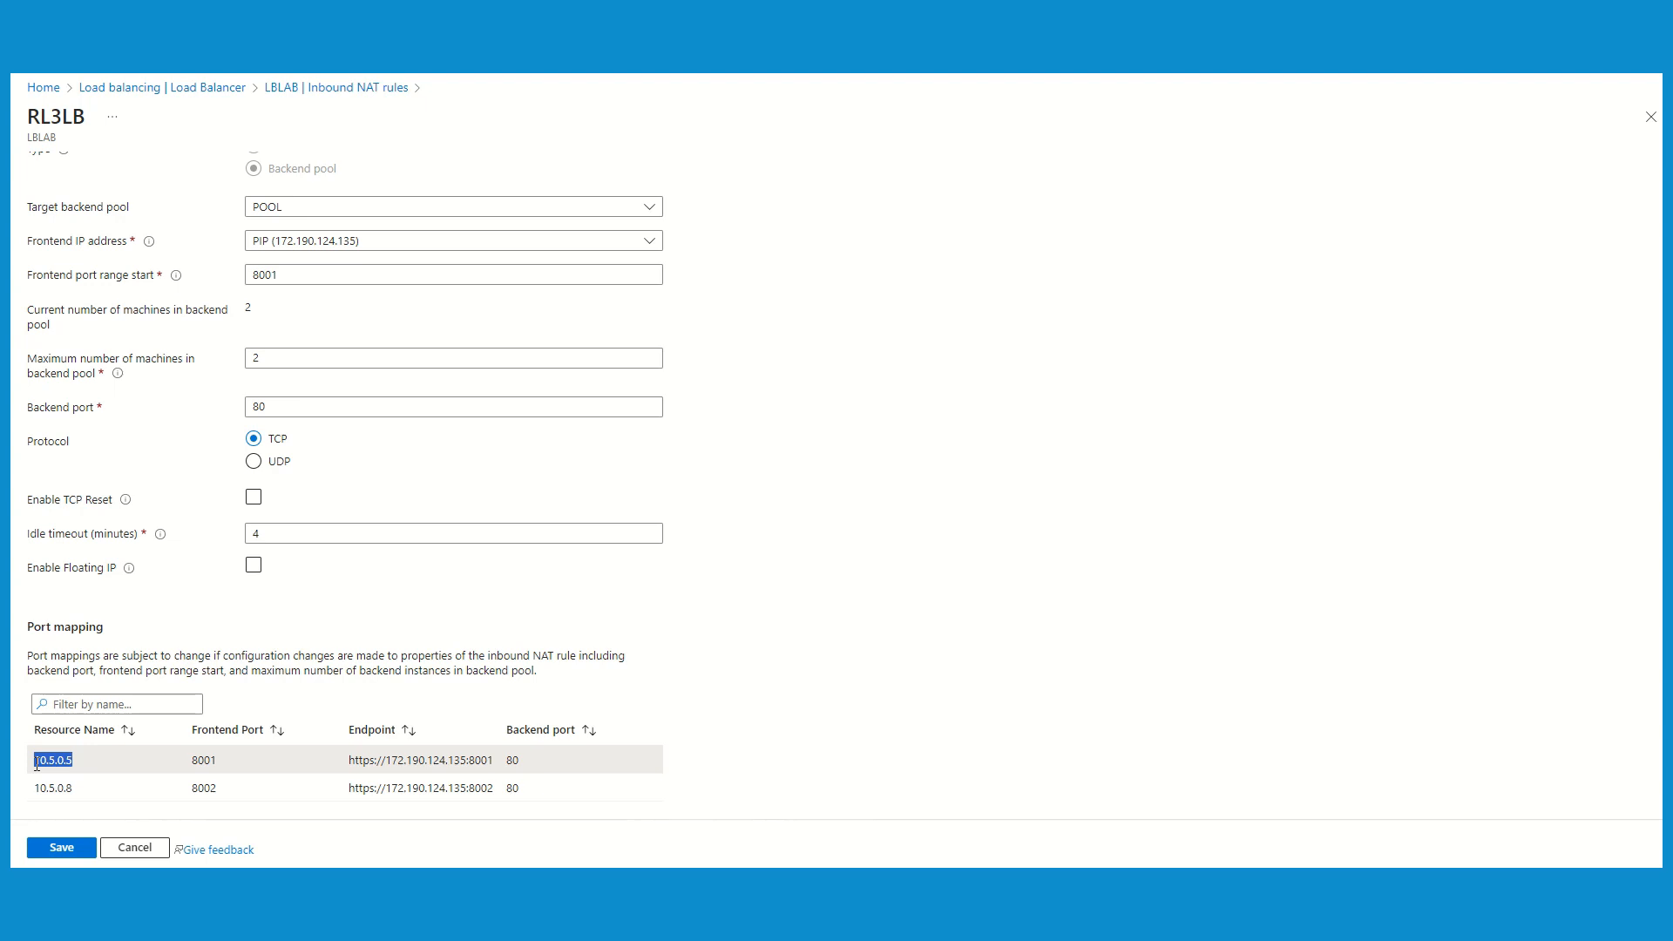
double_click(464, 787)
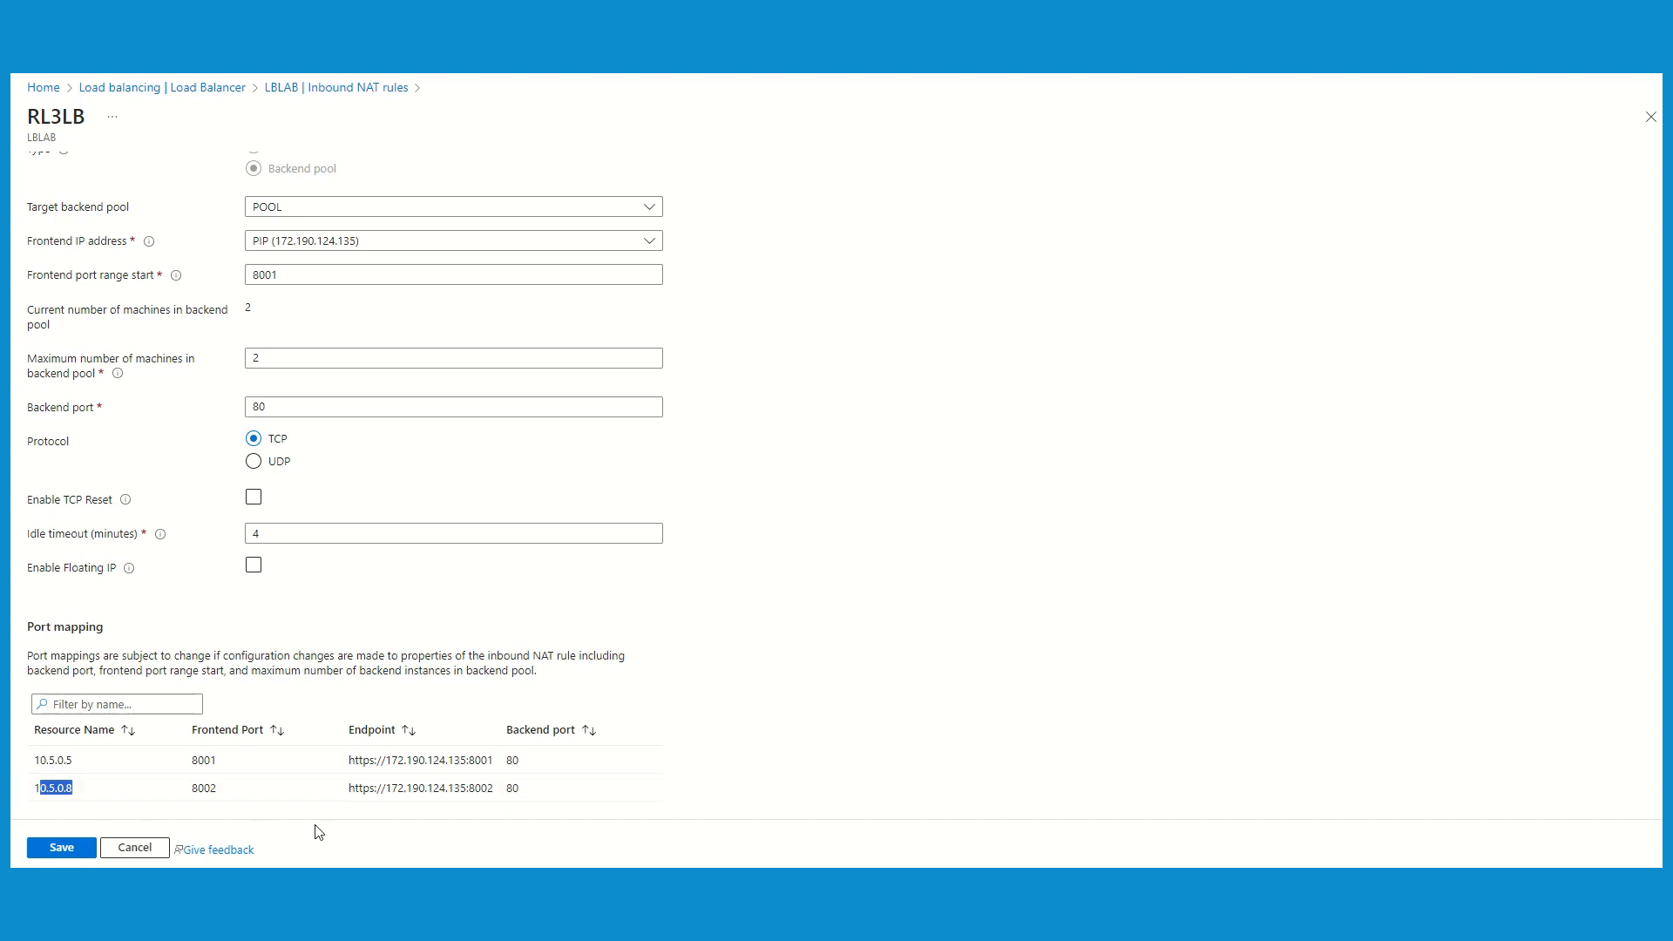
mouse_move(690, 739)
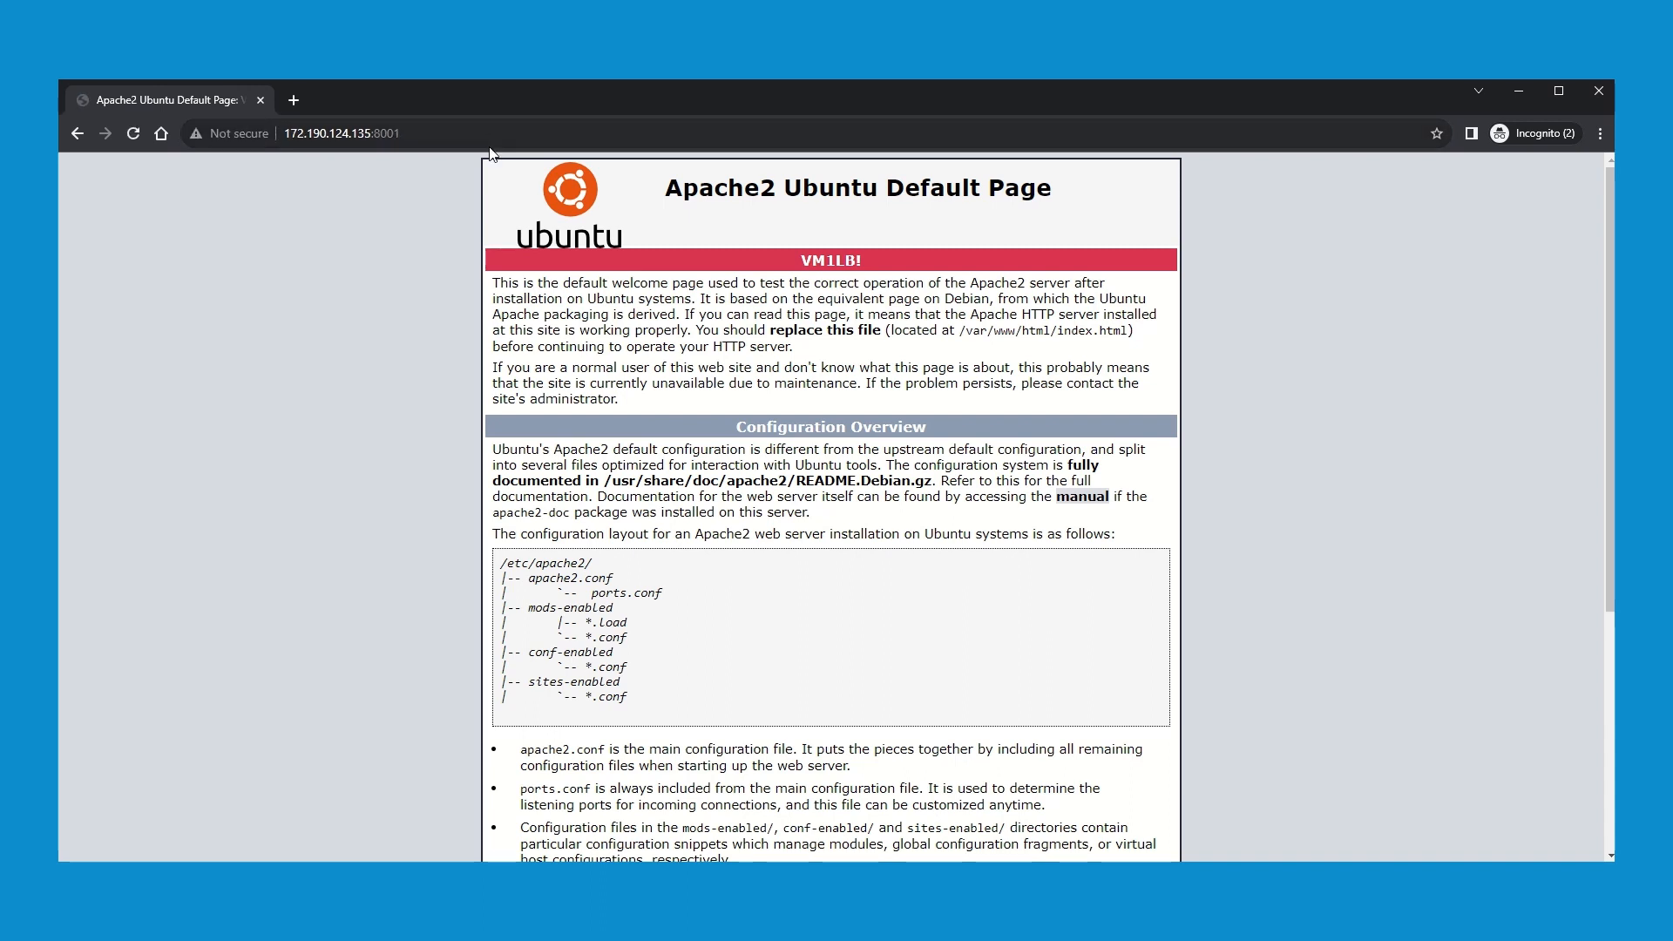
mouse_move(509, 126)
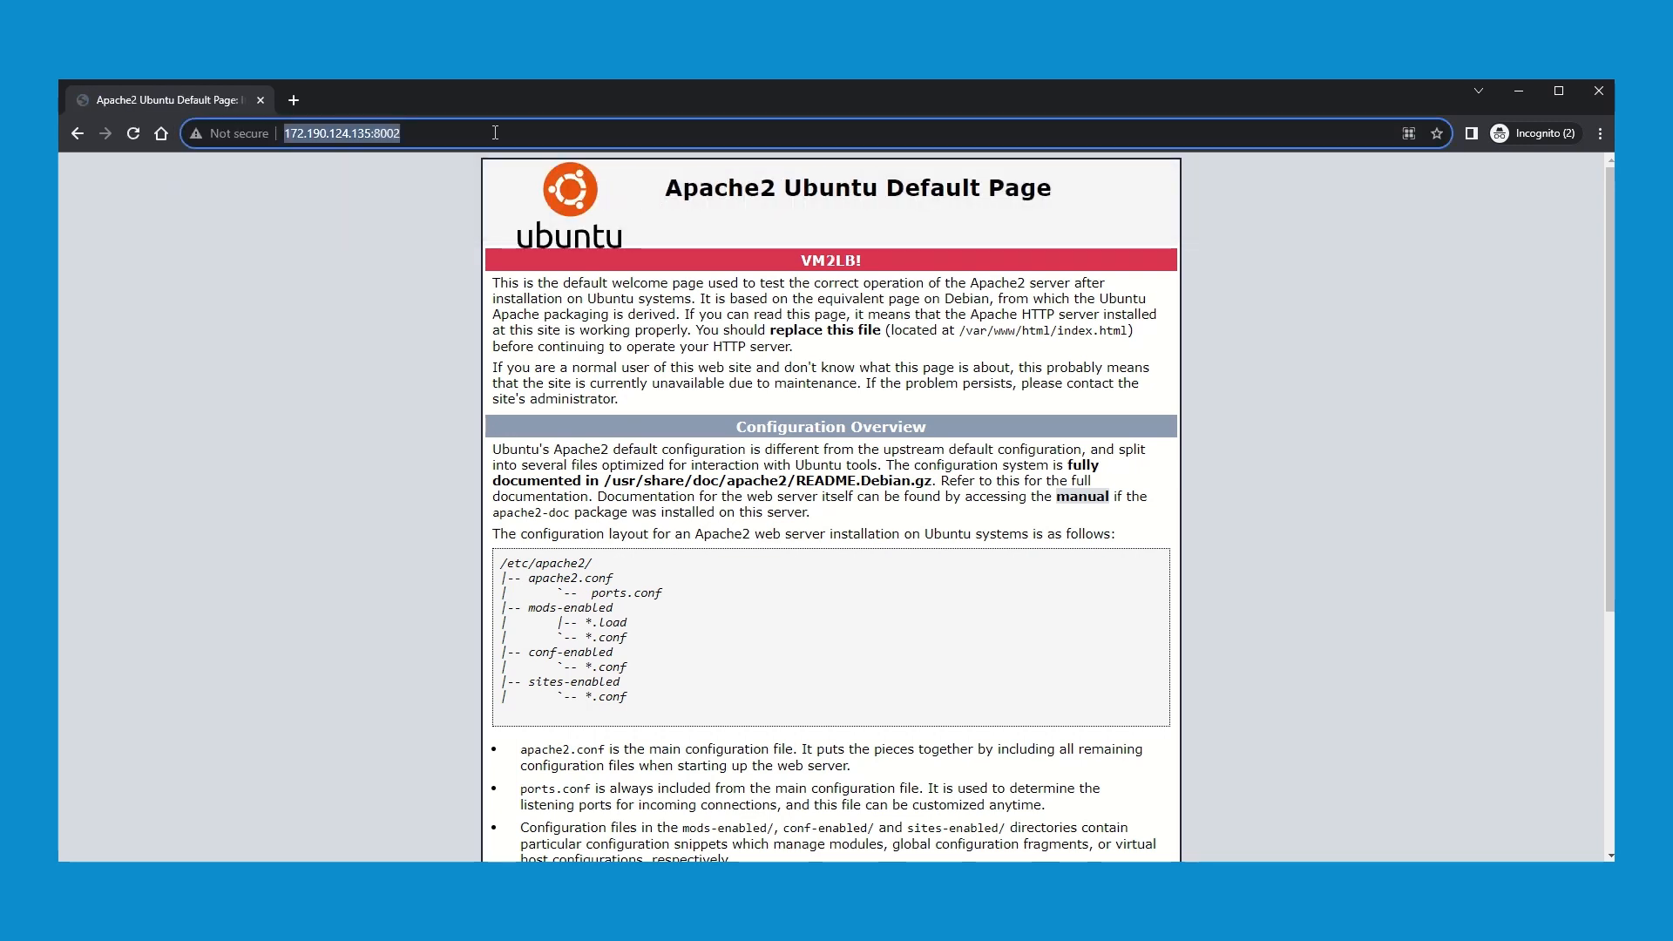
Step: Browse to 172.190.124.135 on ports 8001 and 8002 to reach the VM1LB and VM2LB Apache pages
type("172.190.124.135:8")
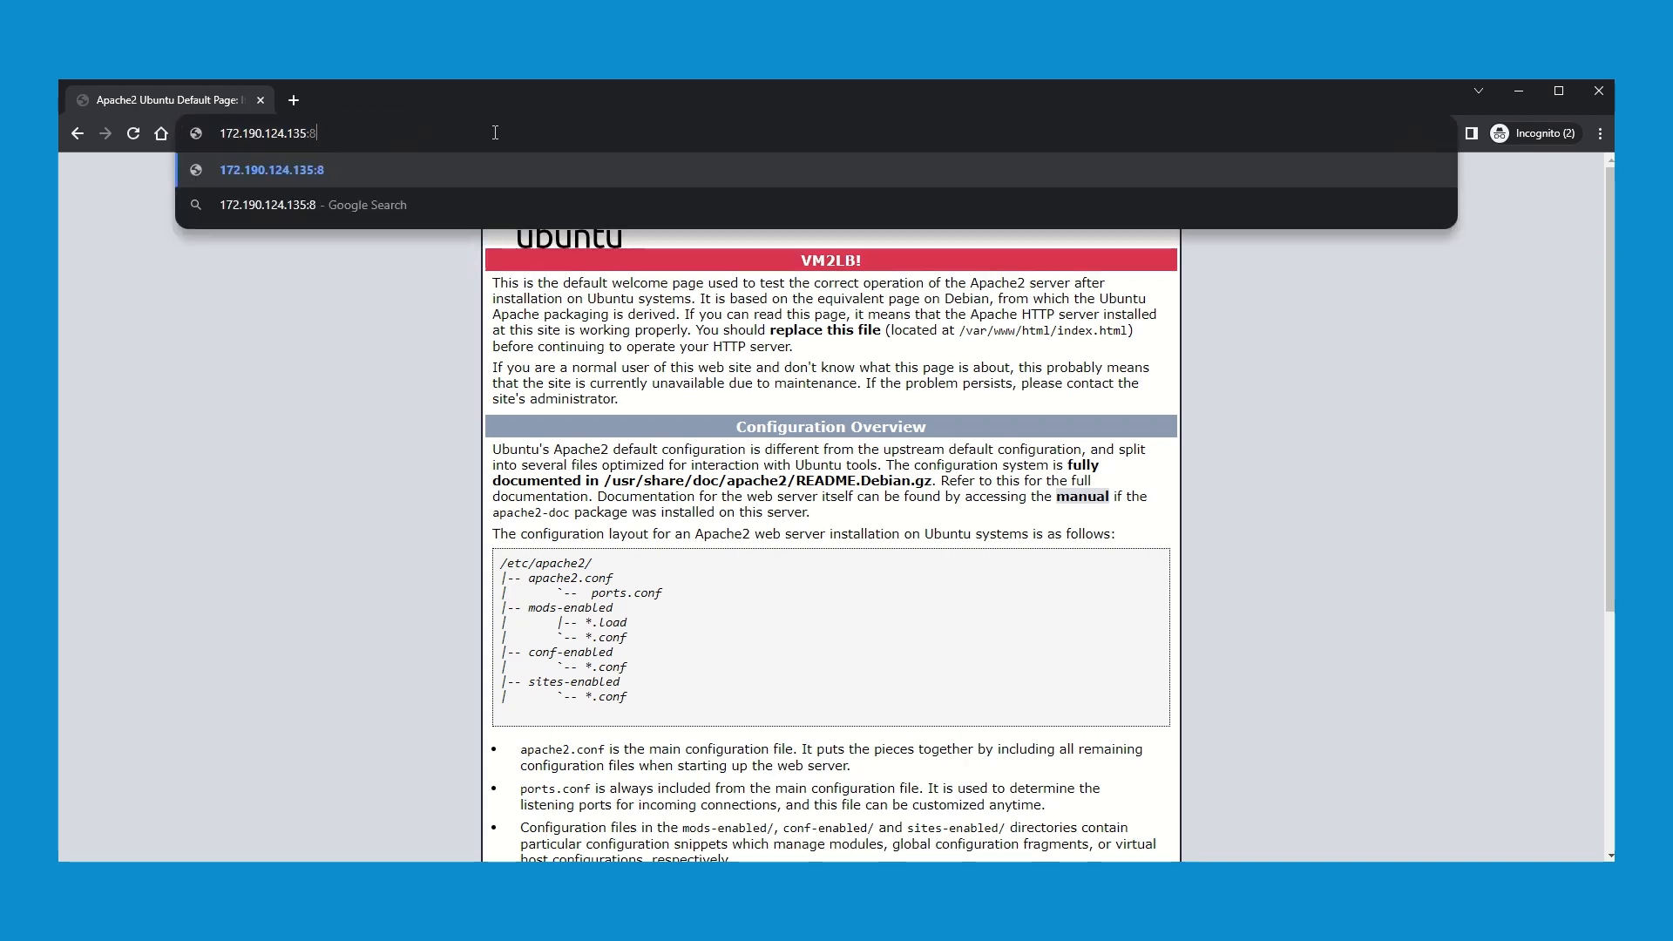